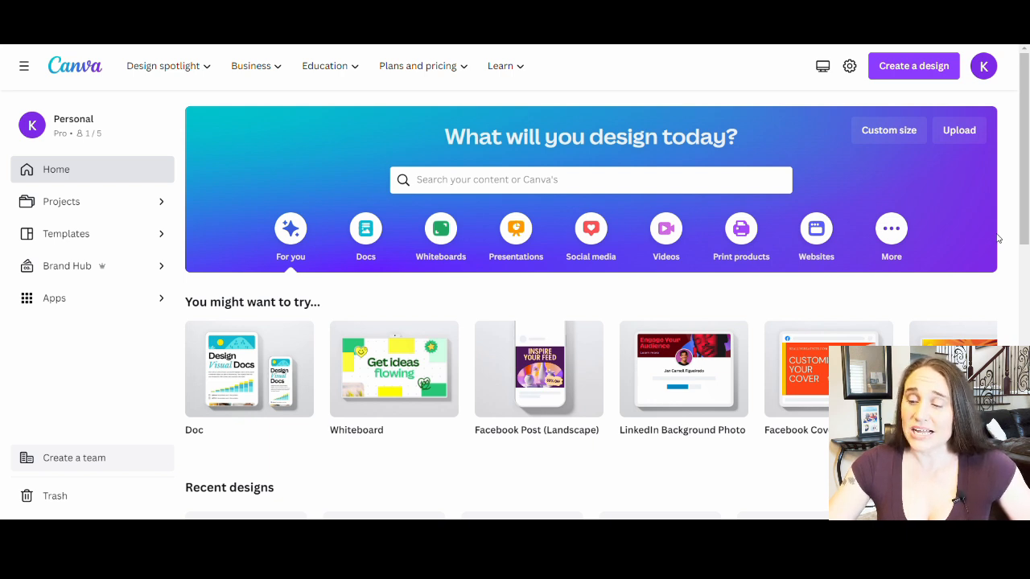
pyautogui.moveTo(898, 78)
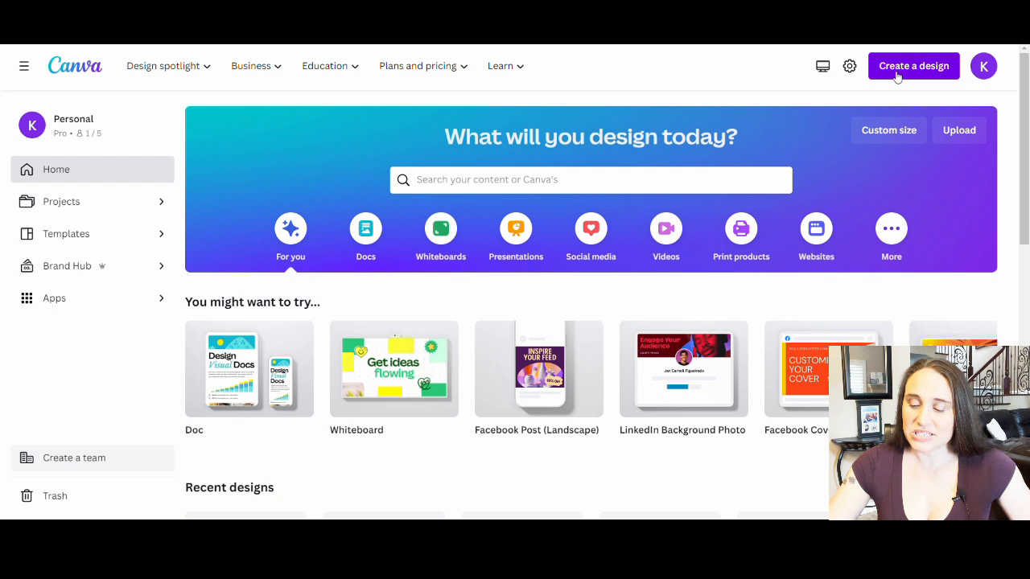
# Step: Search Canva's templates for 'tshirt' and browse the T-shirt template results
pyautogui.click(914, 64)
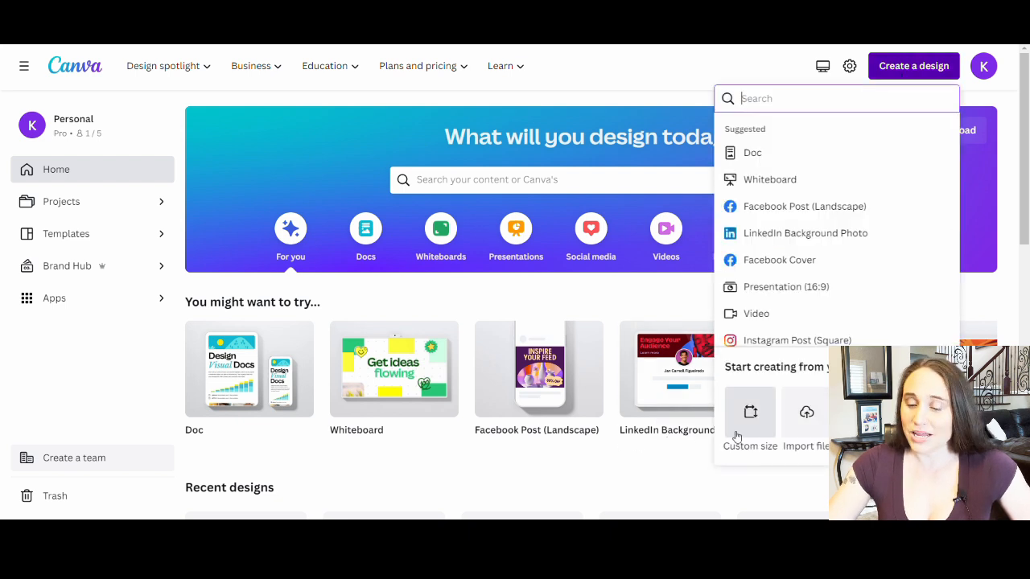
pyautogui.moveTo(620, 96)
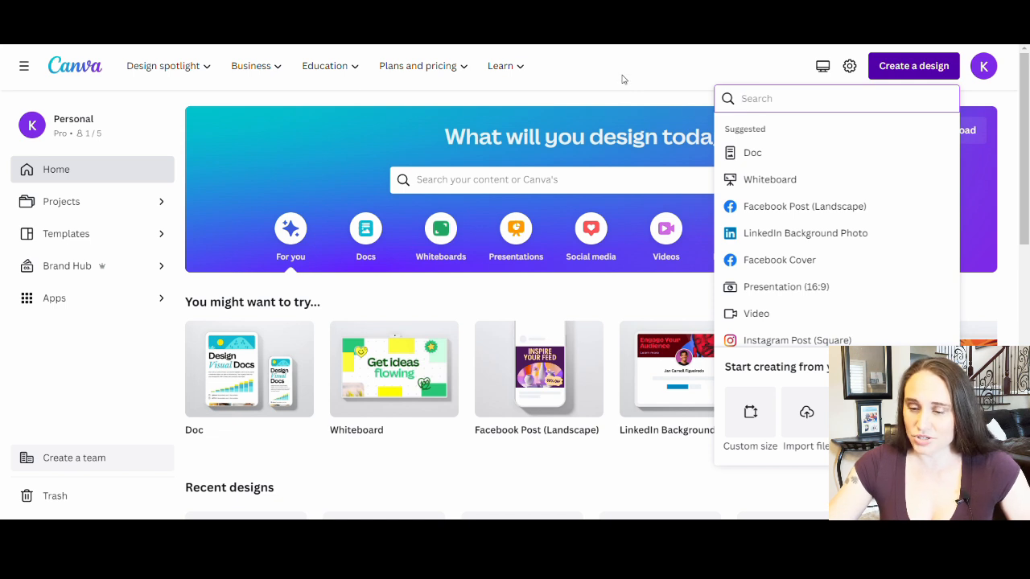
pyautogui.moveTo(617, 76)
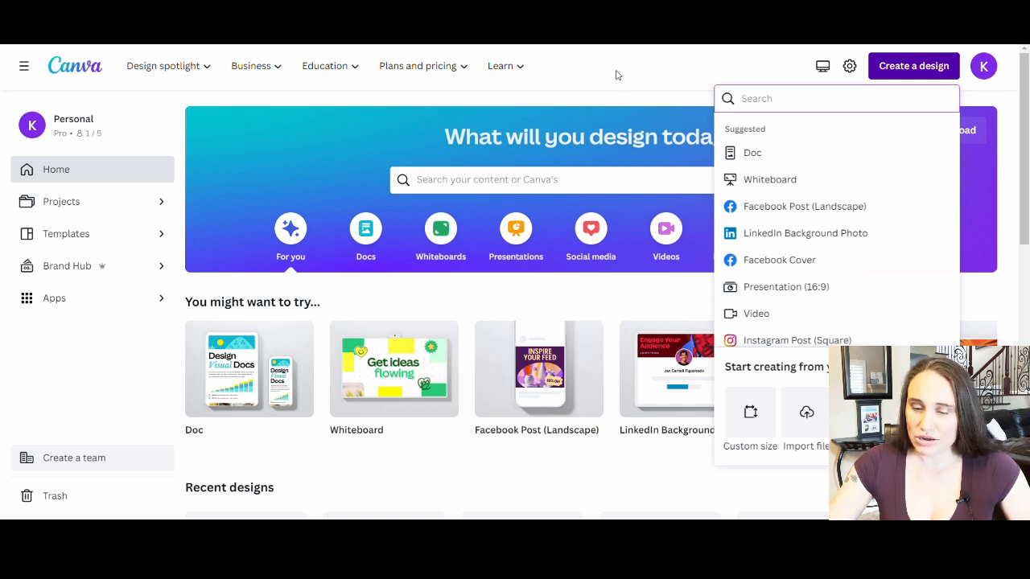
pyautogui.click(617, 76)
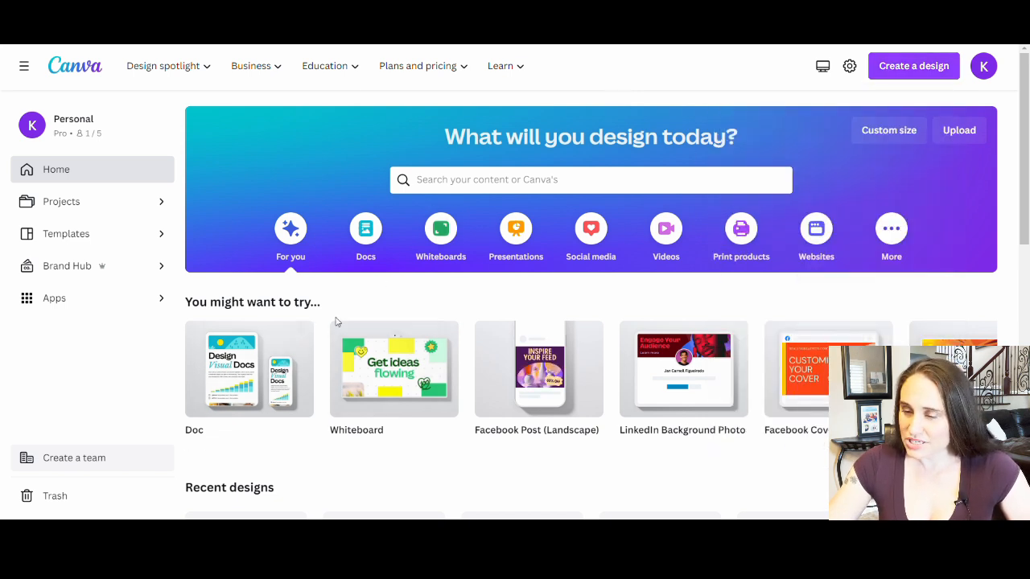
pyautogui.moveTo(590, 228)
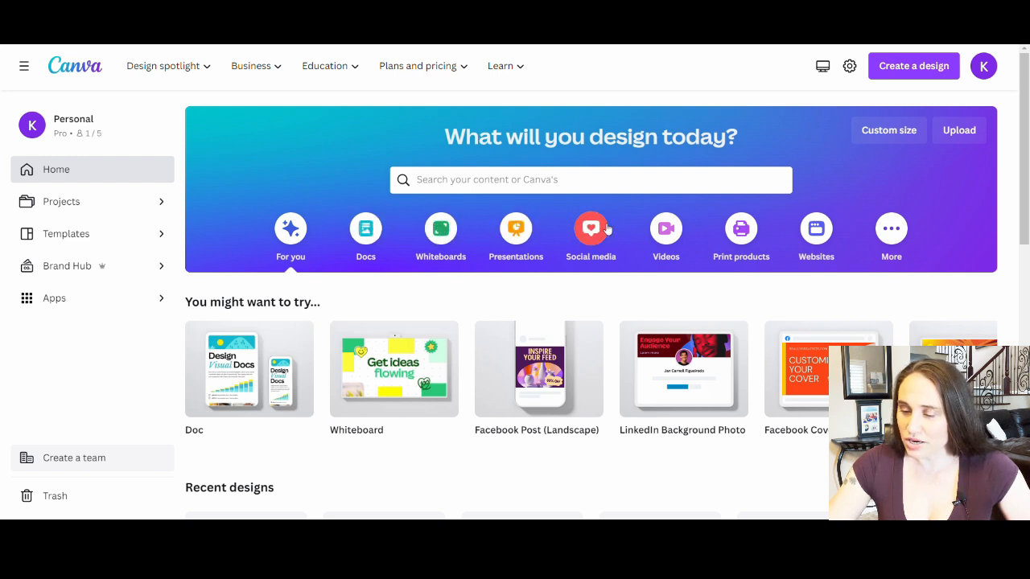
pyautogui.moveTo(907, 238)
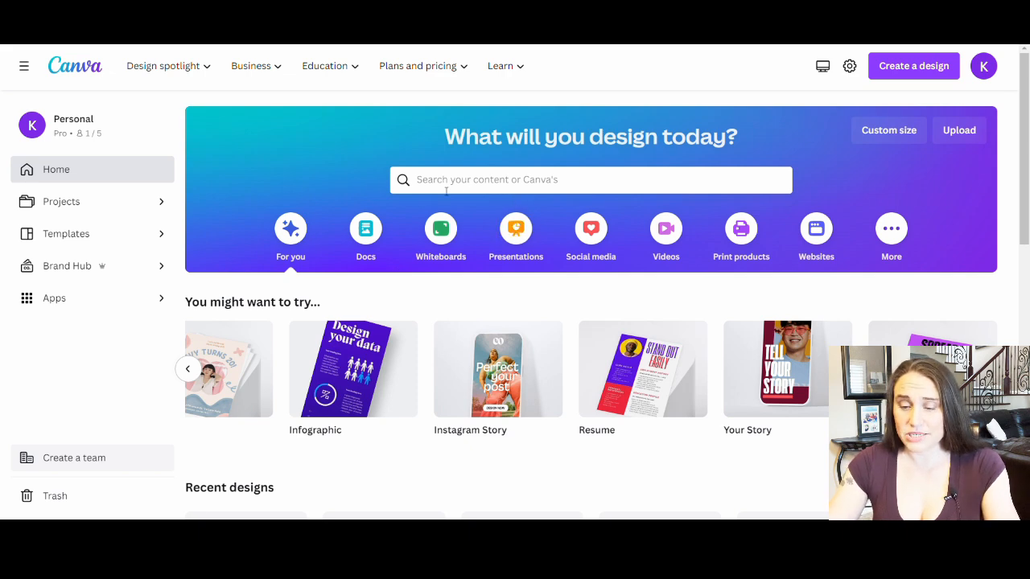
pyautogui.click(590, 181)
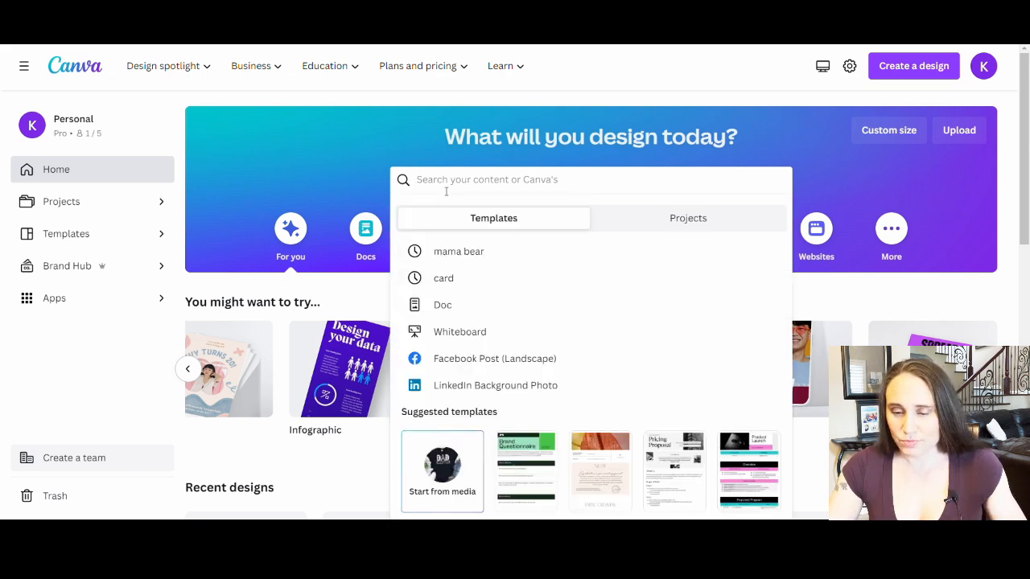
pyautogui.write('tshirt')
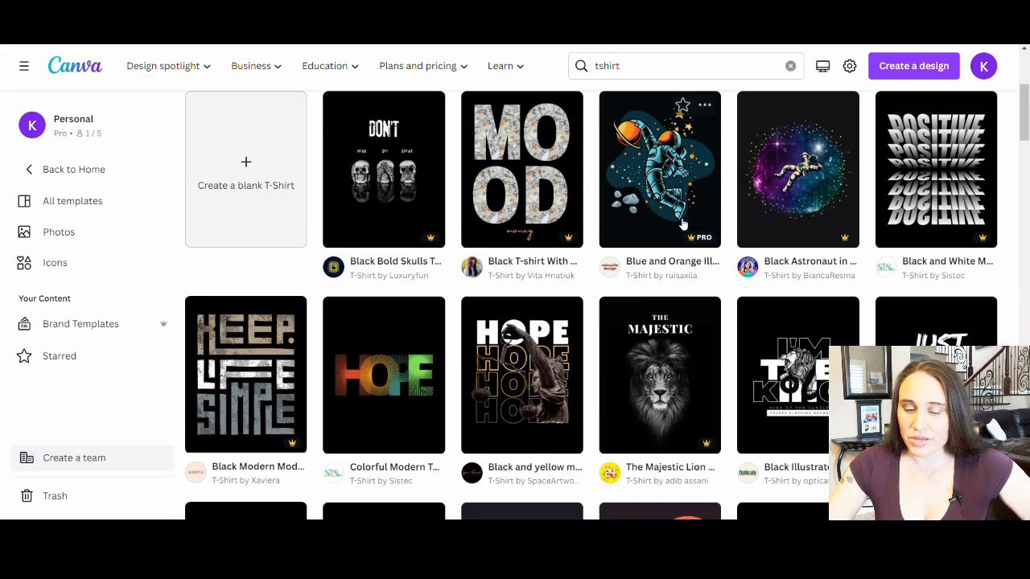
pyautogui.scroll(-3)
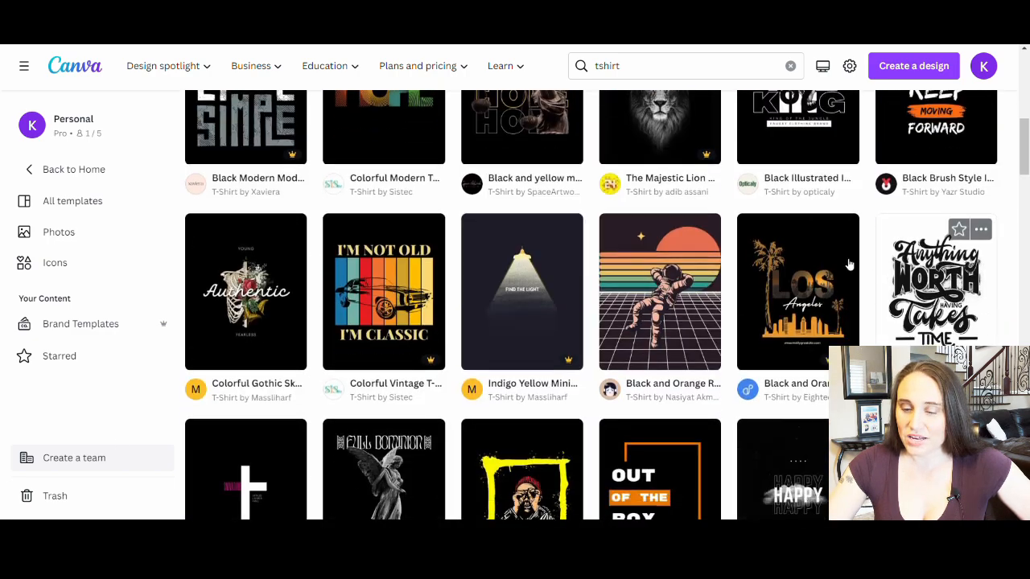
pyautogui.scroll(-3)
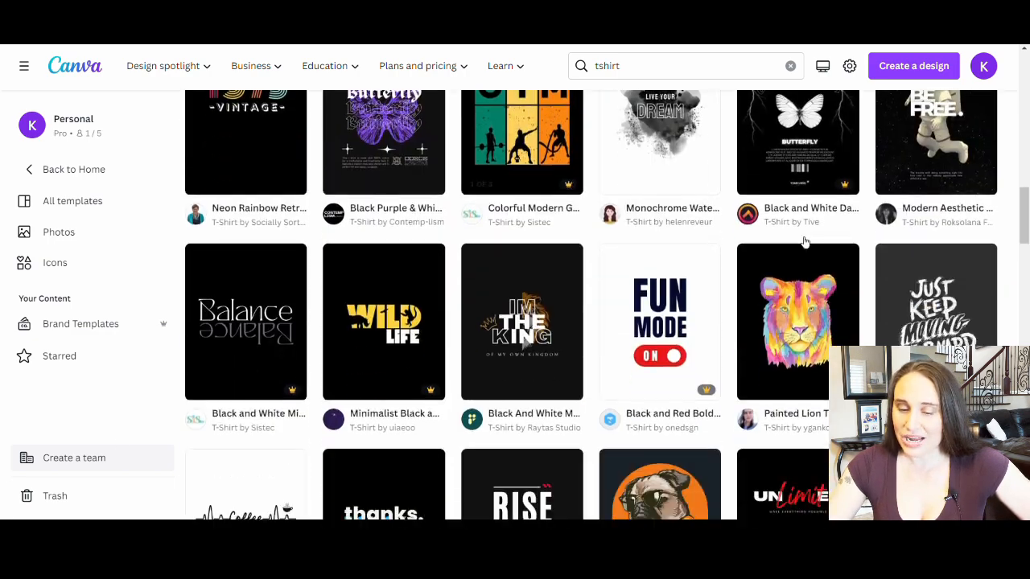
pyautogui.scroll(-3)
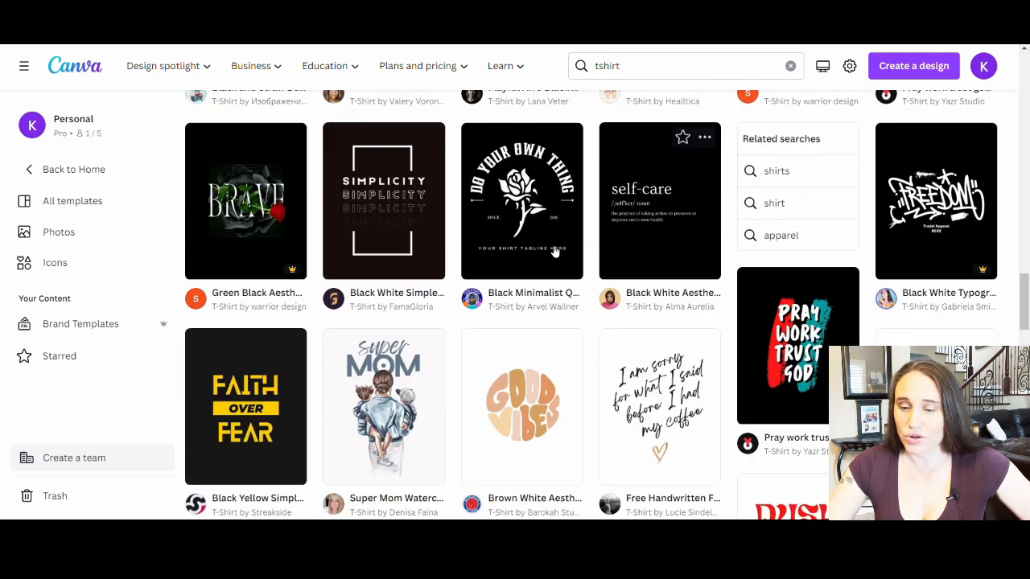
pyautogui.scroll(-3)
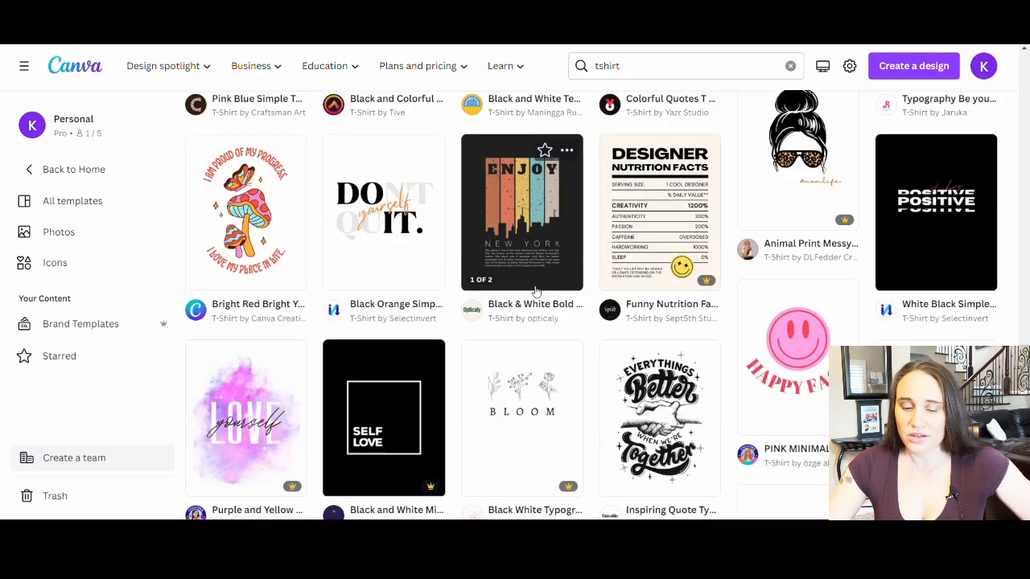
pyautogui.scroll(-3)
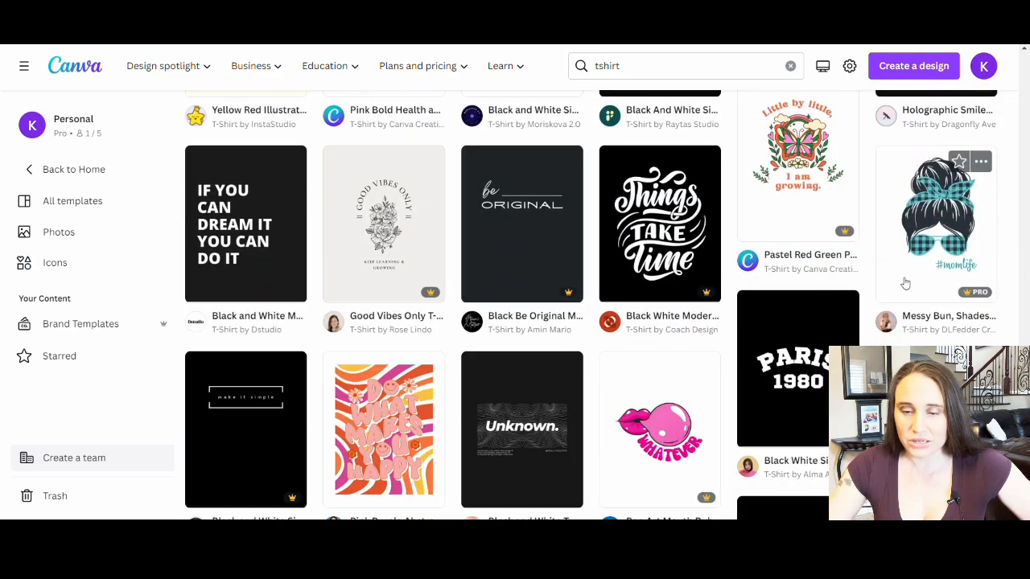
pyautogui.scroll(-3)
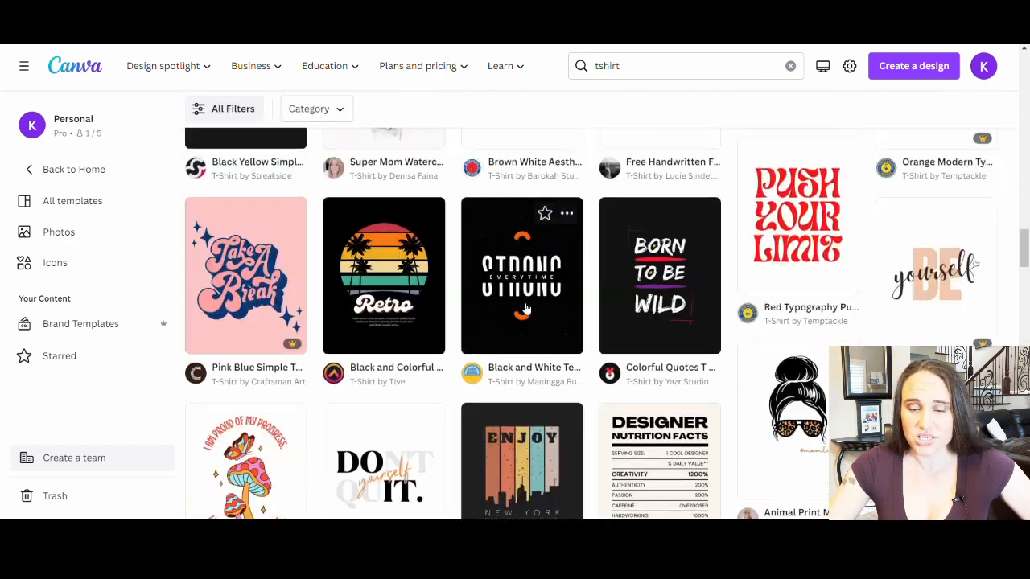
pyautogui.scroll(3)
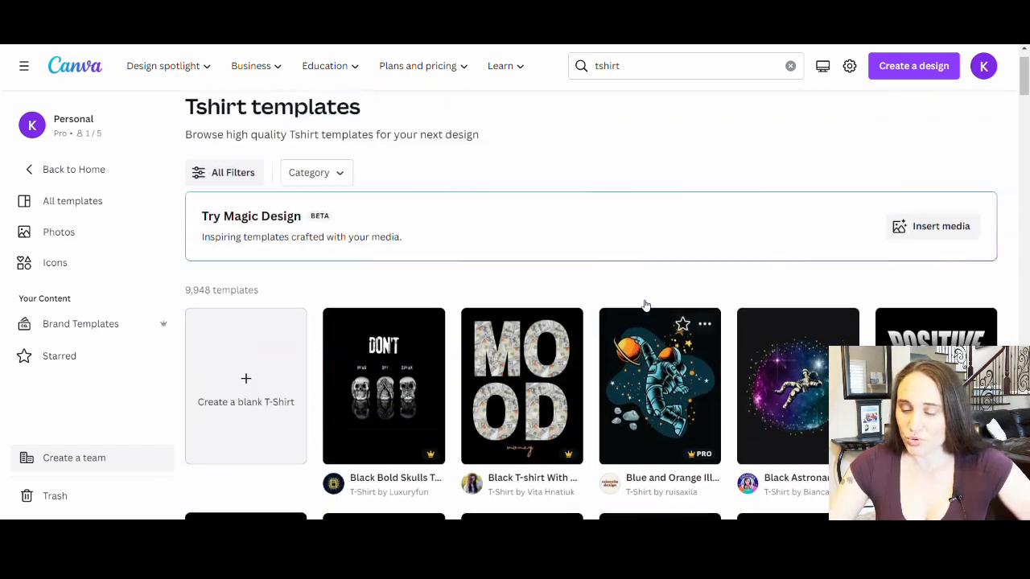
pyautogui.scroll(3)
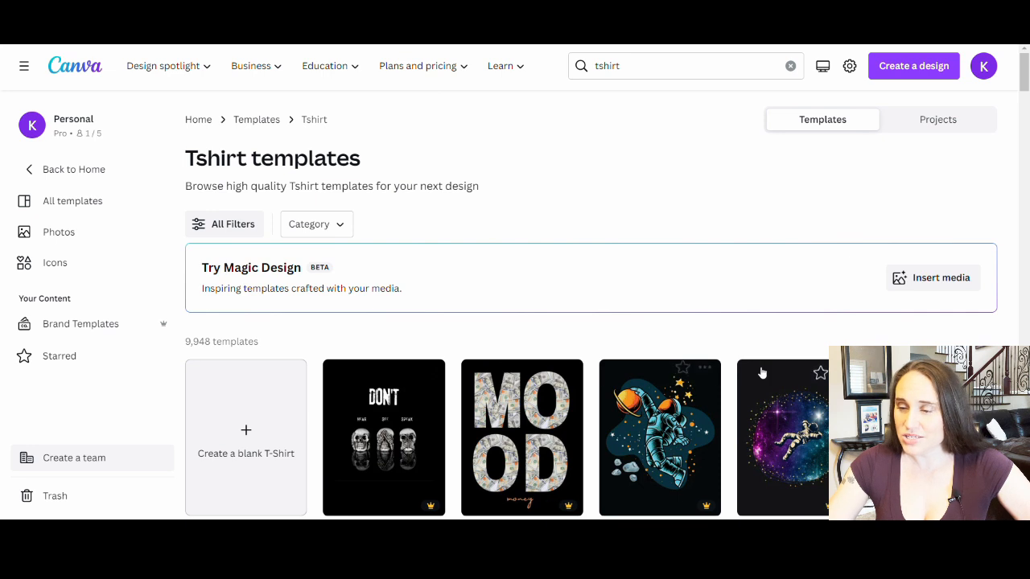
pyautogui.moveTo(675, 369)
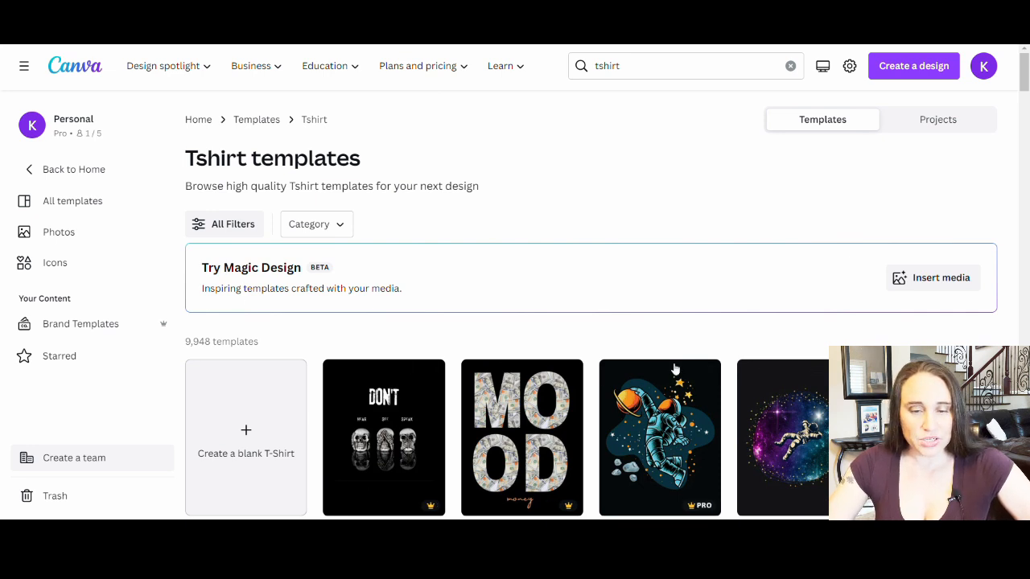
pyautogui.moveTo(77, 136)
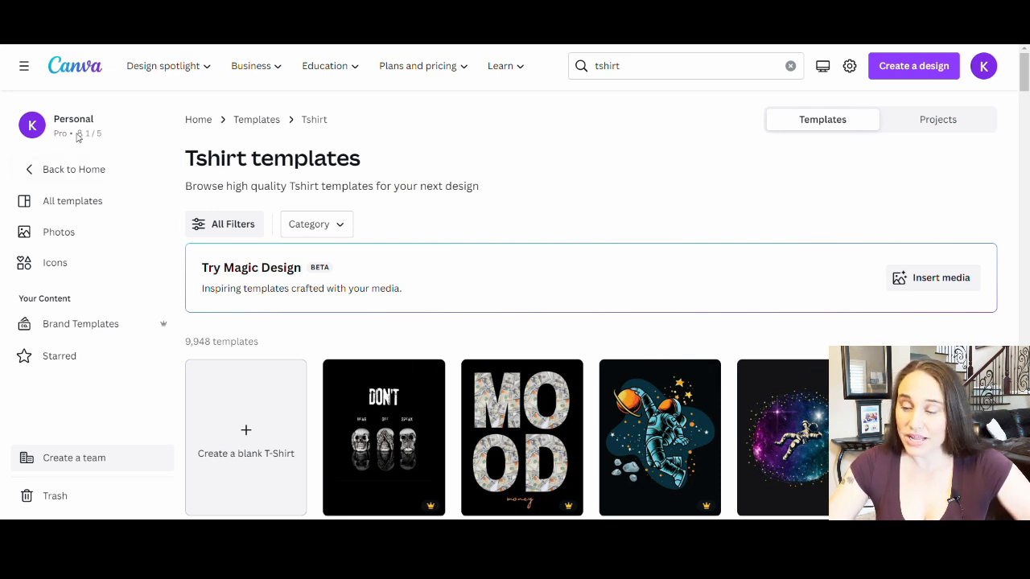
# Step: Return to the home page and start a custom-size design of 4500 × 5400 px
pyautogui.click(74, 169)
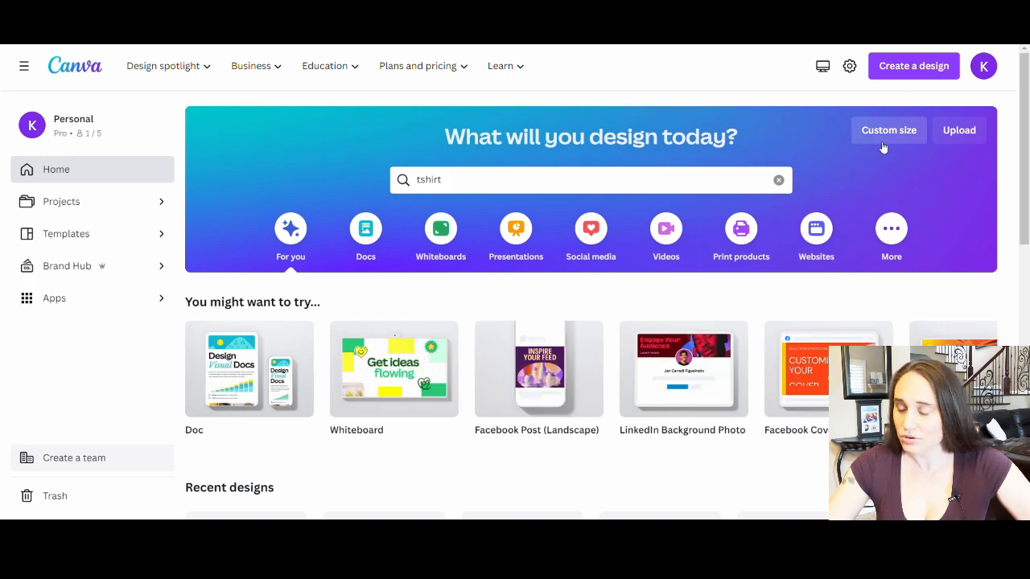
pyautogui.click(887, 129)
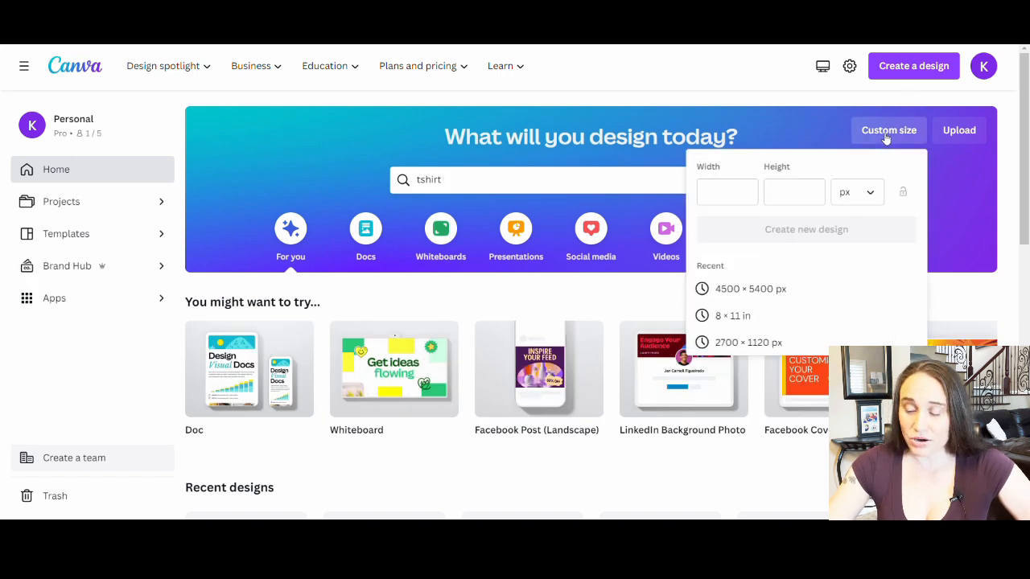
pyautogui.moveTo(727, 290)
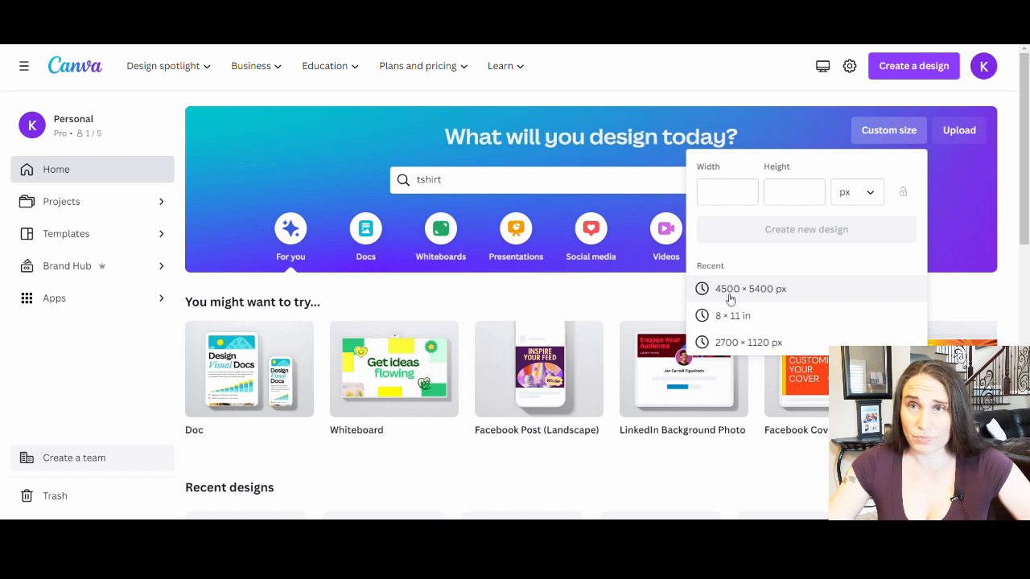
pyautogui.moveTo(733, 299)
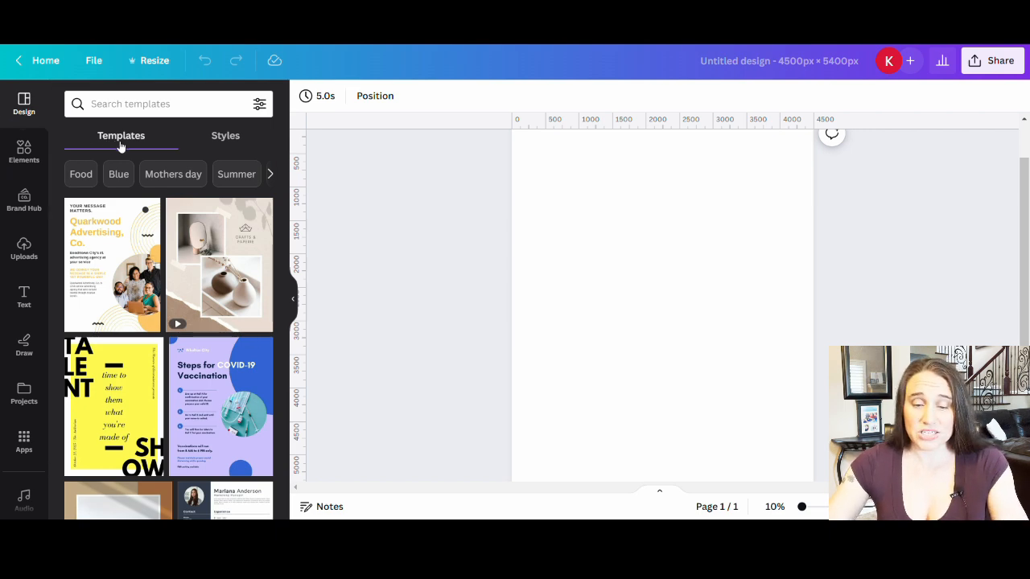
# Step: Search templates for 'tshirt' inside the design and apply the Designer Nutrition Facts template
pyautogui.click(142, 103)
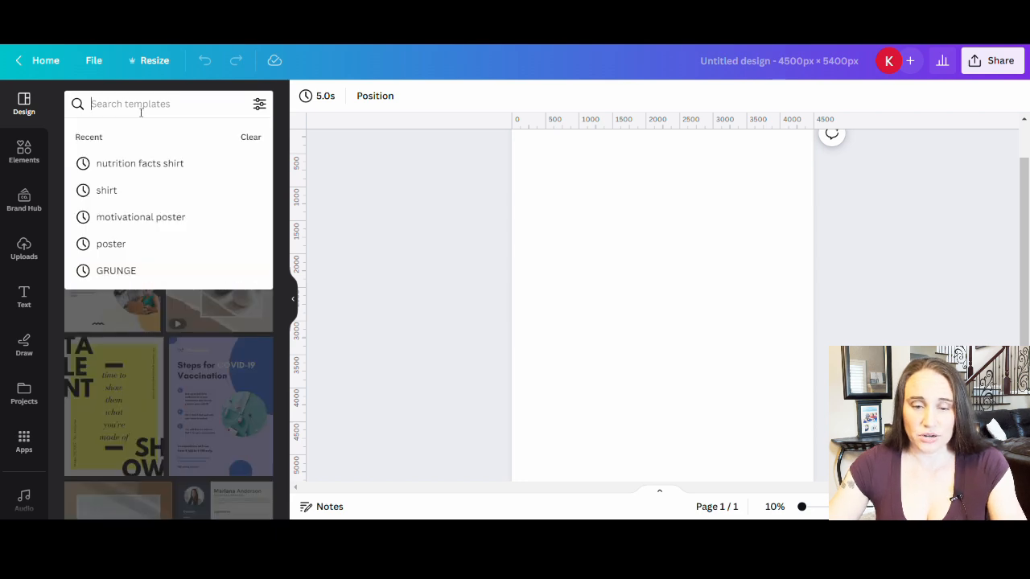
pyautogui.write('tshirt')
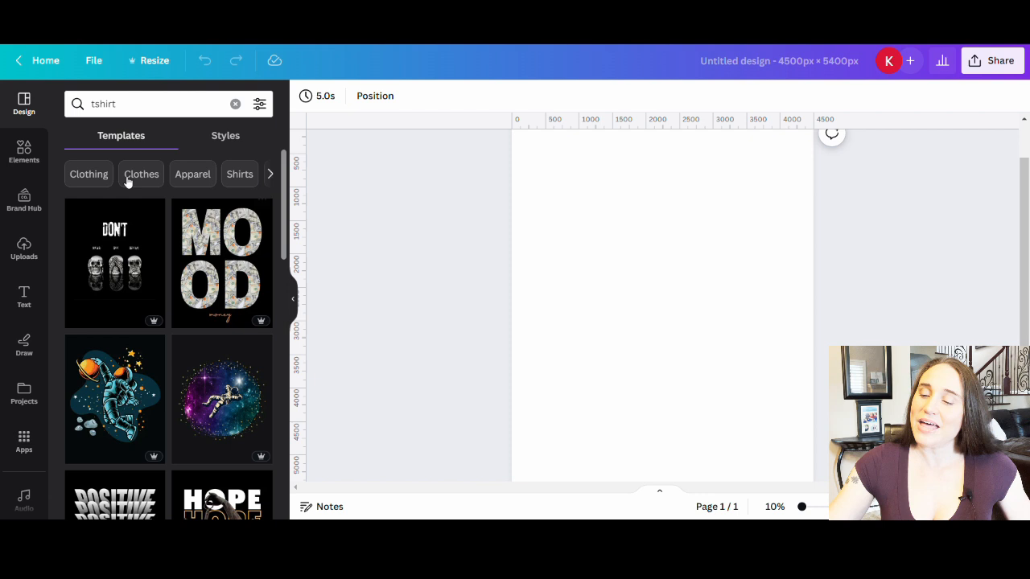
pyautogui.moveTo(116, 250)
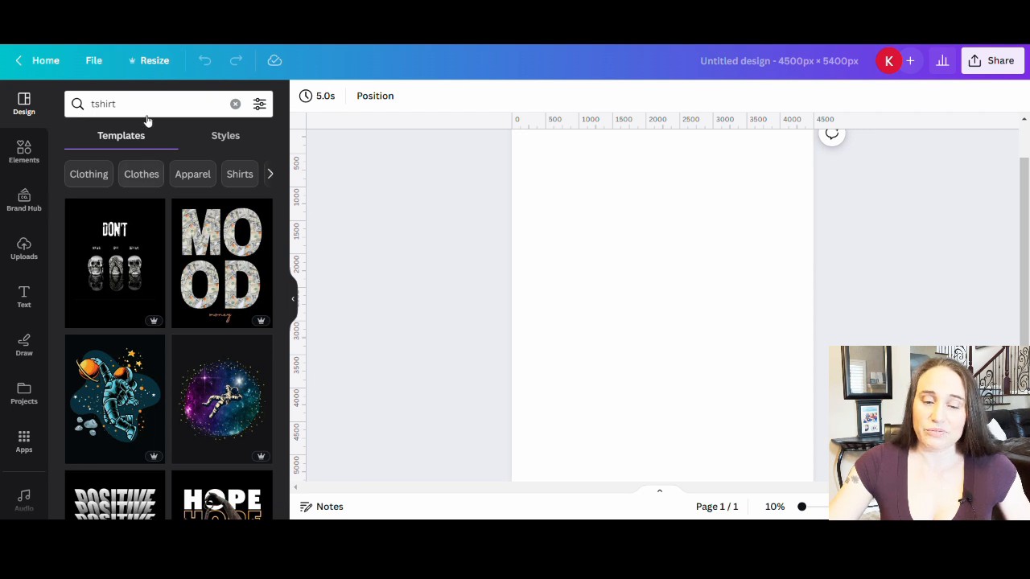
pyautogui.moveTo(189, 224)
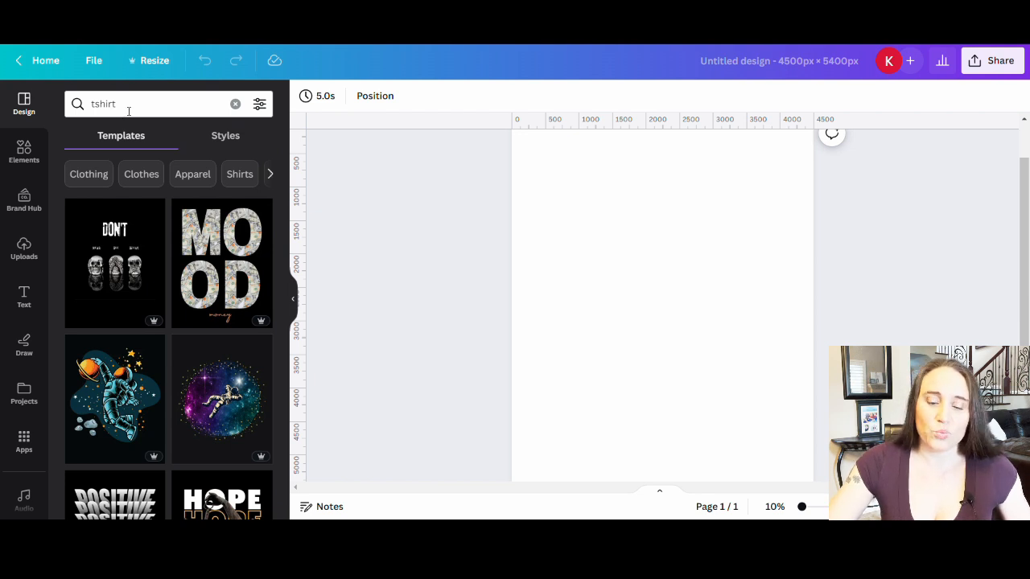
pyautogui.moveTo(251, 141)
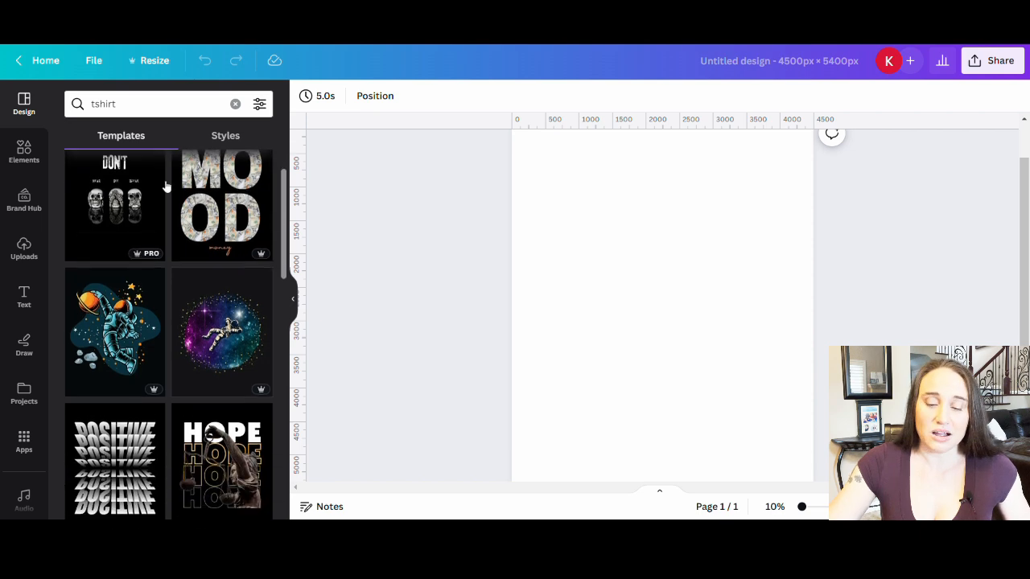
pyautogui.scroll(-3)
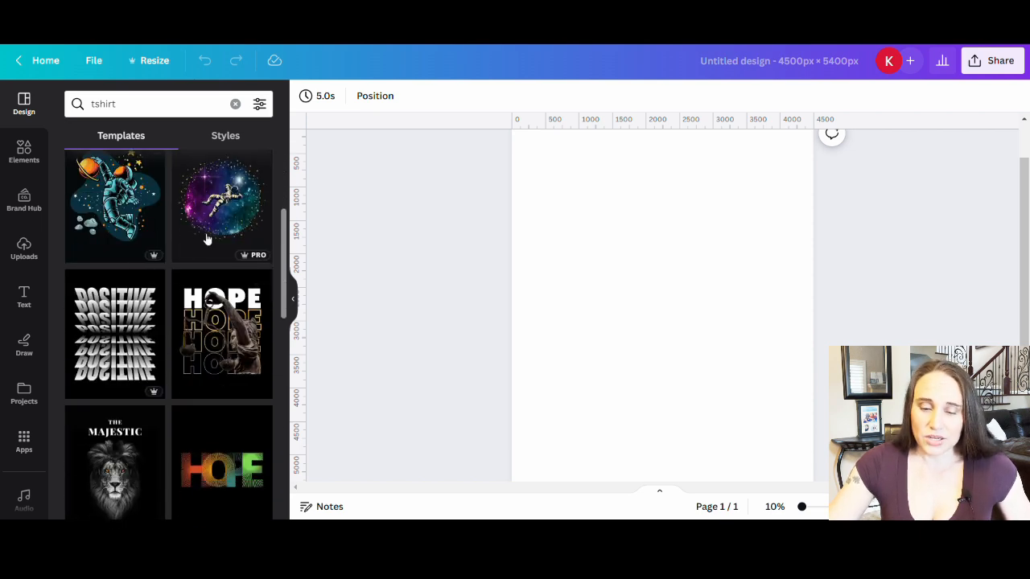
pyautogui.scroll(-3)
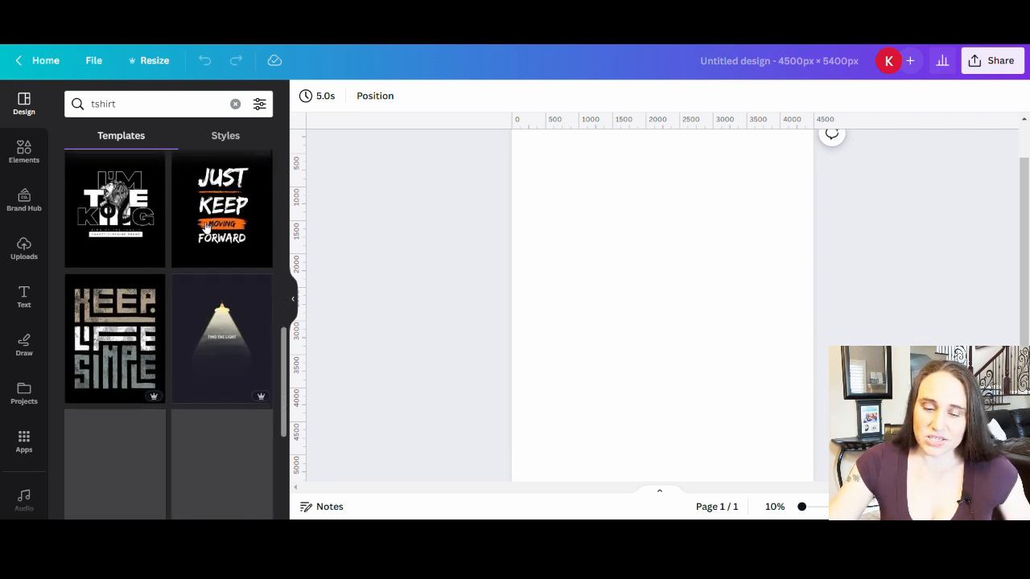
pyautogui.scroll(-3)
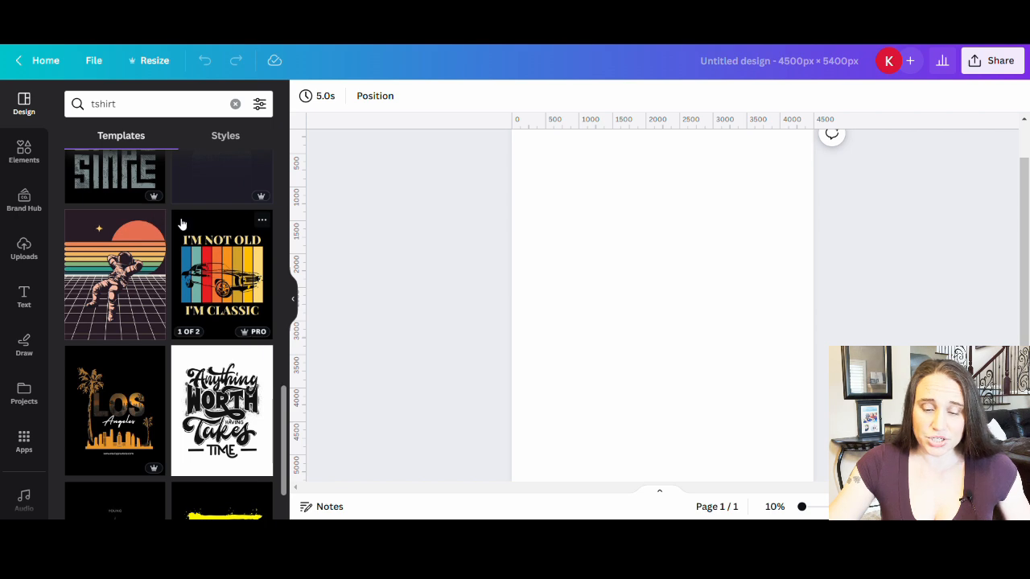
pyautogui.scroll(-3)
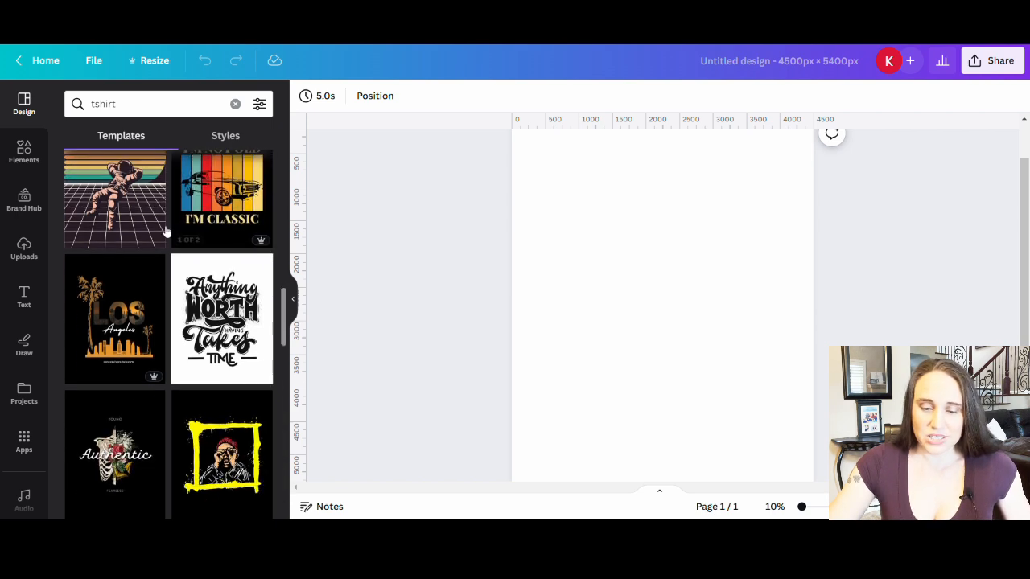
pyautogui.scroll(-3)
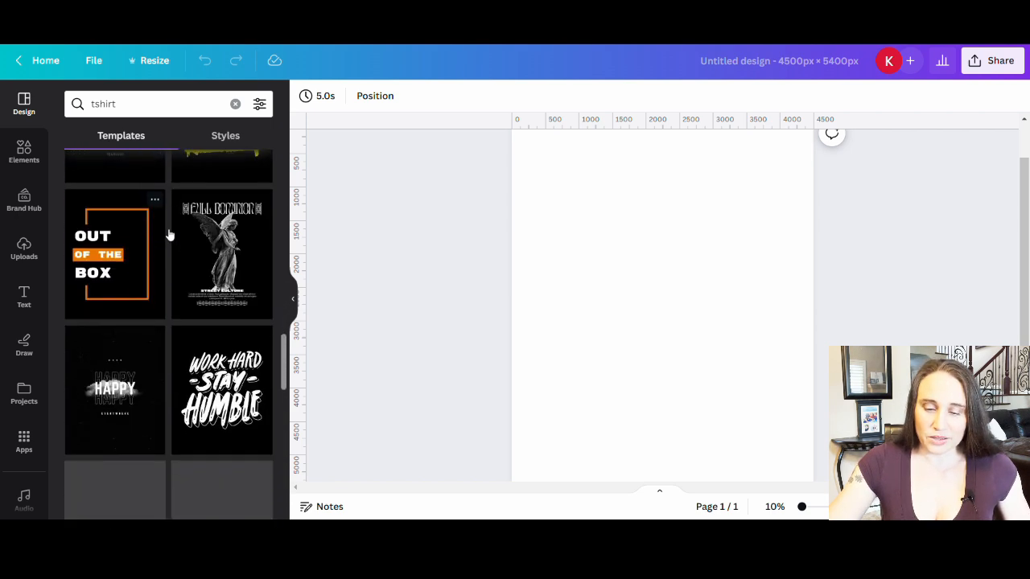
pyautogui.scroll(-3)
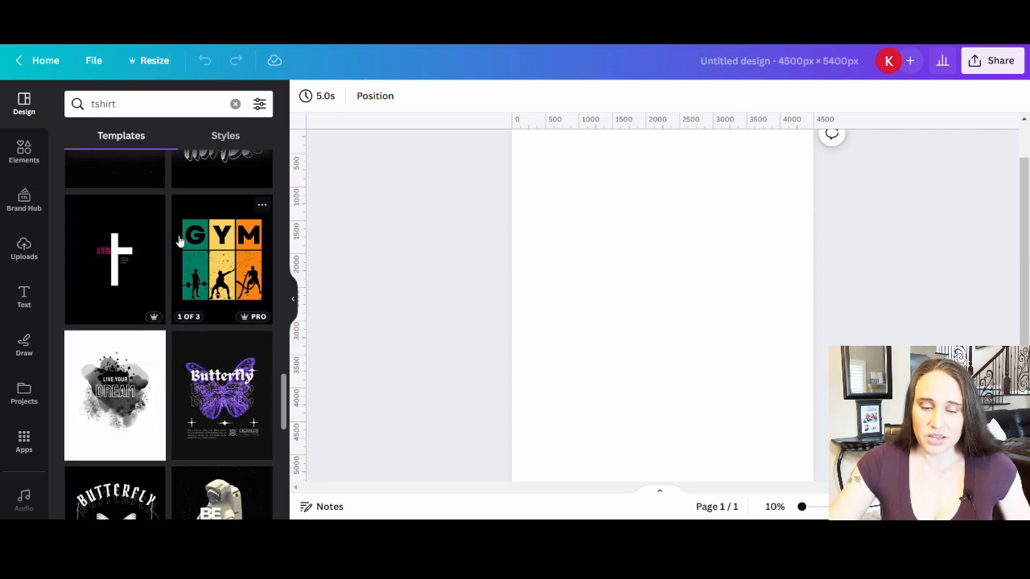
pyautogui.scroll(-3)
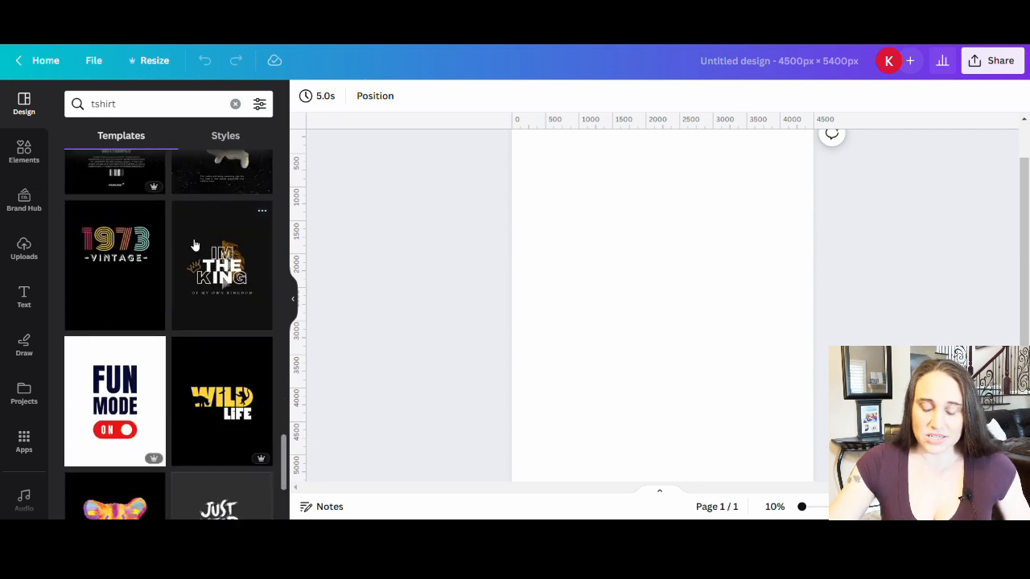
pyautogui.scroll(-3)
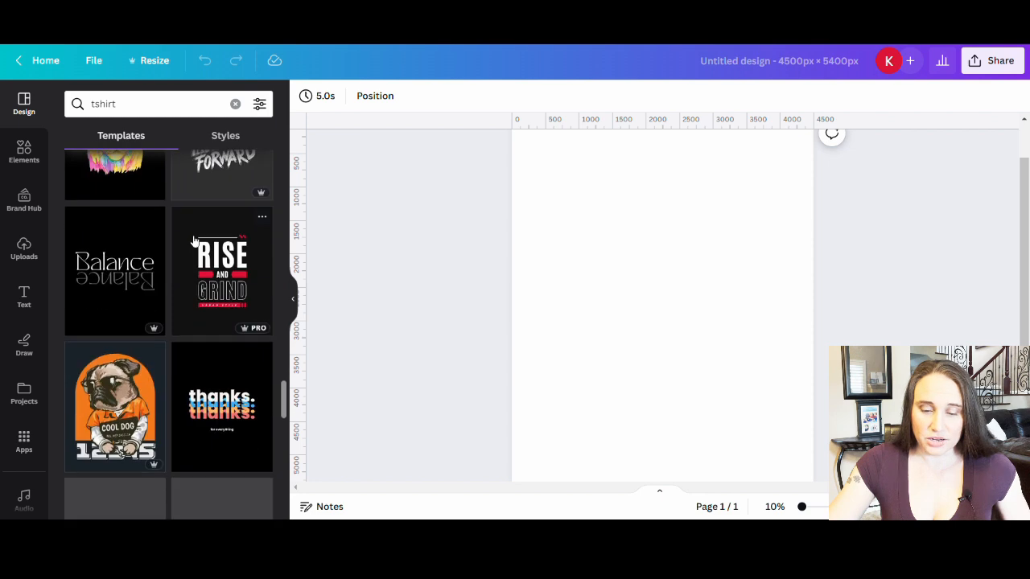
pyautogui.scroll(-3)
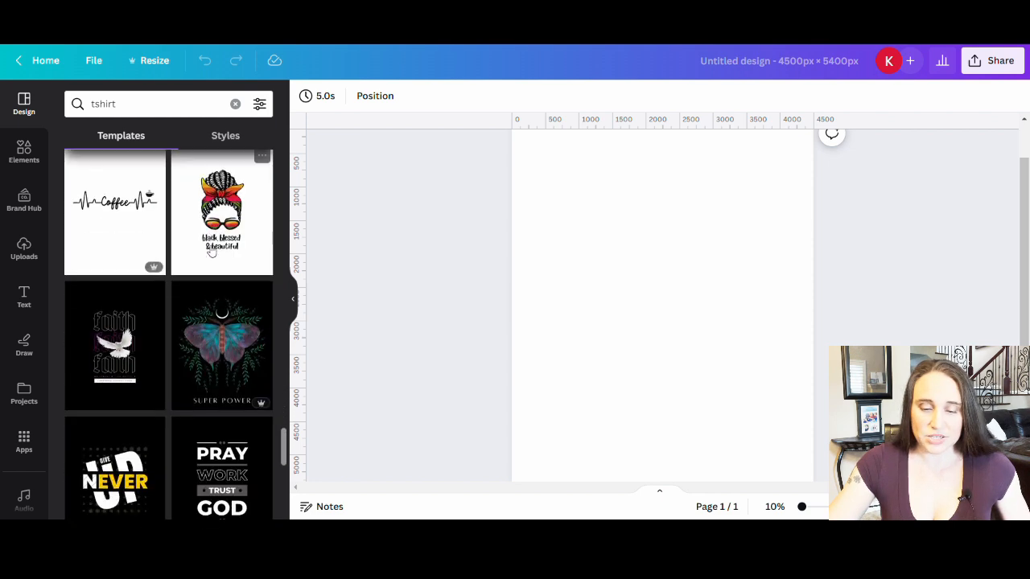
pyautogui.scroll(-3)
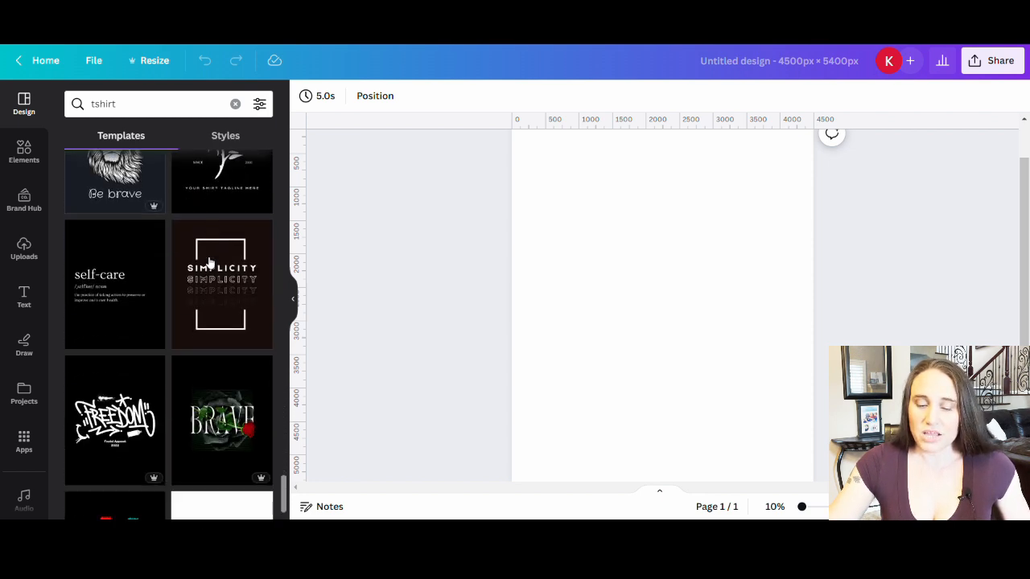
pyautogui.scroll(-3)
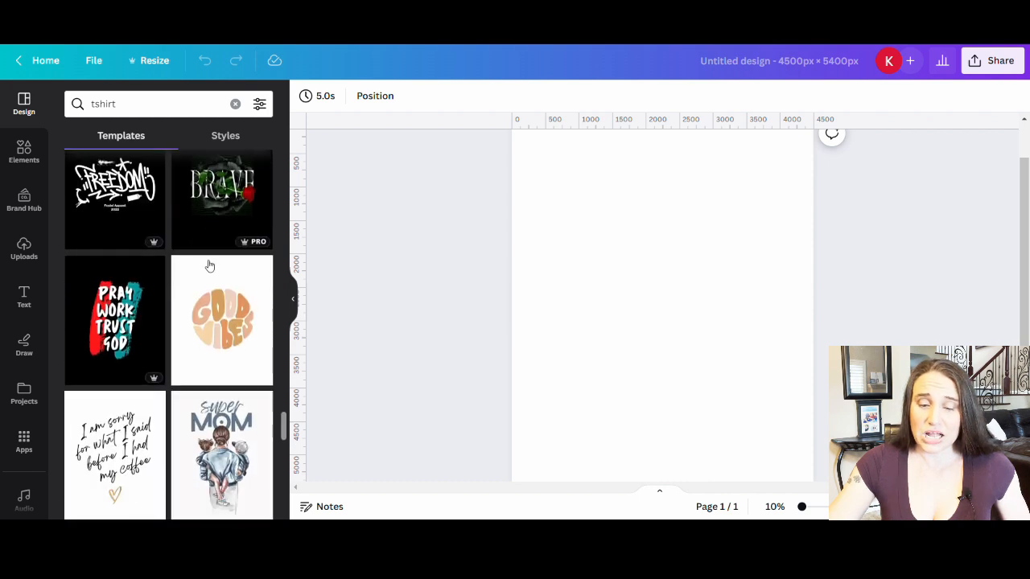
pyautogui.scroll(-3)
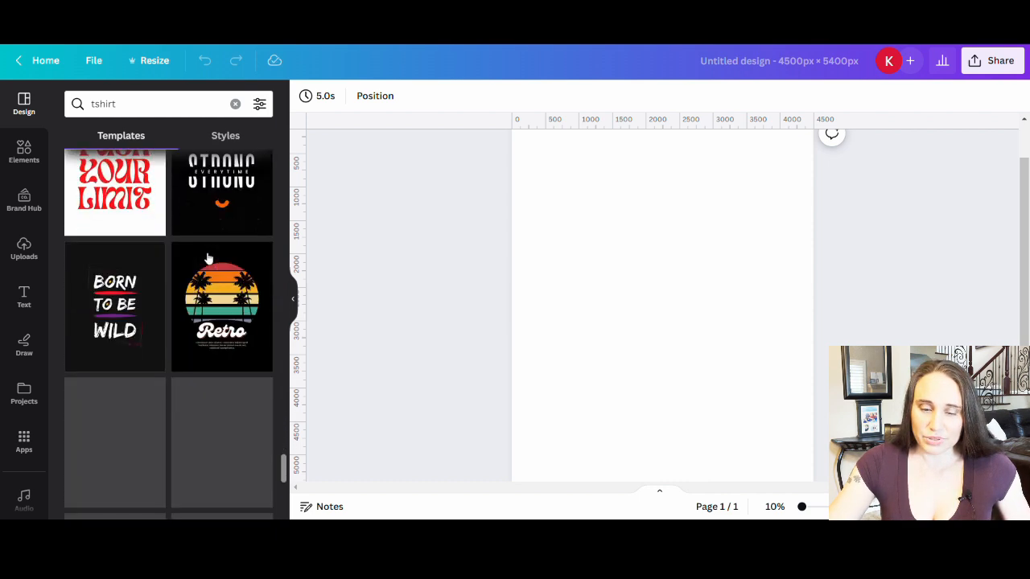
pyautogui.scroll(-3)
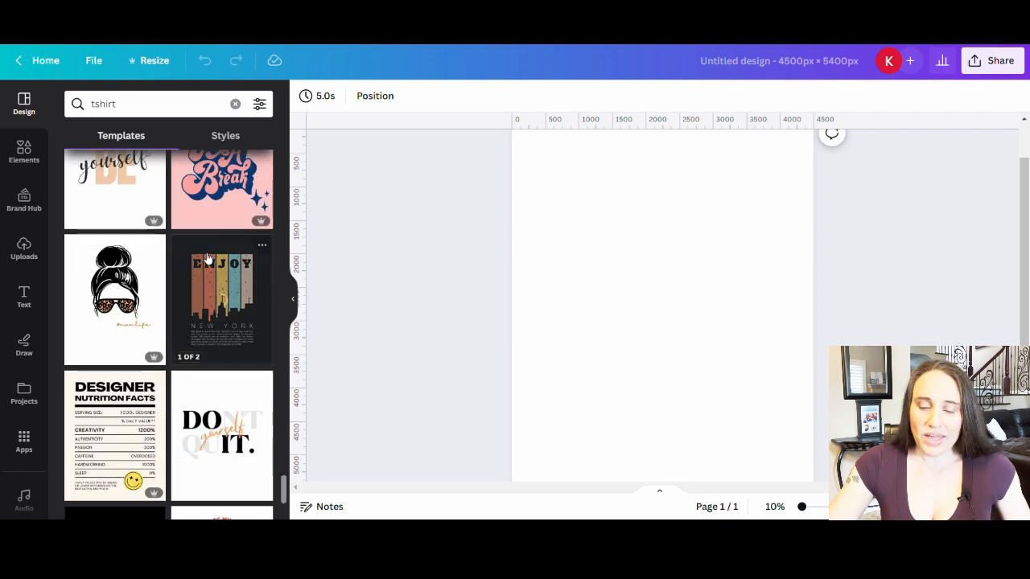
pyautogui.scroll(-3)
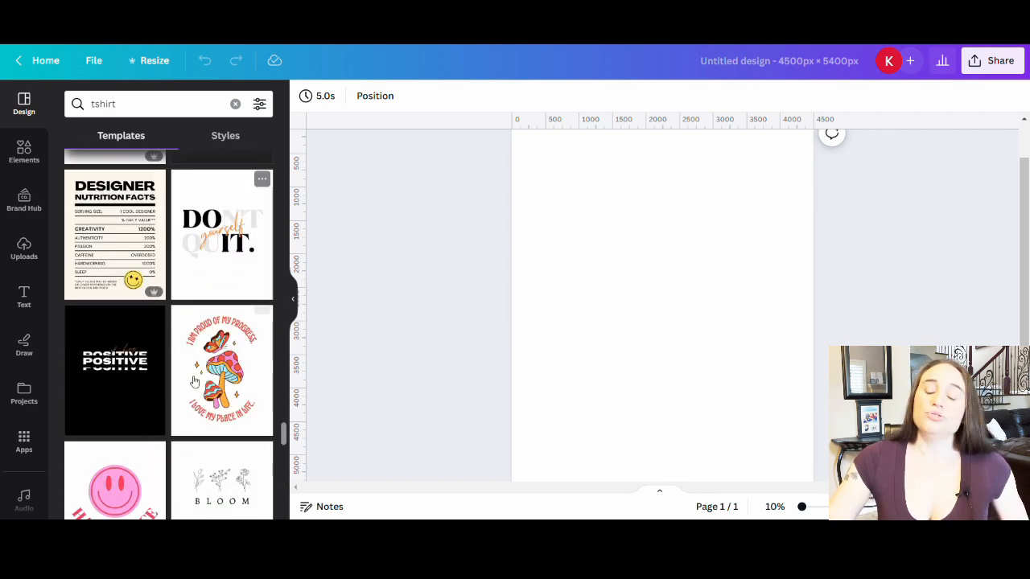
pyautogui.moveTo(137, 444)
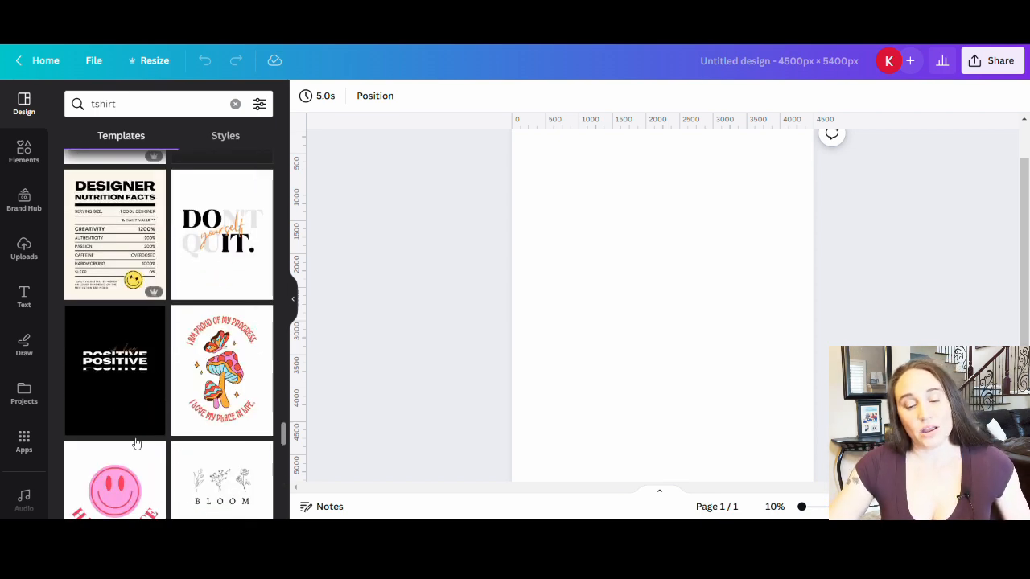
pyautogui.moveTo(161, 396)
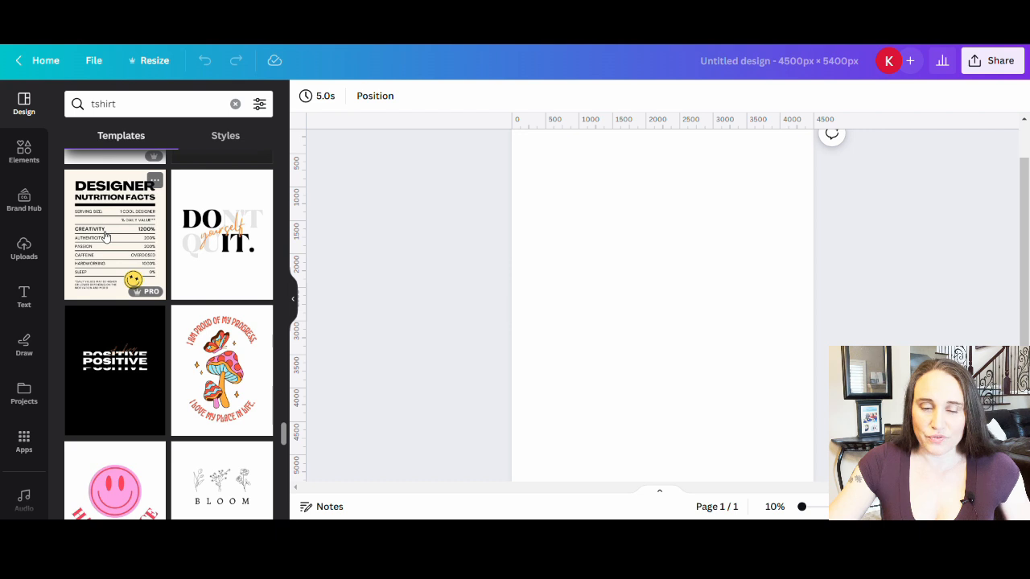
pyautogui.moveTo(113, 213)
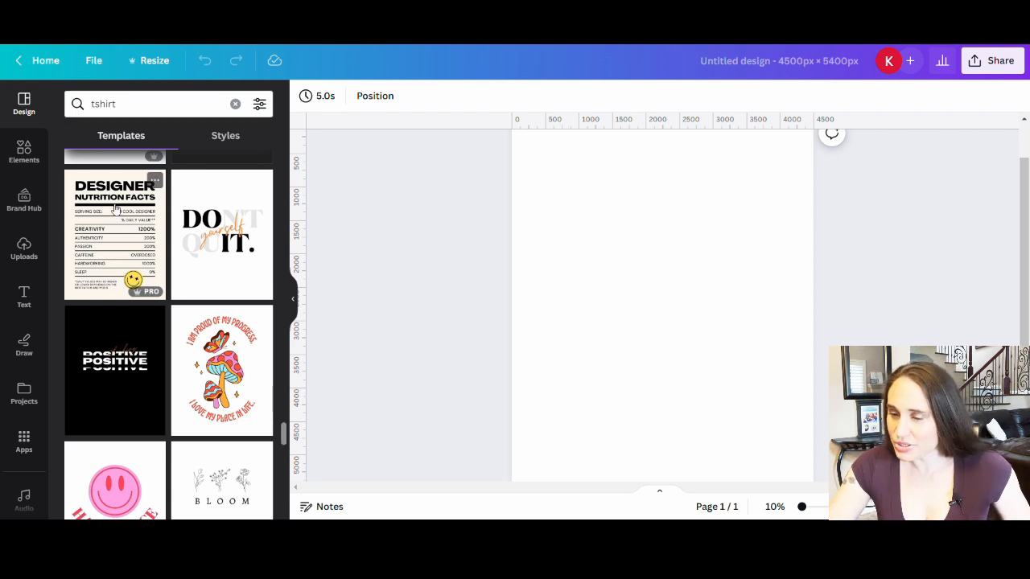
pyautogui.click(116, 234)
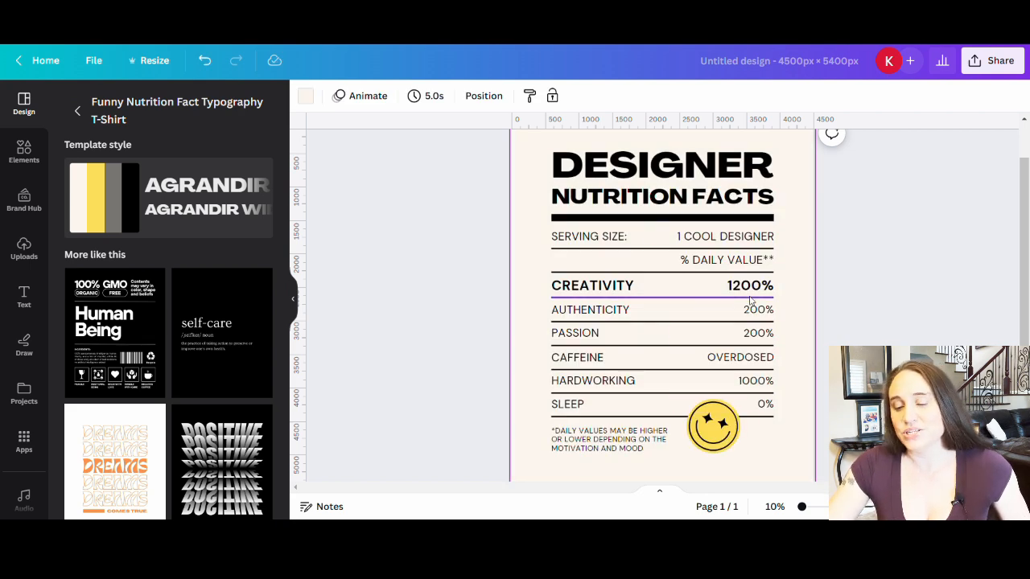
# Step: Close the template details panel and select the DESIGNER heading on the canvas
pyautogui.click(608, 438)
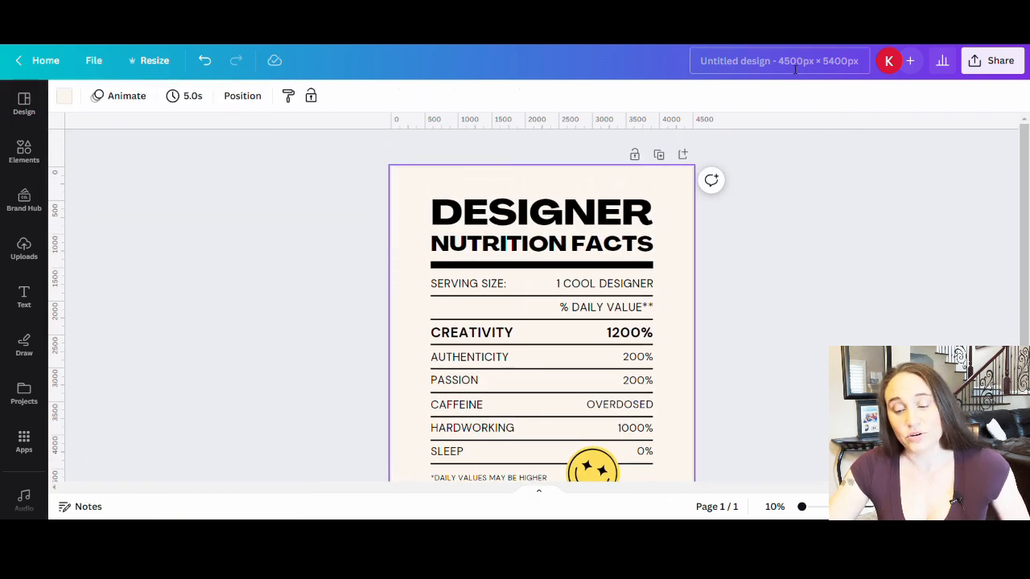
pyautogui.scroll(-3)
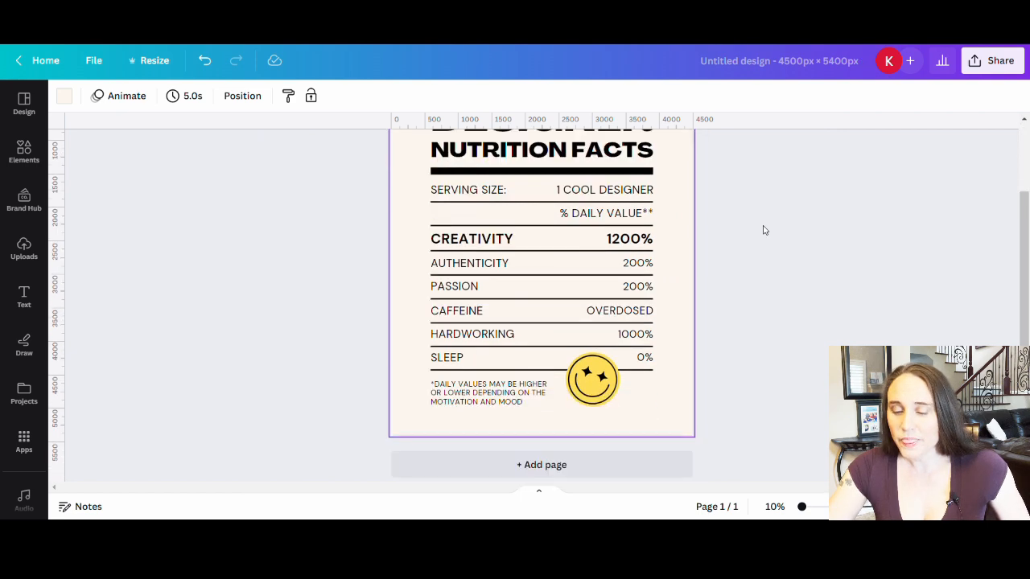
pyautogui.scroll(3)
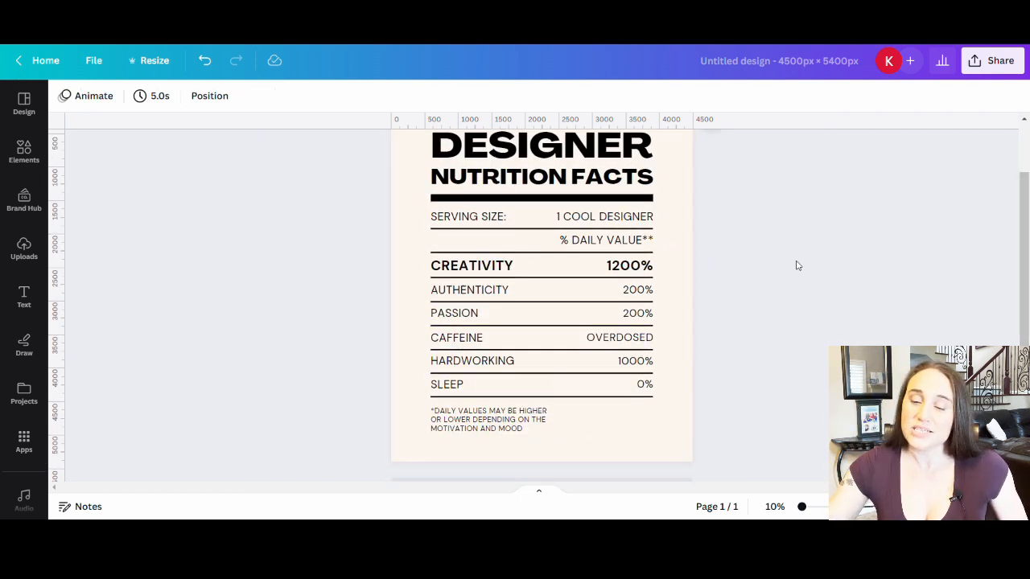
pyautogui.click(540, 145)
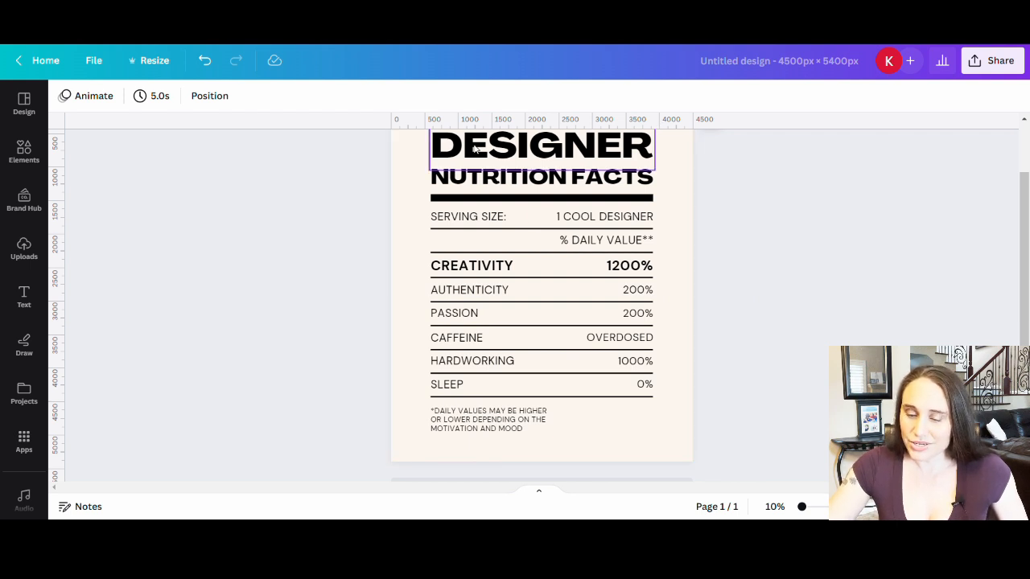
pyautogui.scroll(3)
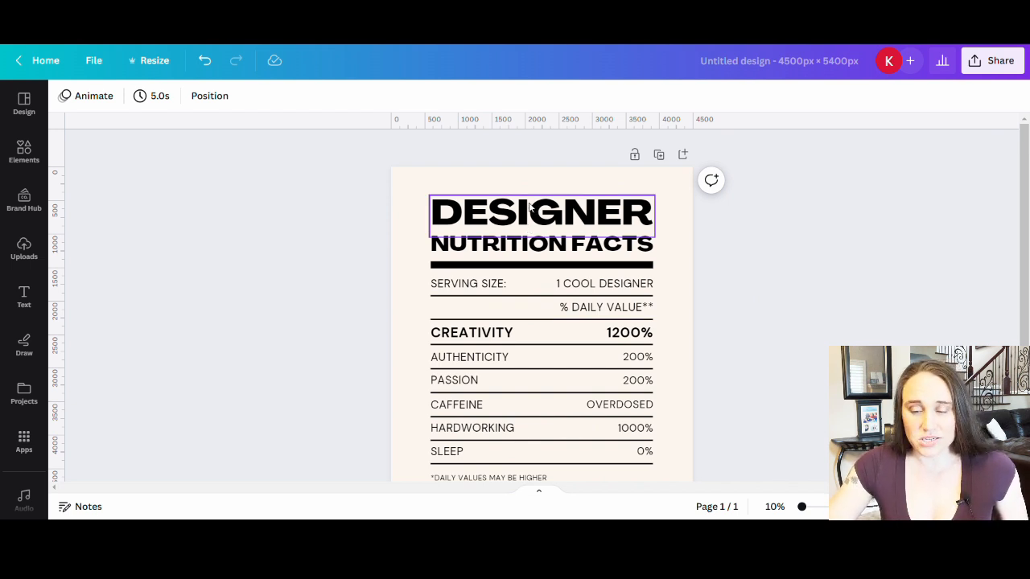
# Step: Recolour the DESIGNER heading and all other black text to white with Change all
pyautogui.click(541, 213)
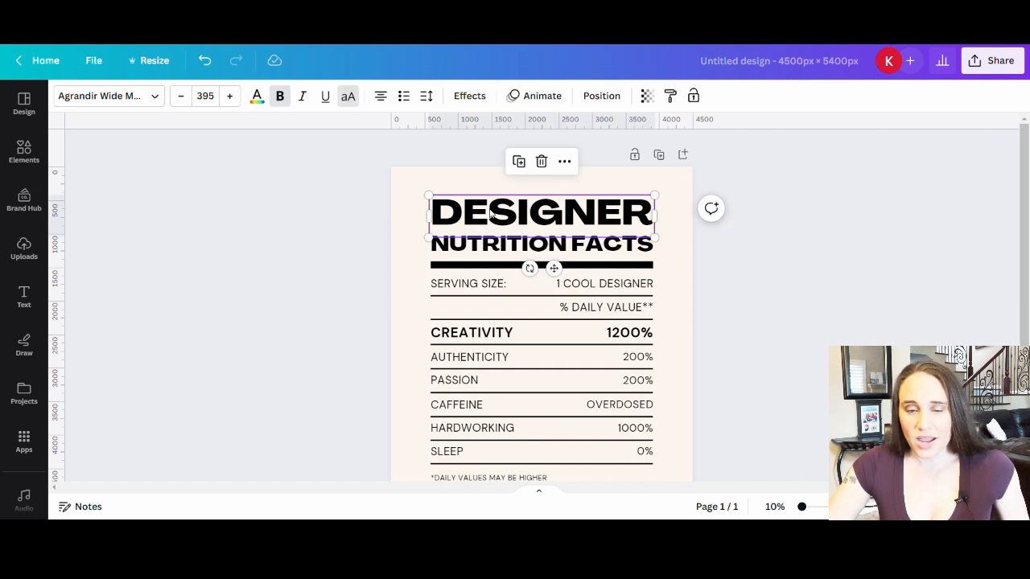
pyautogui.moveTo(338, 169)
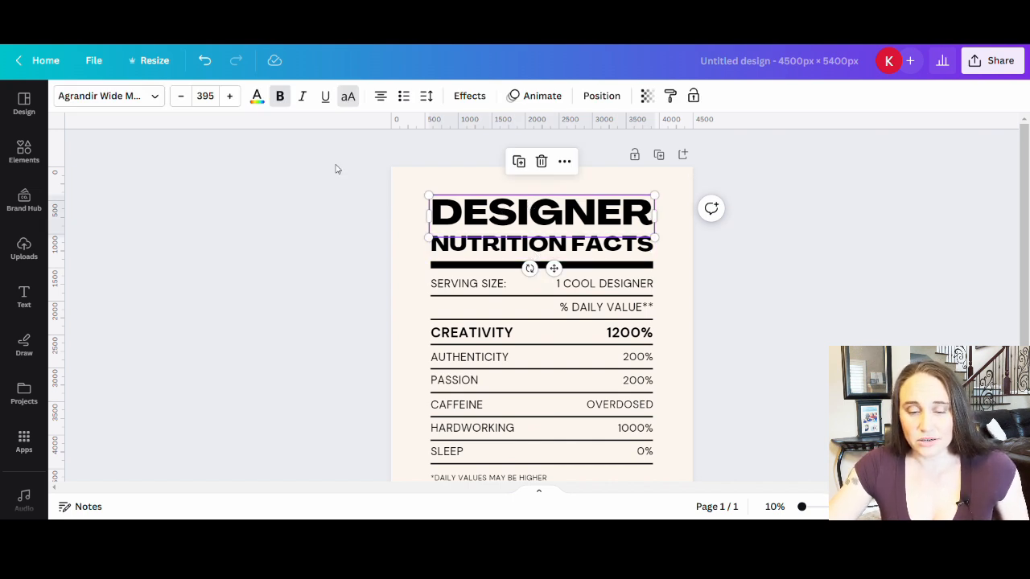
pyautogui.moveTo(257, 97)
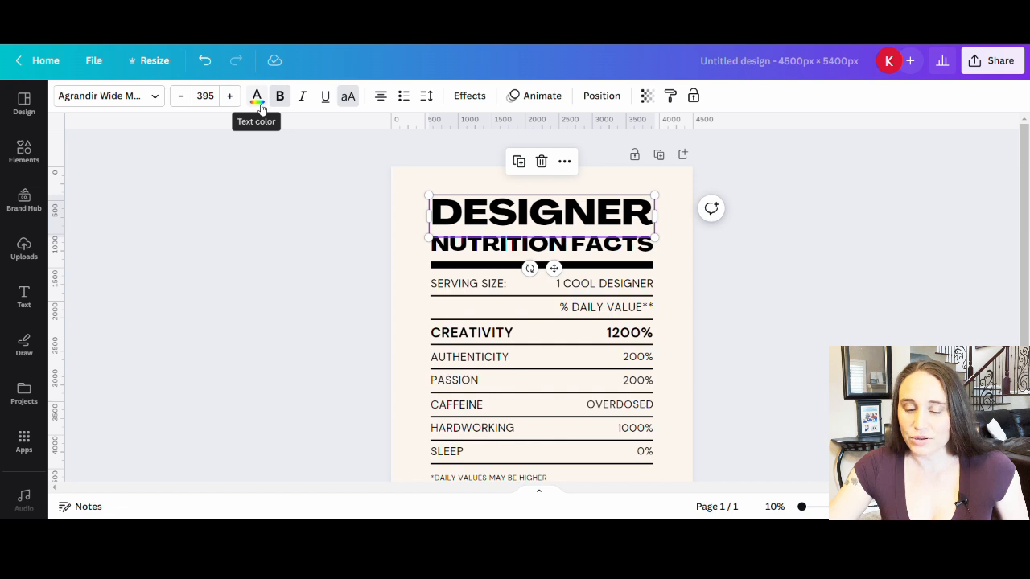
pyautogui.click(256, 97)
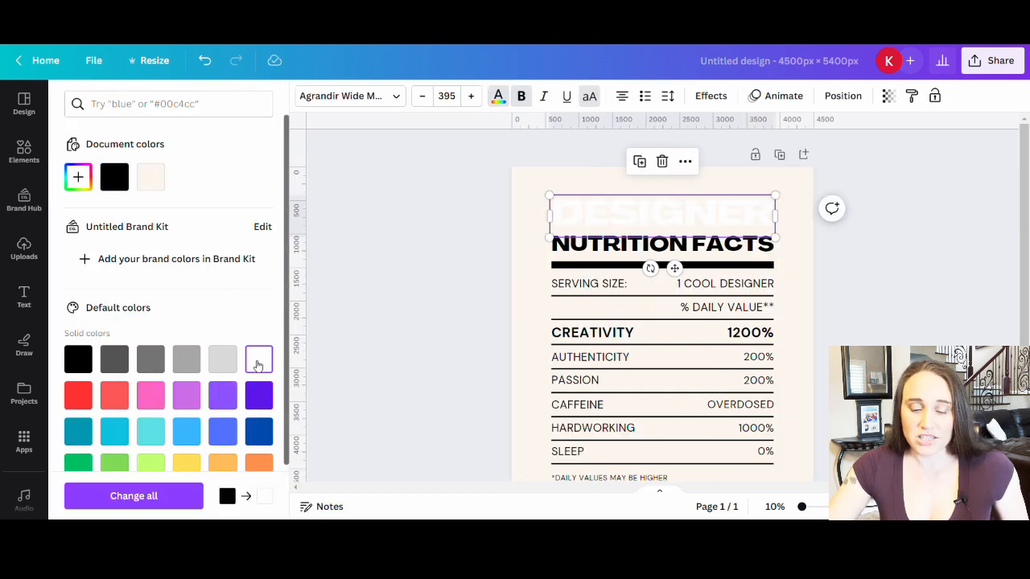
pyautogui.moveTo(122, 477)
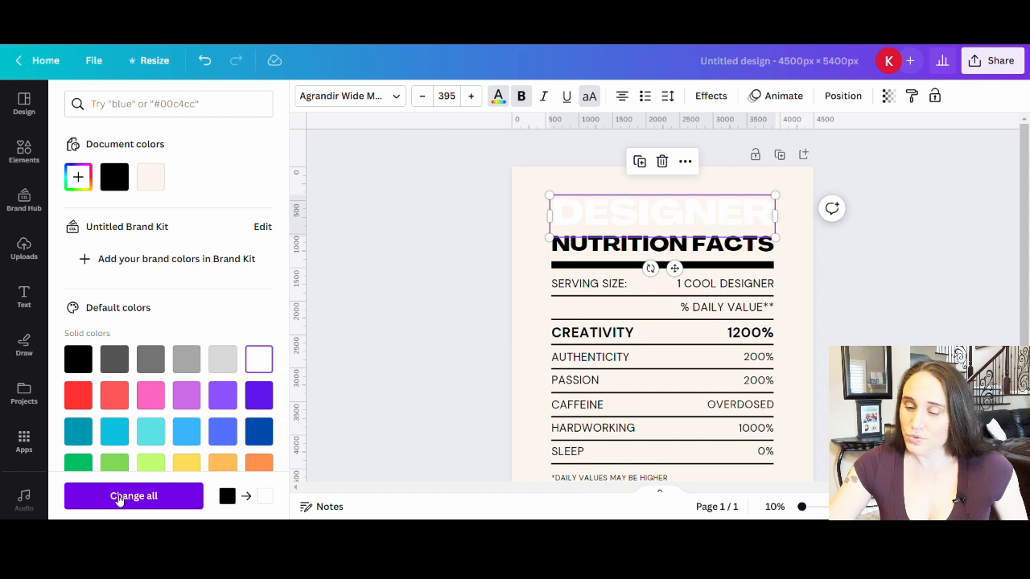
pyautogui.click(132, 496)
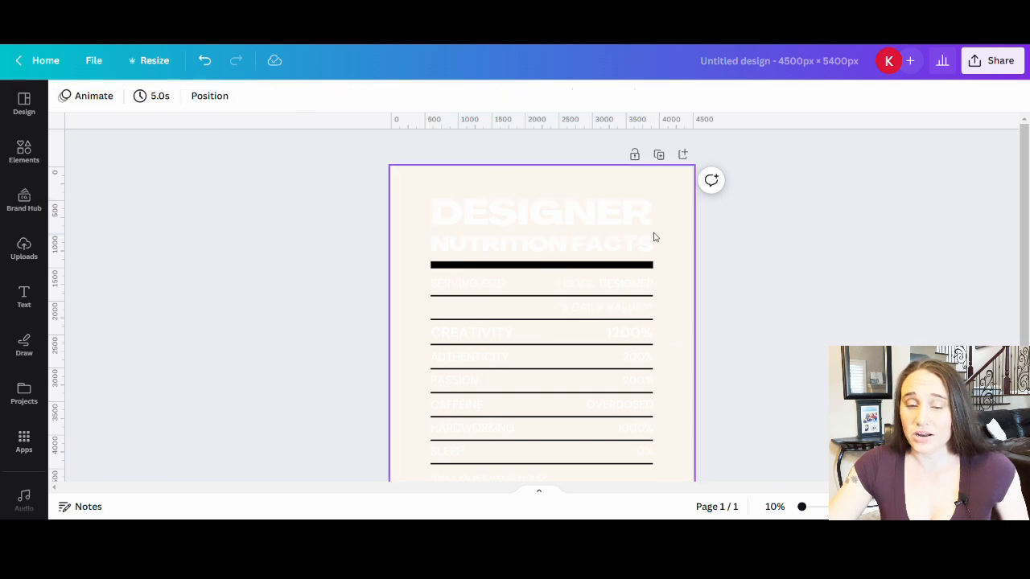
# Step: Recolour the divider lines and every remaining black element white, then select the page background
pyautogui.click(541, 264)
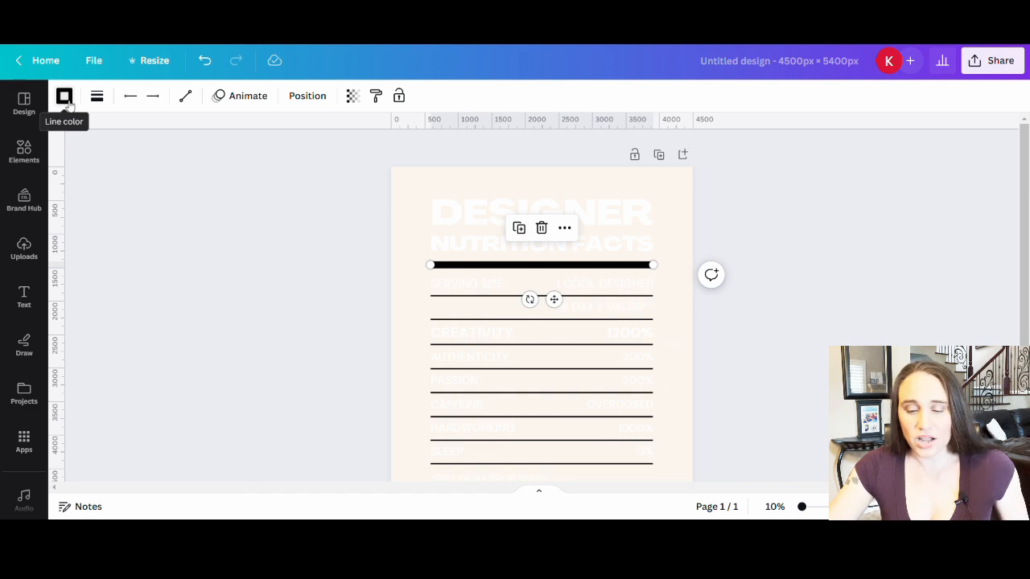
pyautogui.click(64, 97)
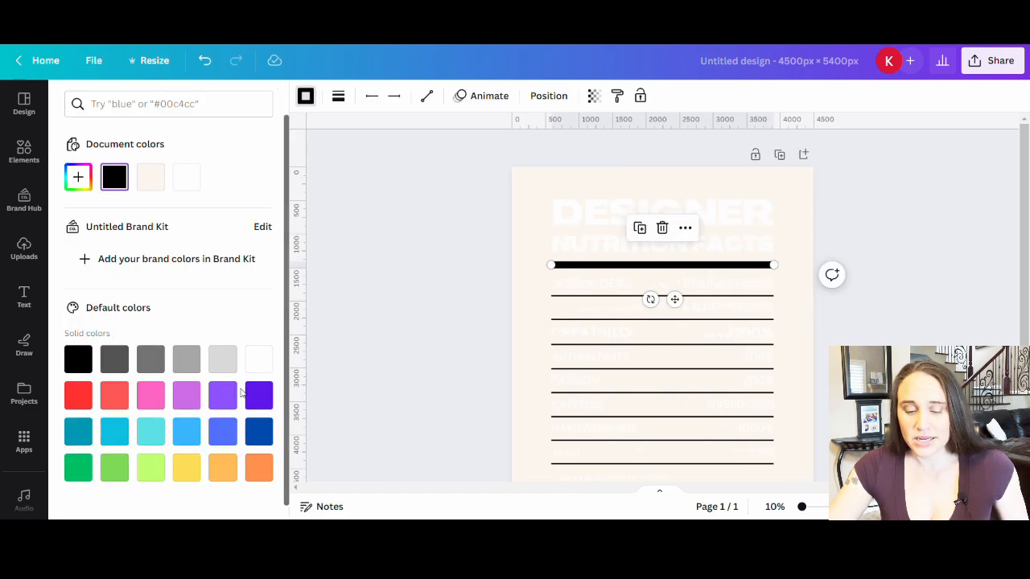
pyautogui.click(257, 358)
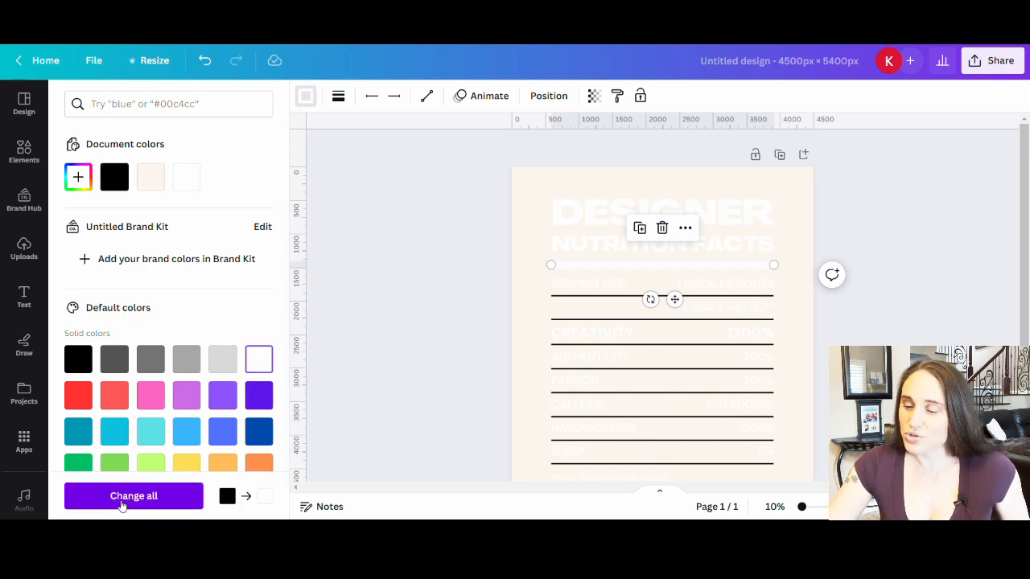
pyautogui.click(133, 496)
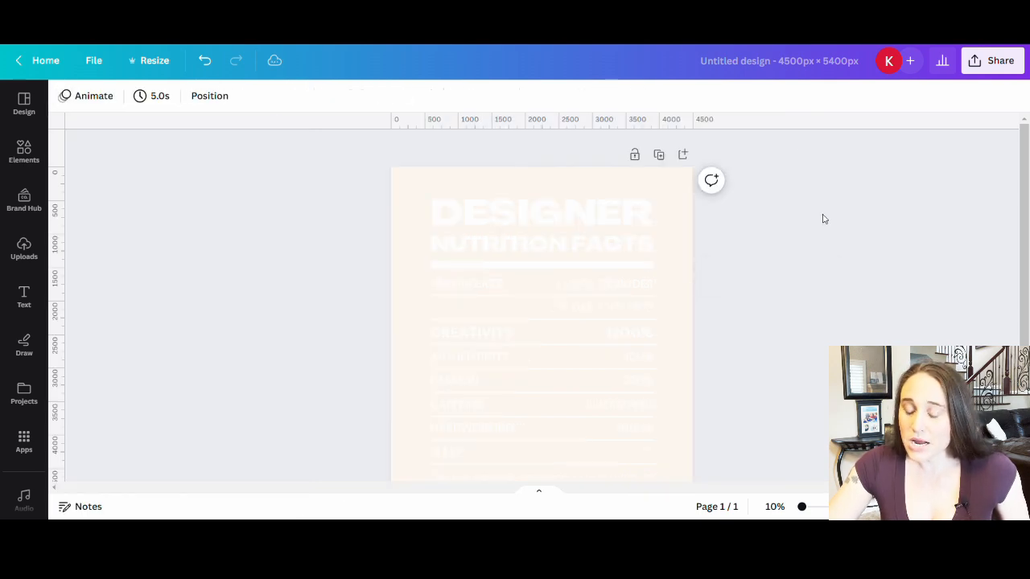
pyautogui.click(541, 322)
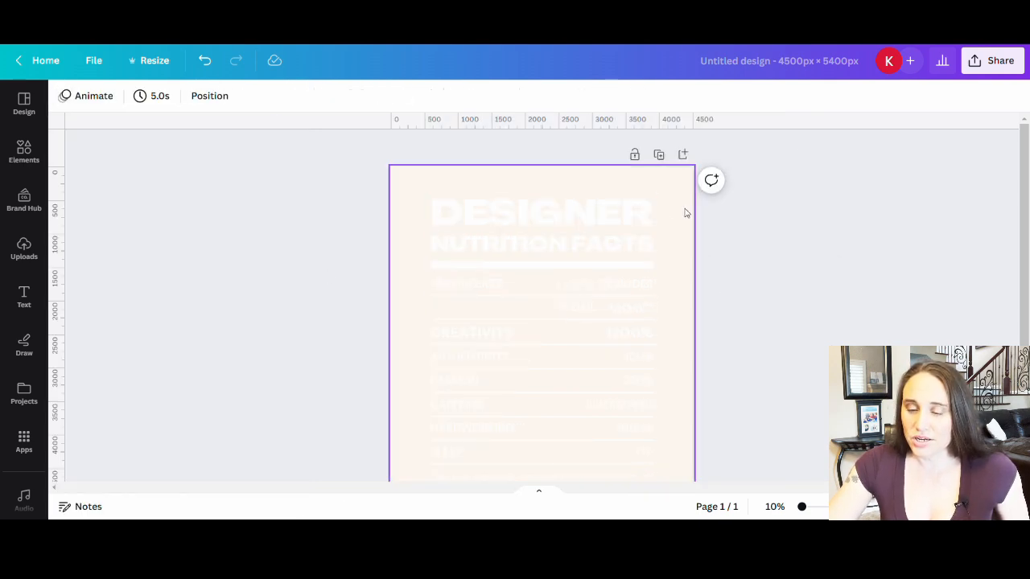
pyautogui.scroll(-3)
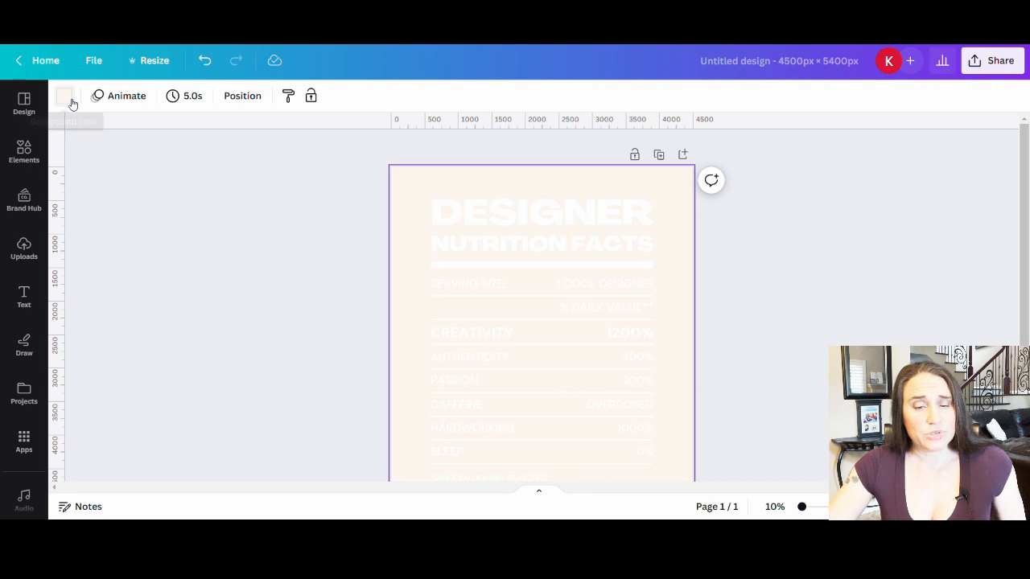
pyautogui.moveTo(64, 96)
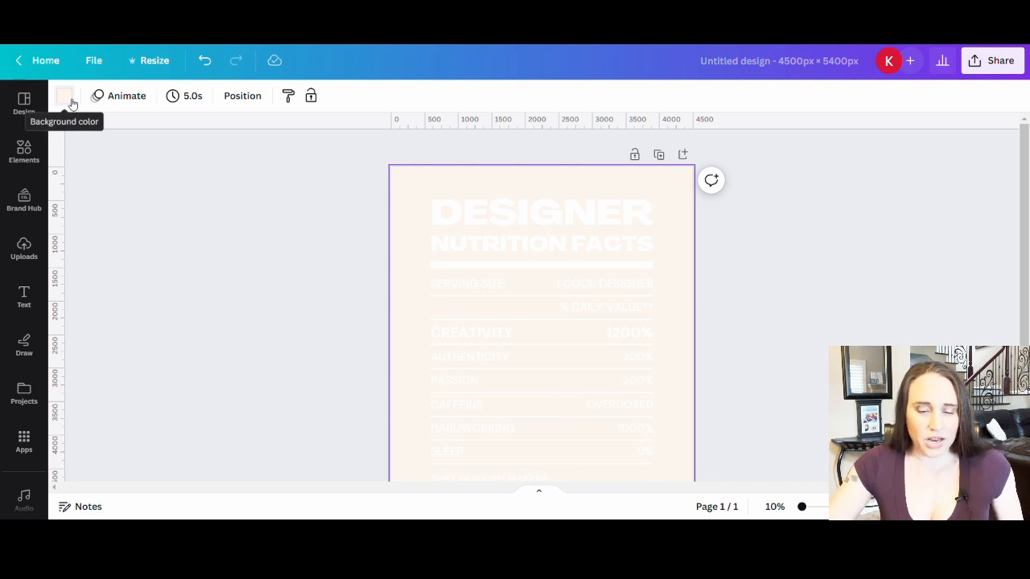
# Step: Set the page background colour to black so the white layout stands out
pyautogui.click(65, 97)
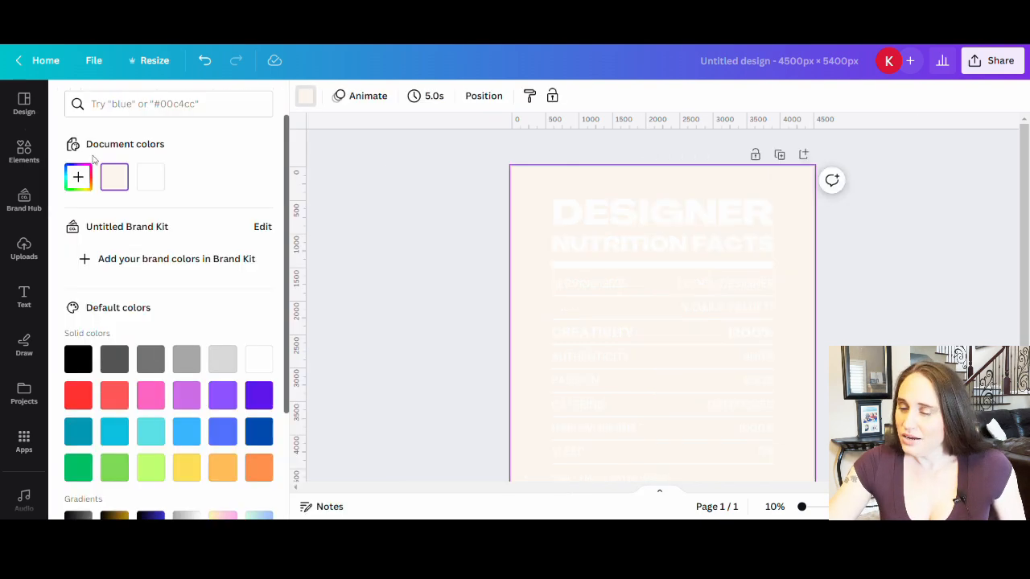
pyautogui.click(77, 359)
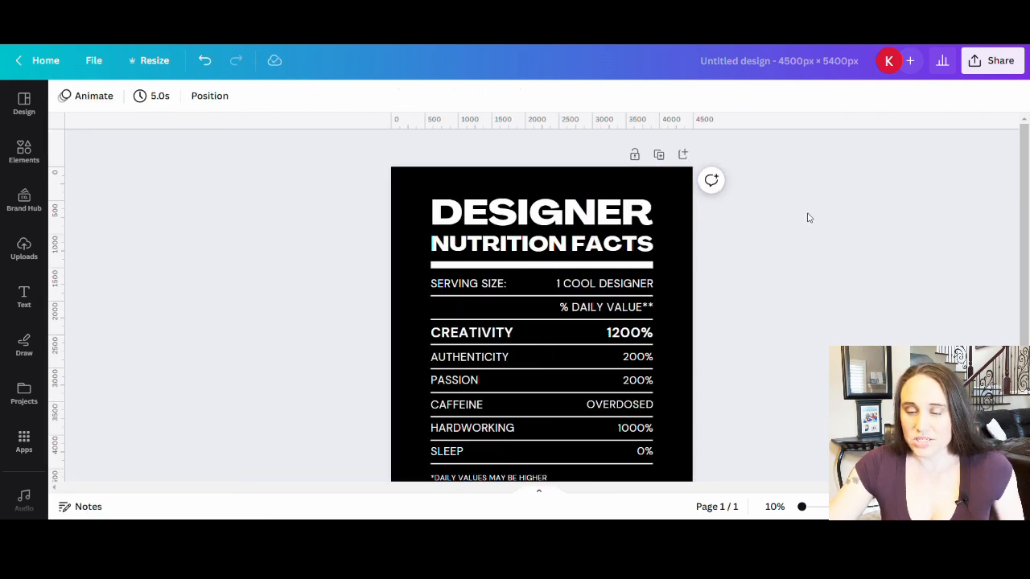
pyautogui.scroll(3)
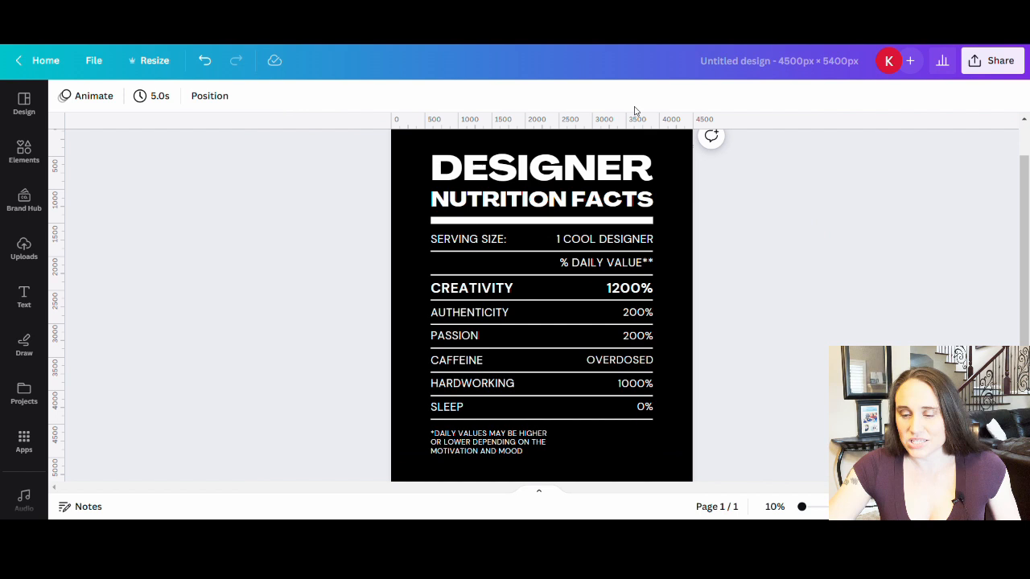
pyautogui.moveTo(764, 159)
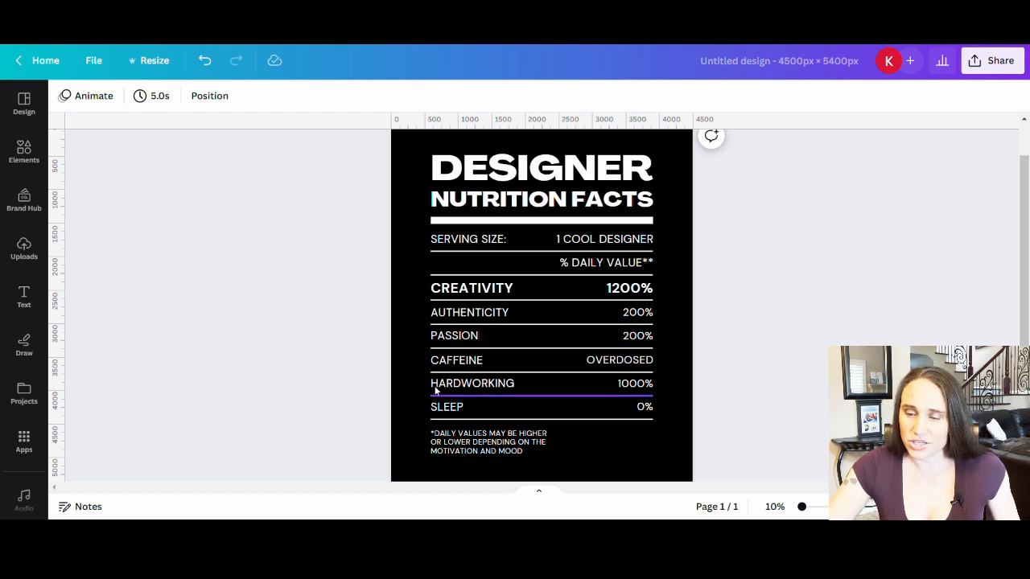
pyautogui.click(470, 312)
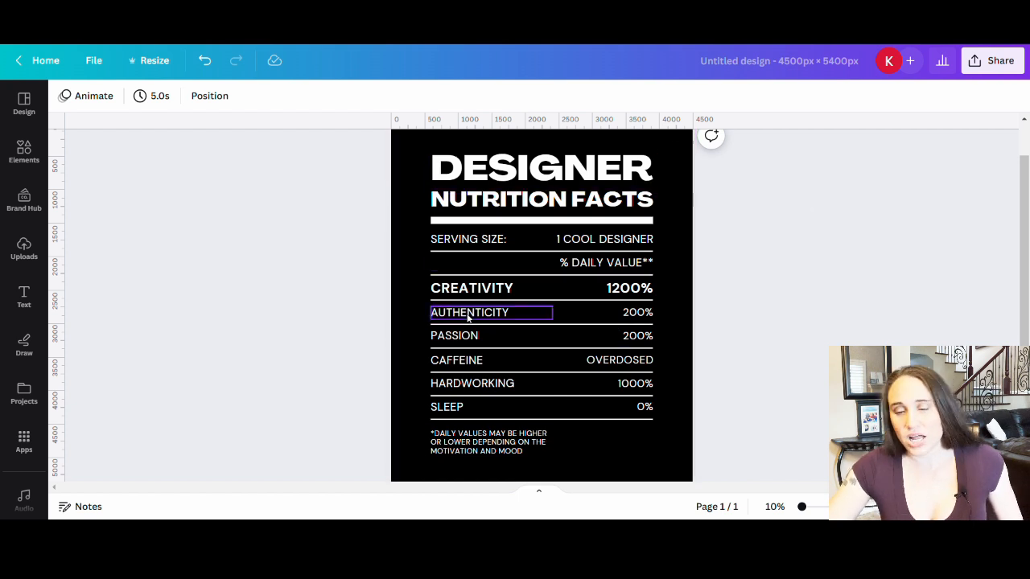
pyautogui.click(540, 200)
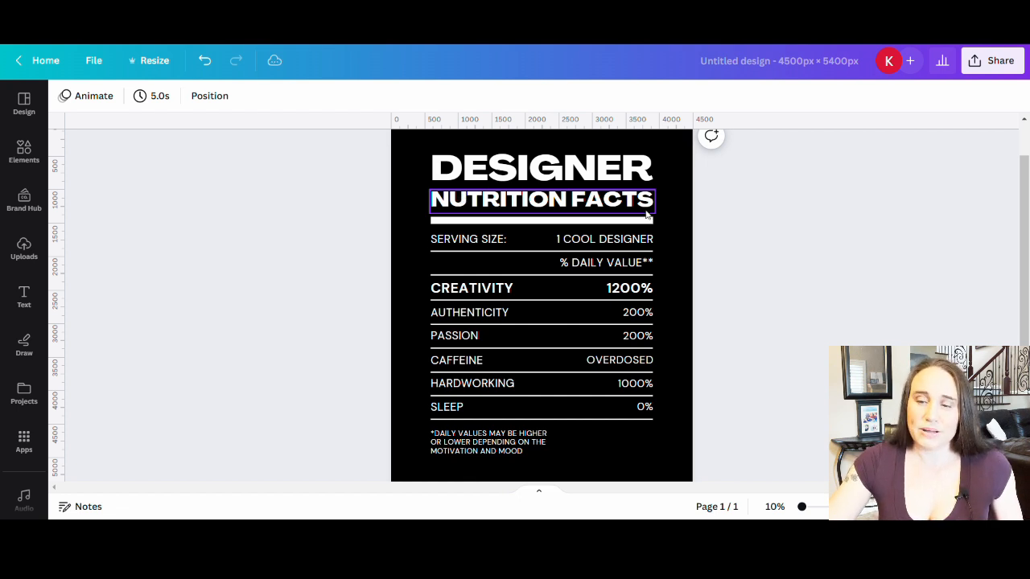
pyautogui.click(540, 166)
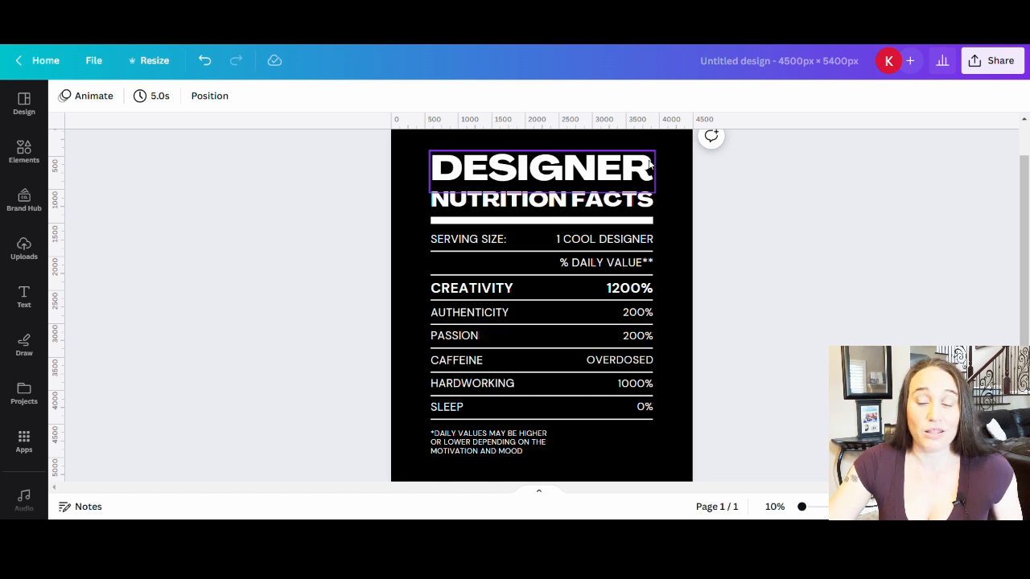
pyautogui.moveTo(448, 174)
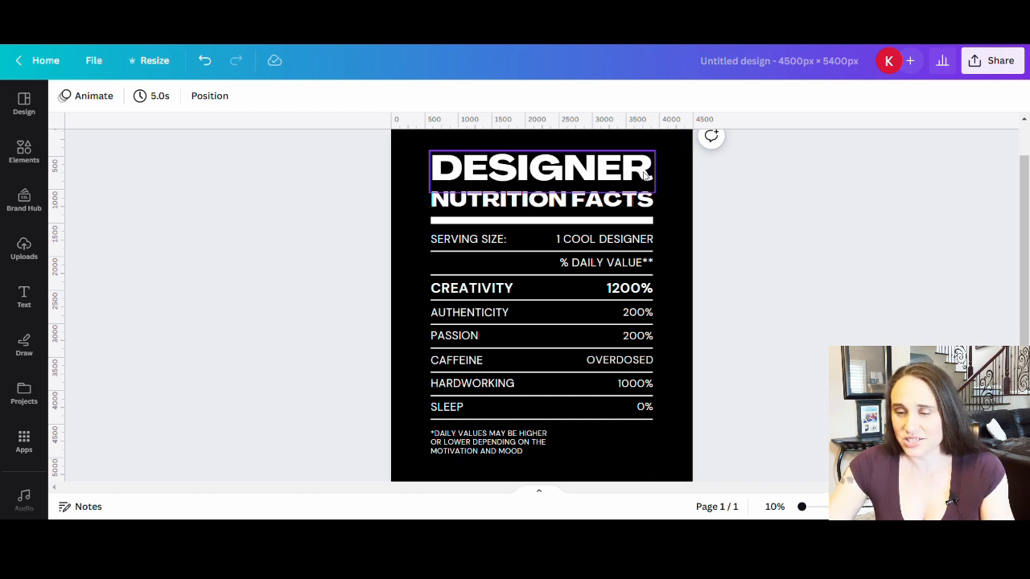
# Step: Retitle DESIGNER to TEACHER and add a KINDERGARTEN text line positioned above the title
pyautogui.click(540, 167)
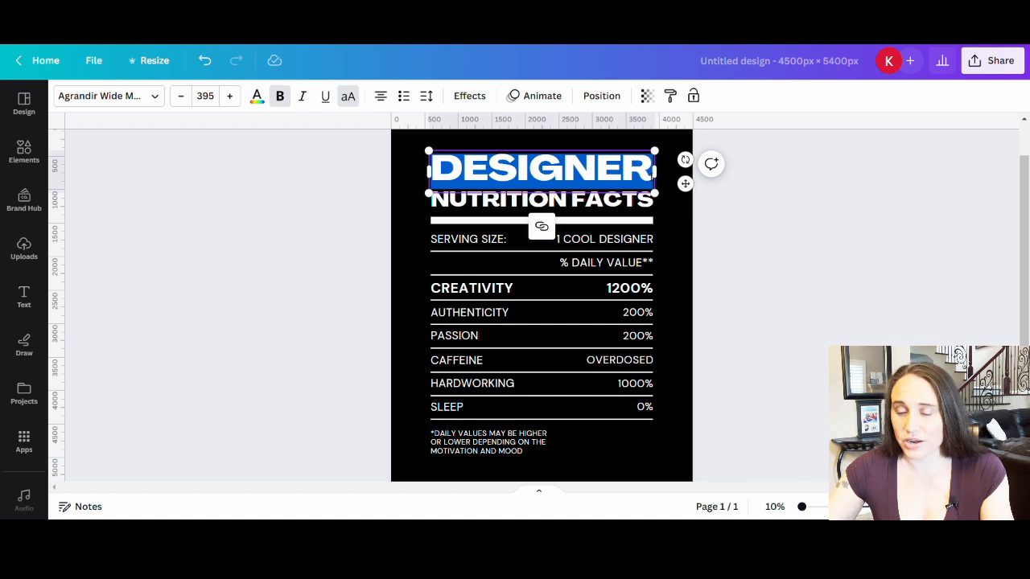
pyautogui.write('TEACHER')
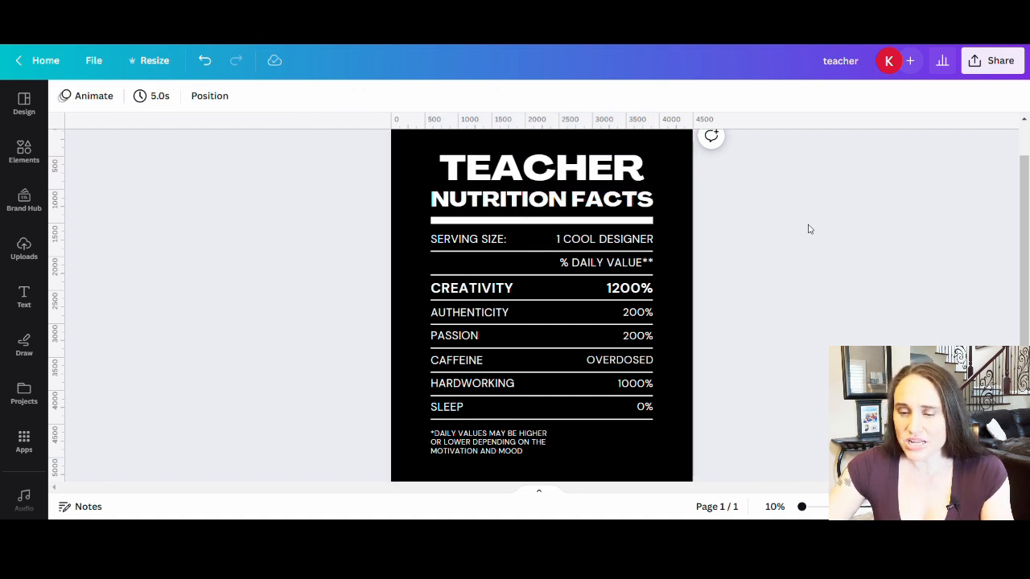
pyautogui.click(539, 167)
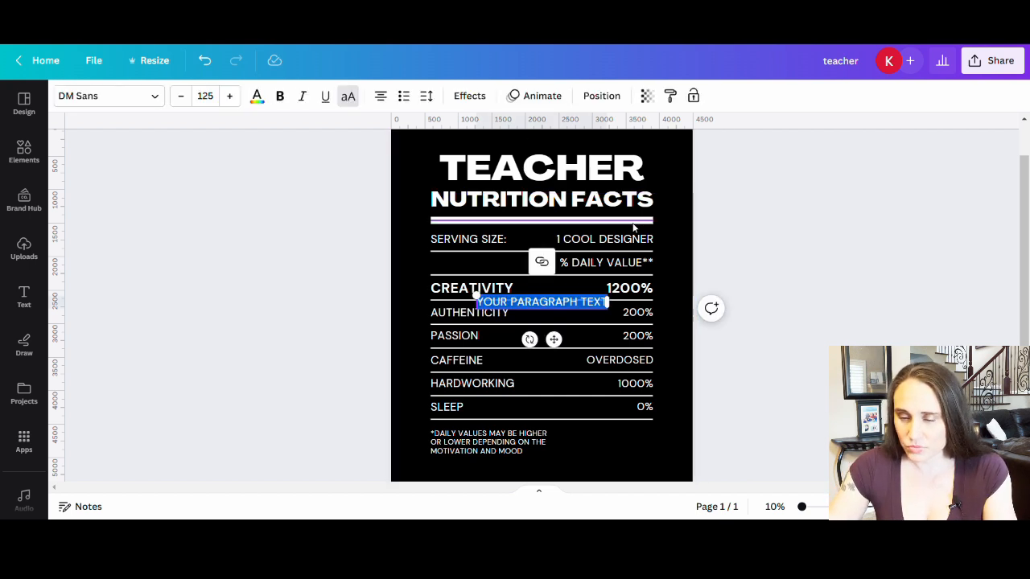
pyautogui.write('KINDER')
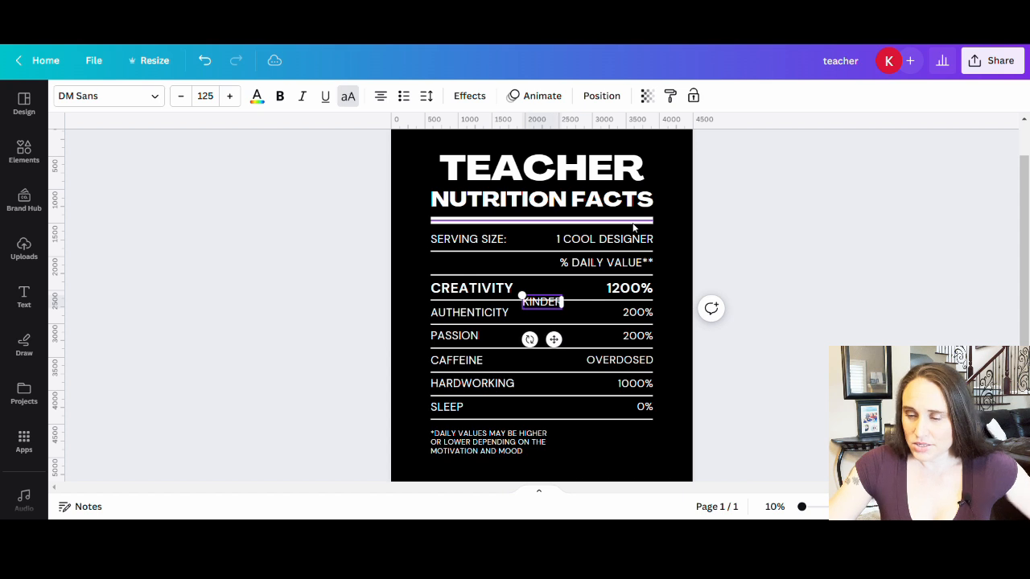
pyautogui.write('GARTEN')
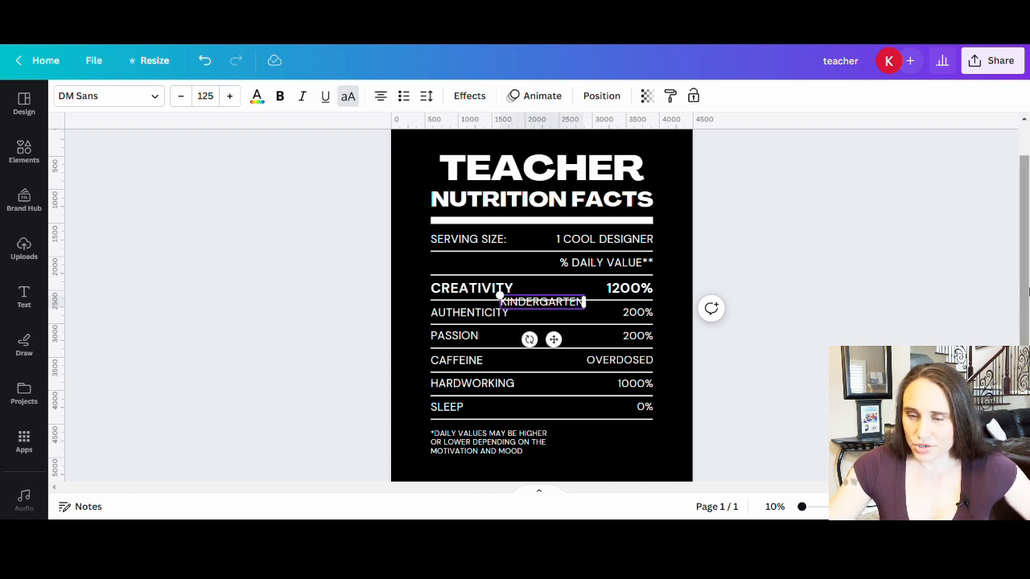
pyautogui.moveTo(540, 303); pyautogui.dragTo(522, 138)
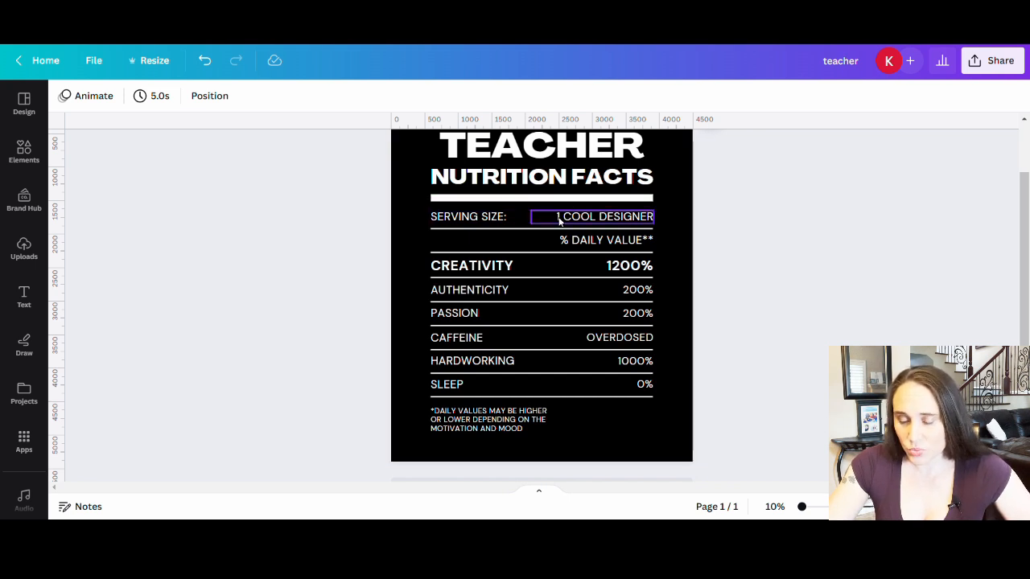
# Step: Rewrite the serving size from 1 COOL DESIGNER to 1 AWESOME EDUCATOR
pyautogui.doubleClick(598, 216)
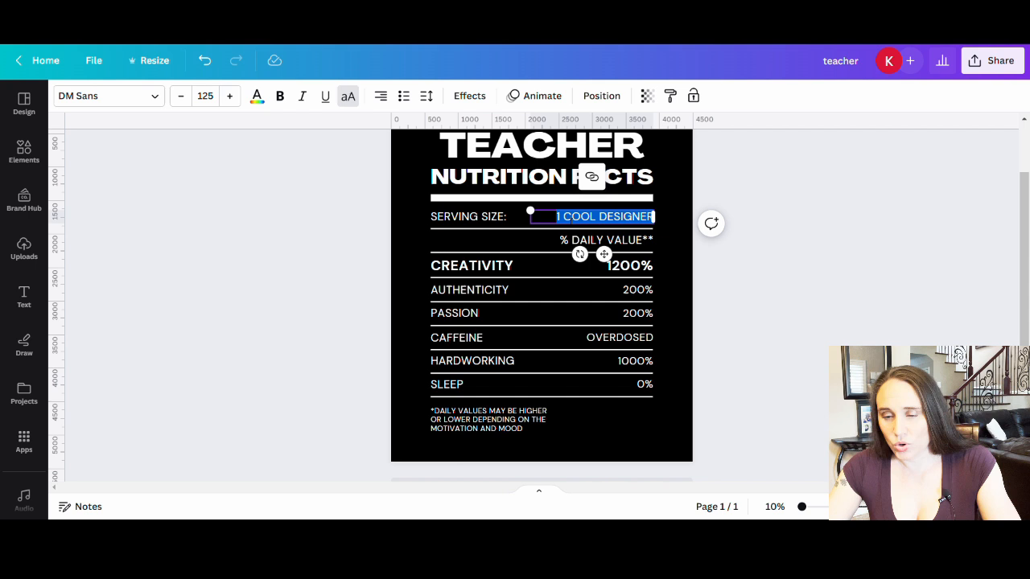
pyautogui.press('delete')
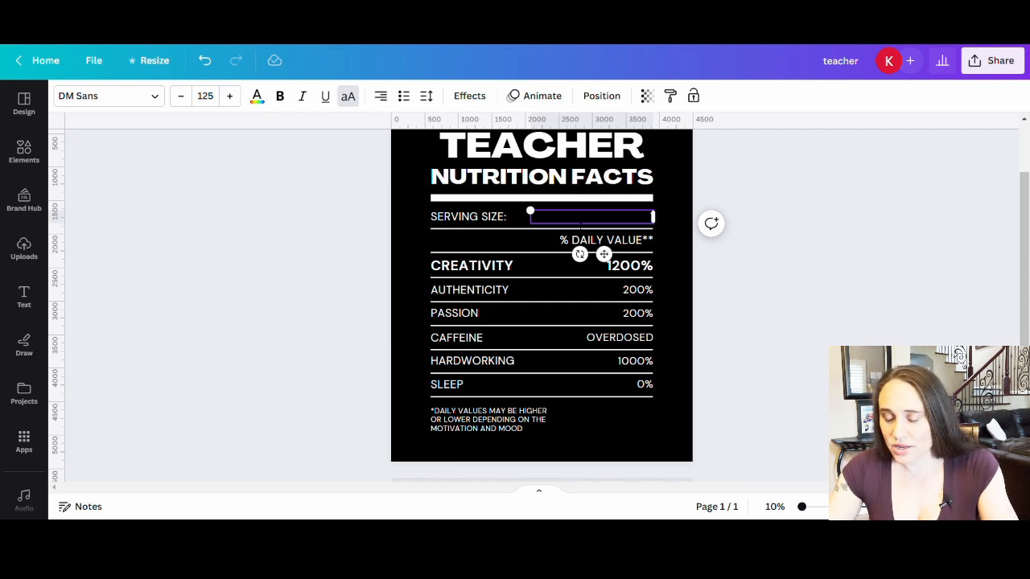
pyautogui.write('11')
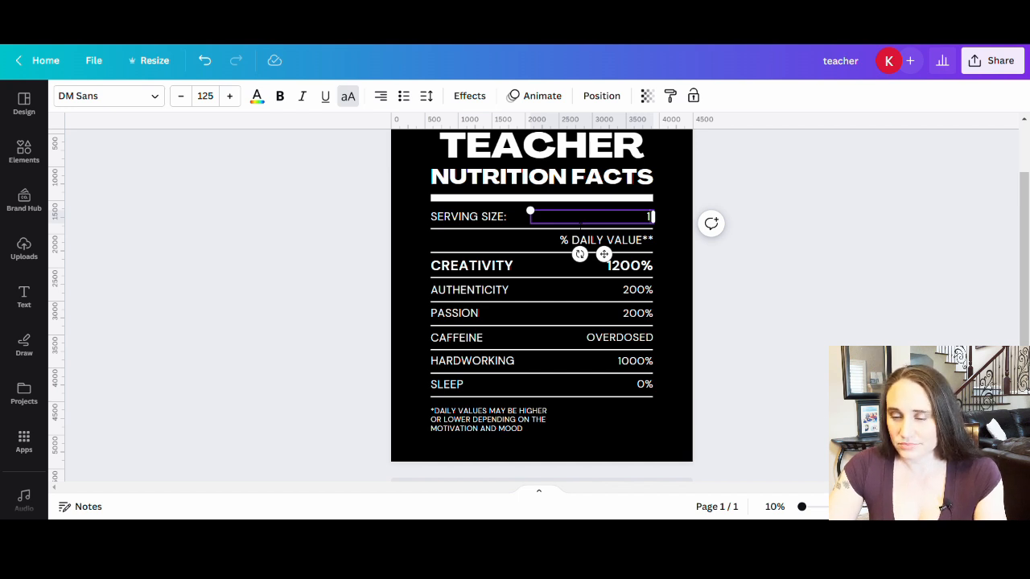
pyautogui.write('AWESOME EDUCATOR')
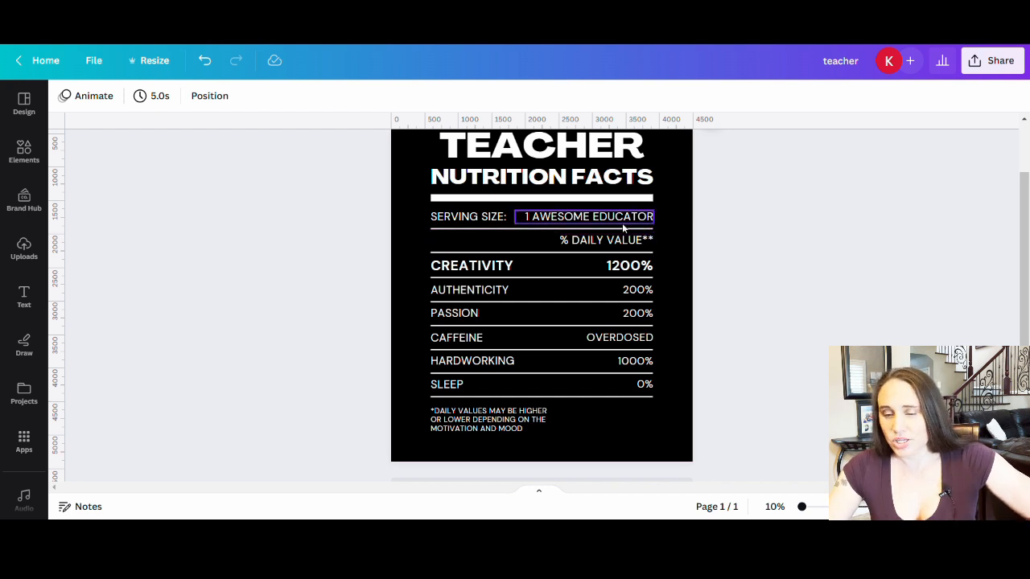
pyautogui.click(472, 265)
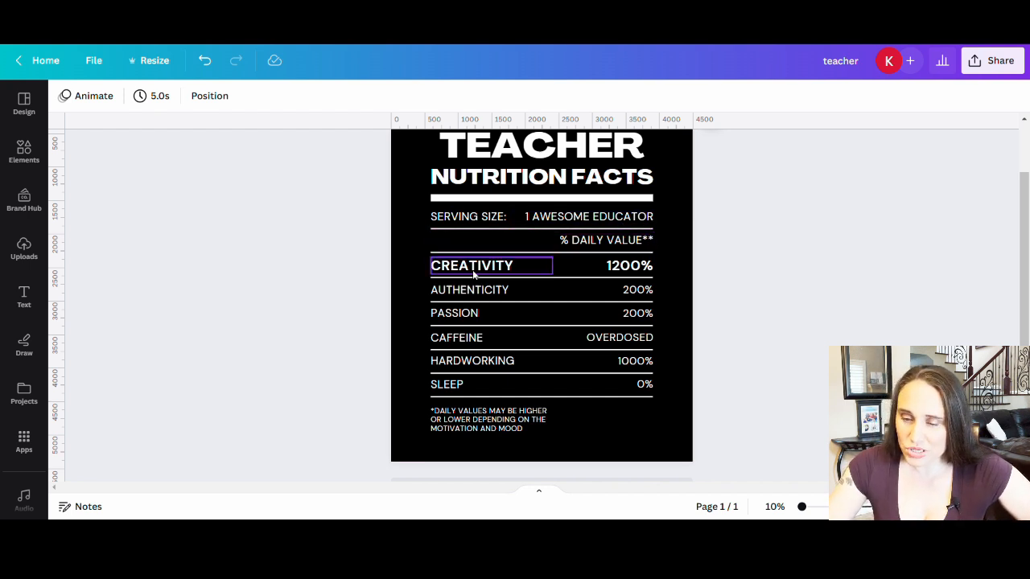
# Step: Replace the traits AUTHENTICITY and PASSION with COMPASSION and PATIENCE
pyautogui.click(470, 289)
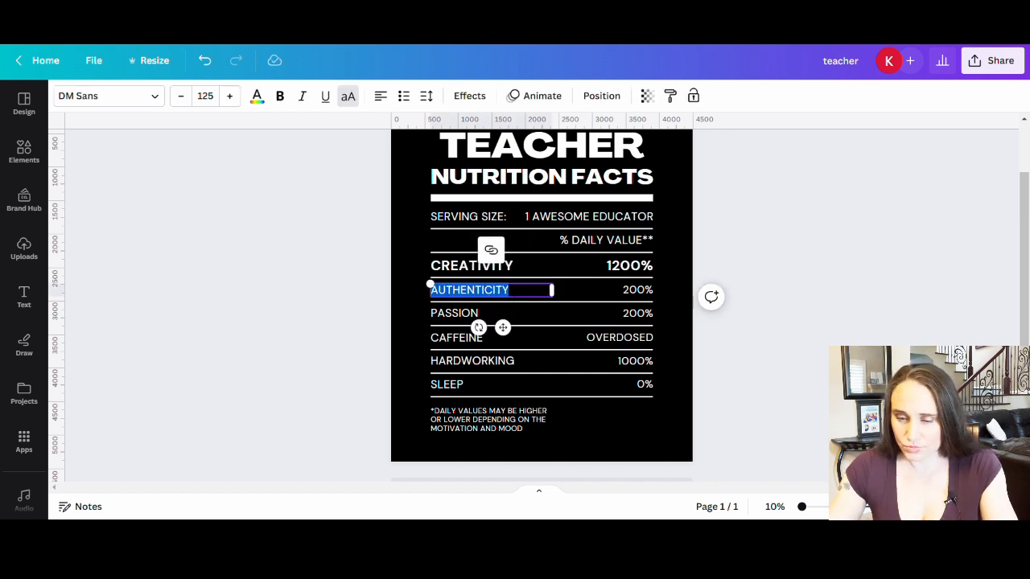
pyautogui.write('COMPASSION')
pyautogui.click(491, 313)
pyautogui.write('TIENCE')
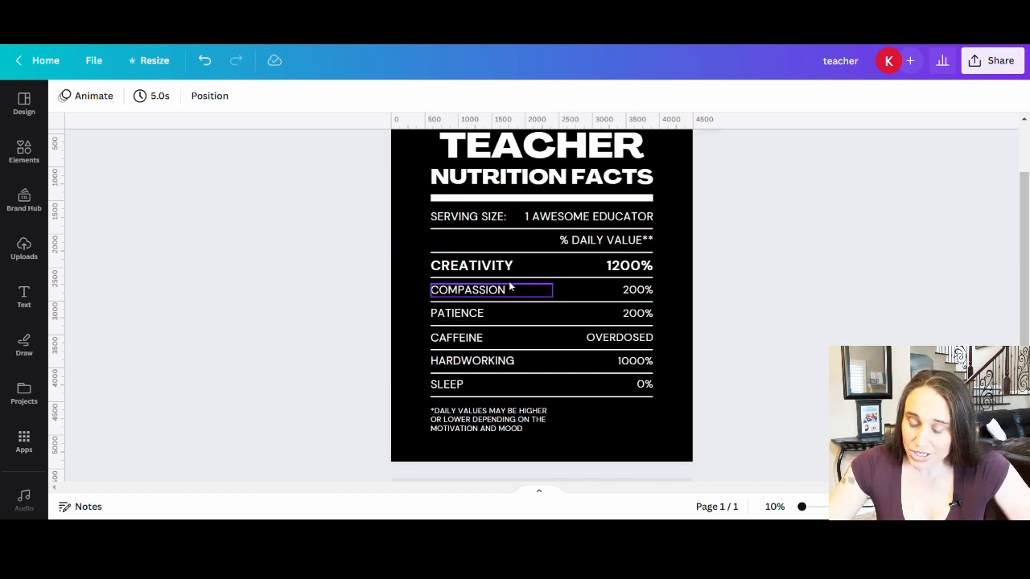
pyautogui.click(457, 312)
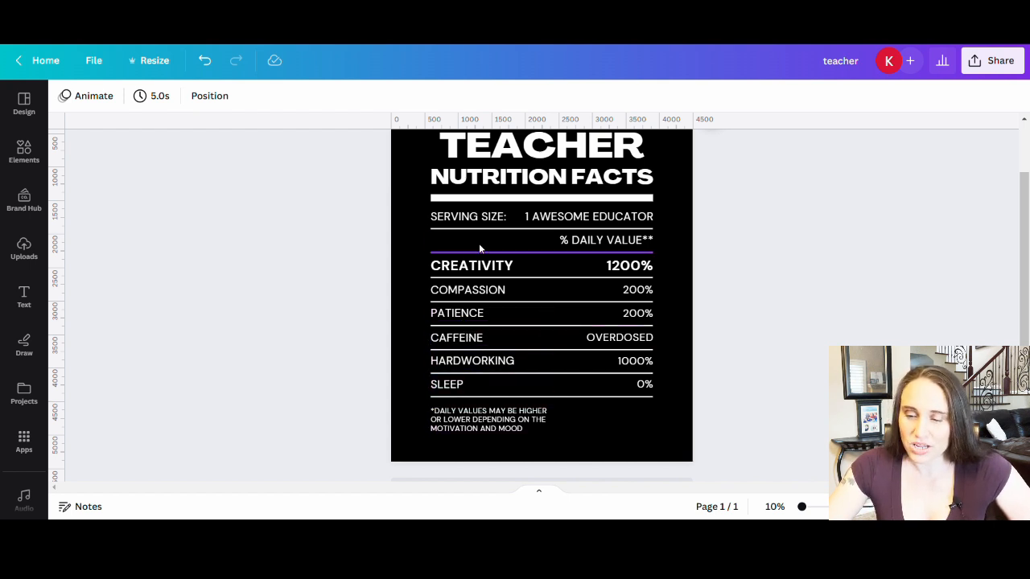
pyautogui.click(472, 265)
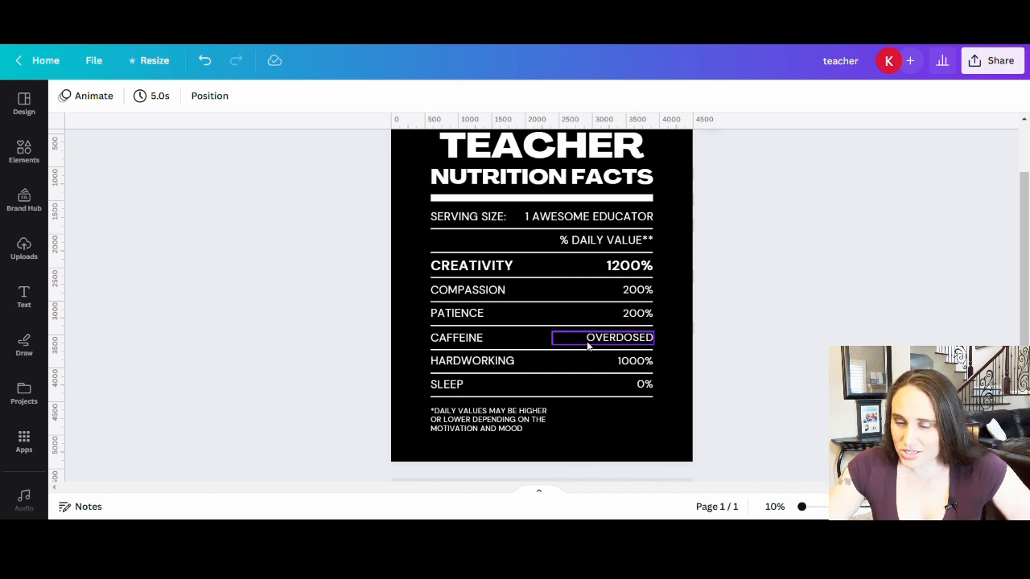
pyautogui.click(644, 383)
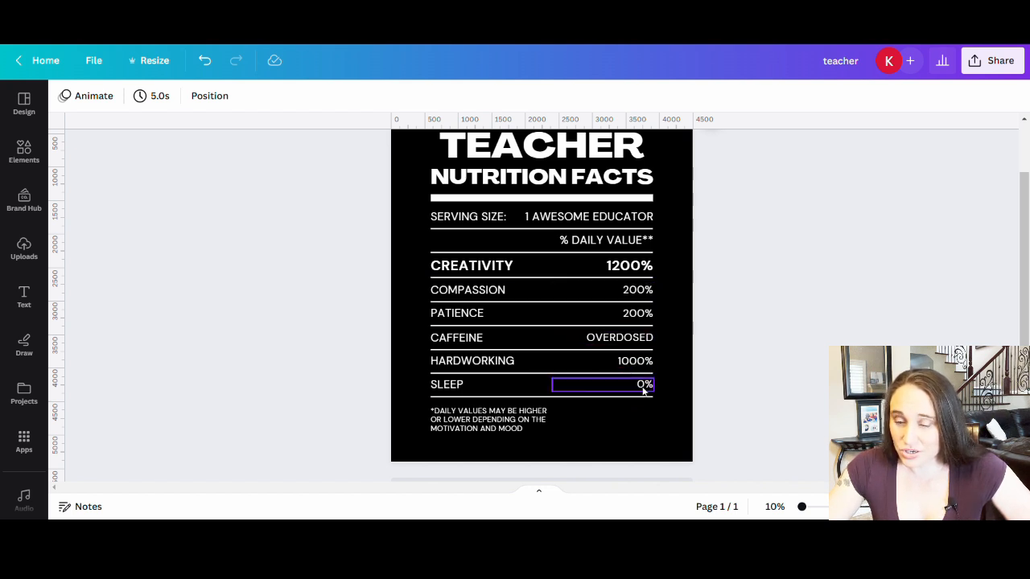
pyautogui.click(627, 265)
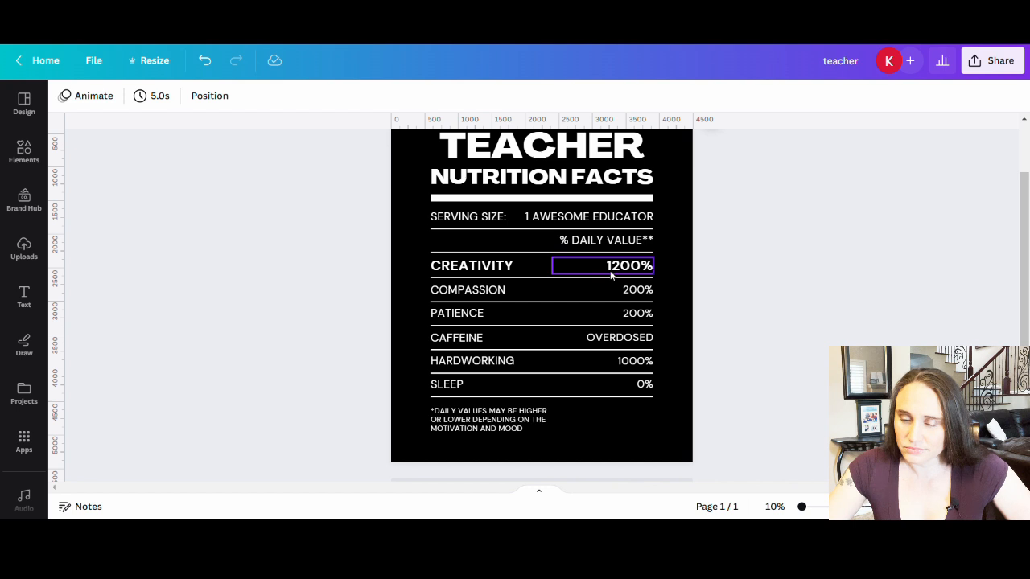
# Step: Rename the top bold trait to PATIENCE
pyautogui.click(472, 266)
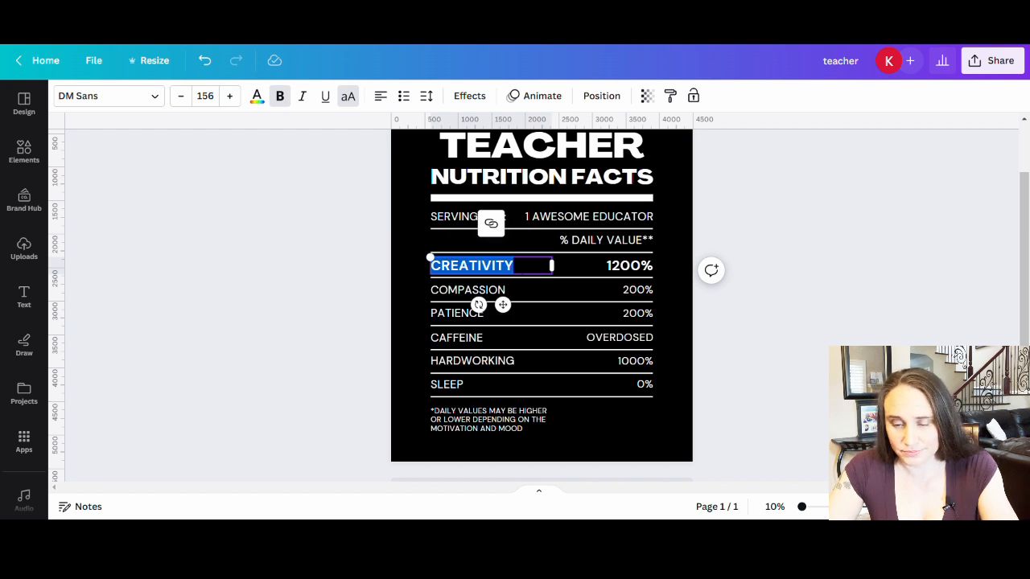
pyautogui.write('PA')
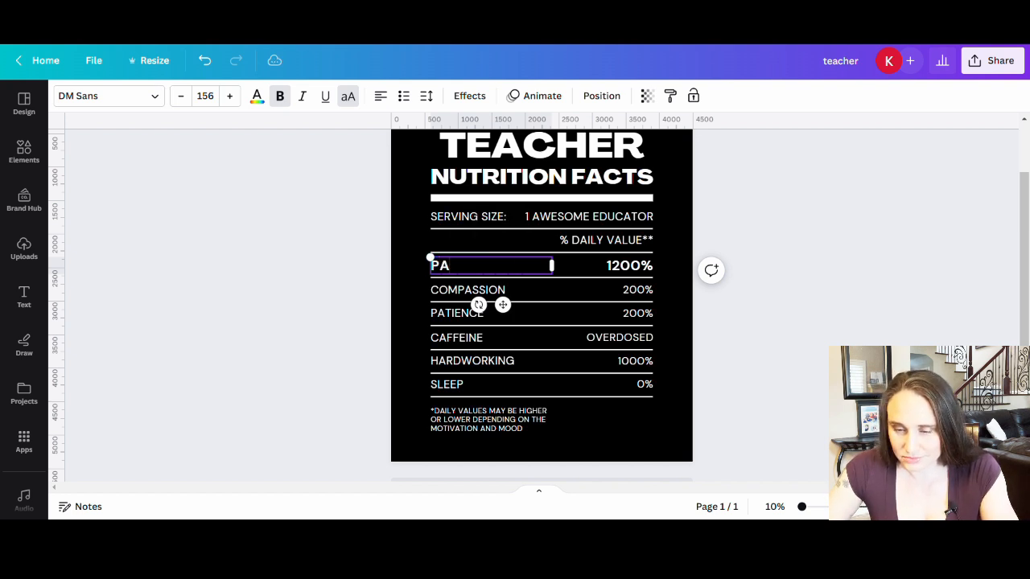
pyautogui.write('TIENCE')
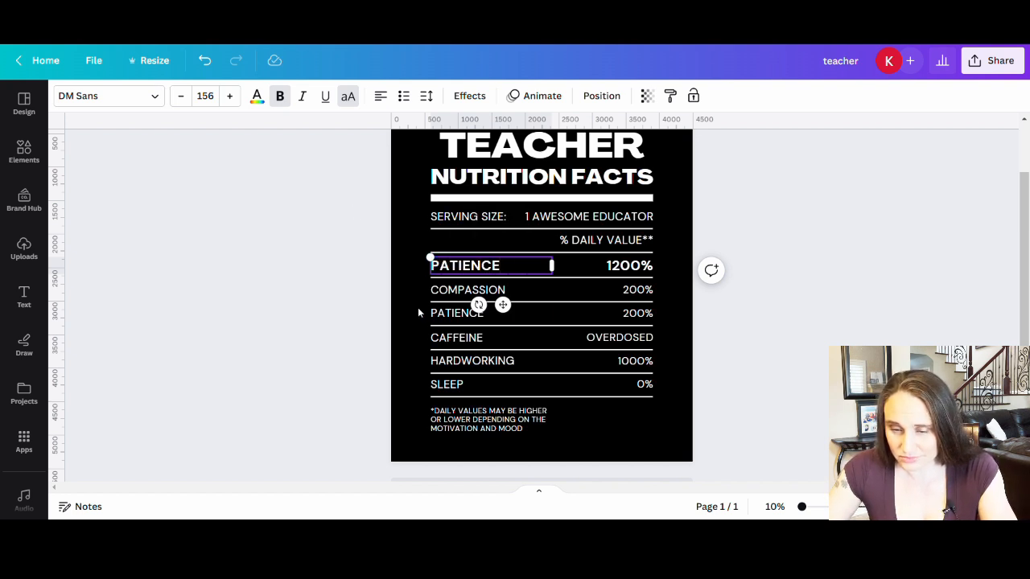
# Step: Change the lower PATIENCE row to DETERMINATION
pyautogui.click(457, 312)
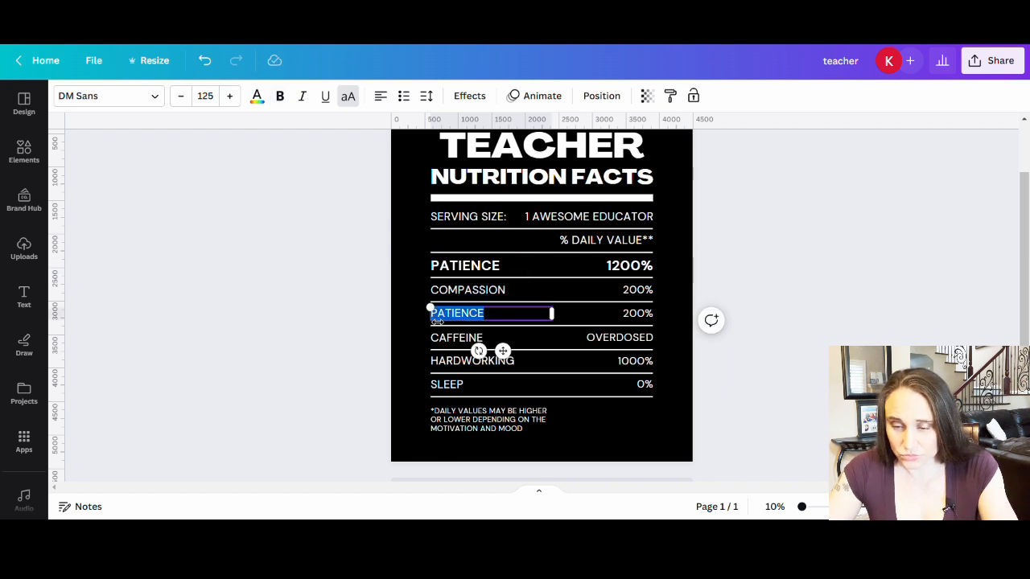
pyautogui.write('DETERMIN')
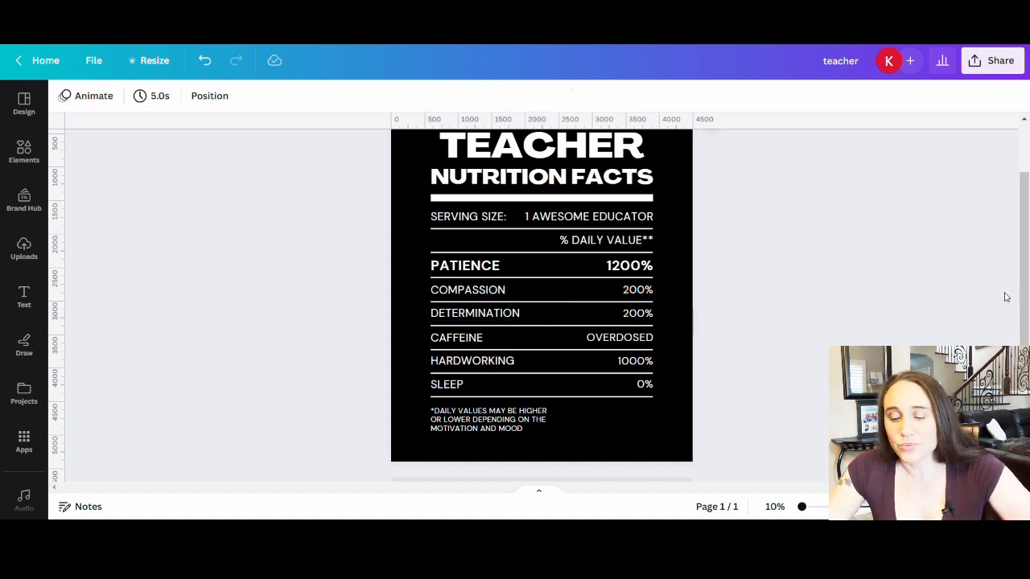
pyautogui.click(491, 419)
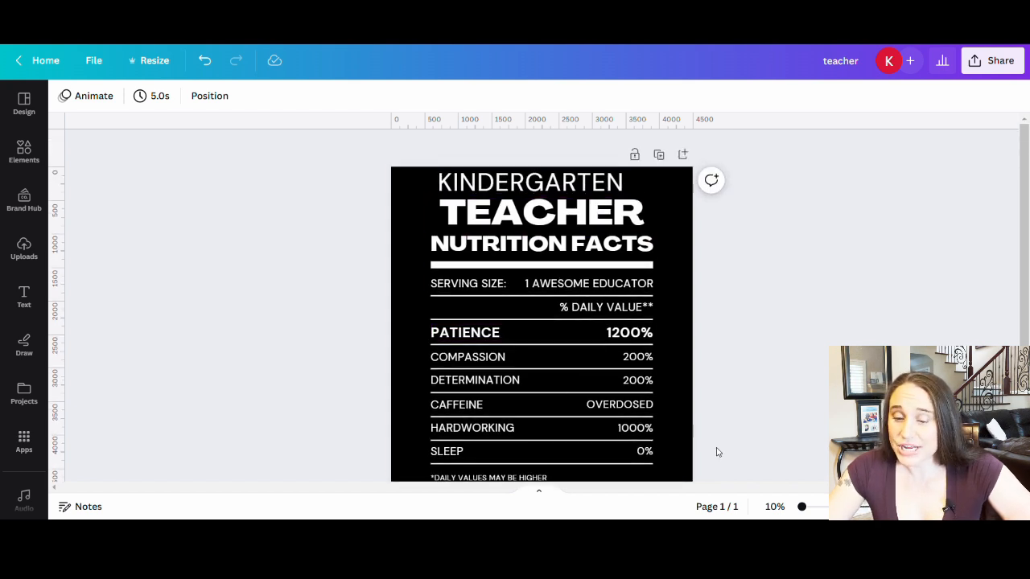
# Step: Add a KINDERGARTEN text box above TEACHER and shift the label rows down
pyautogui.click(467, 357)
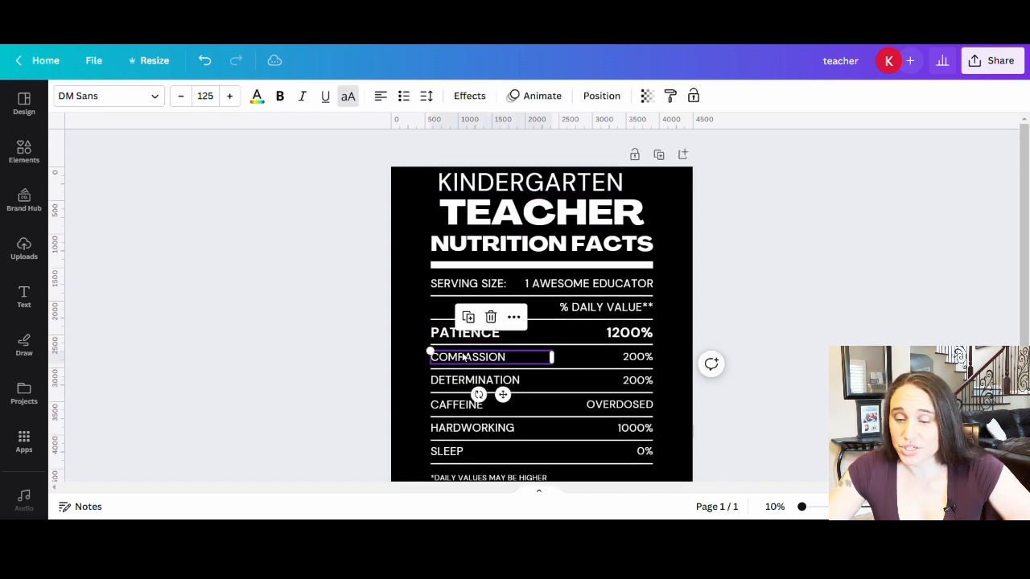
pyautogui.click(541, 212)
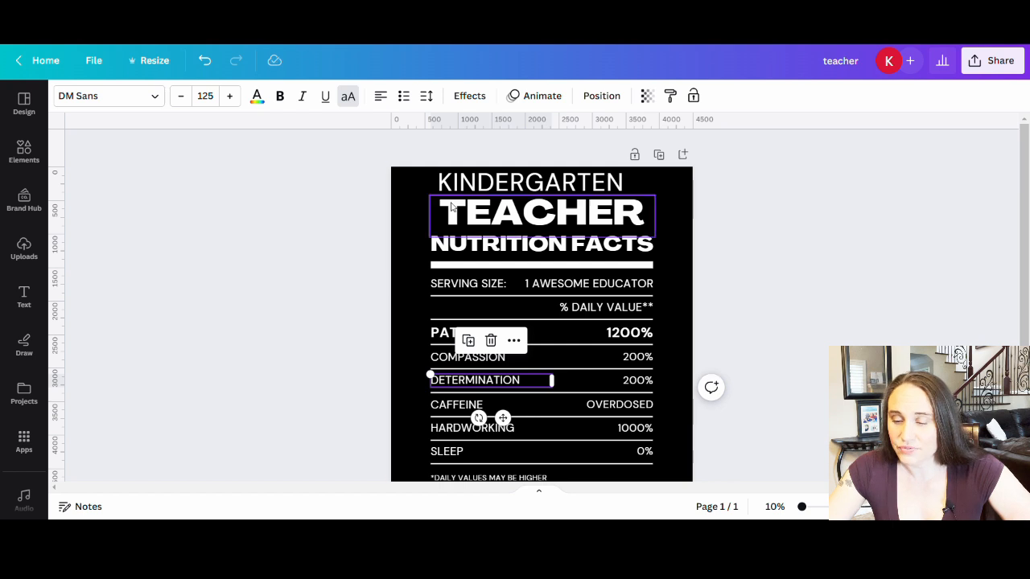
pyautogui.click(637, 357)
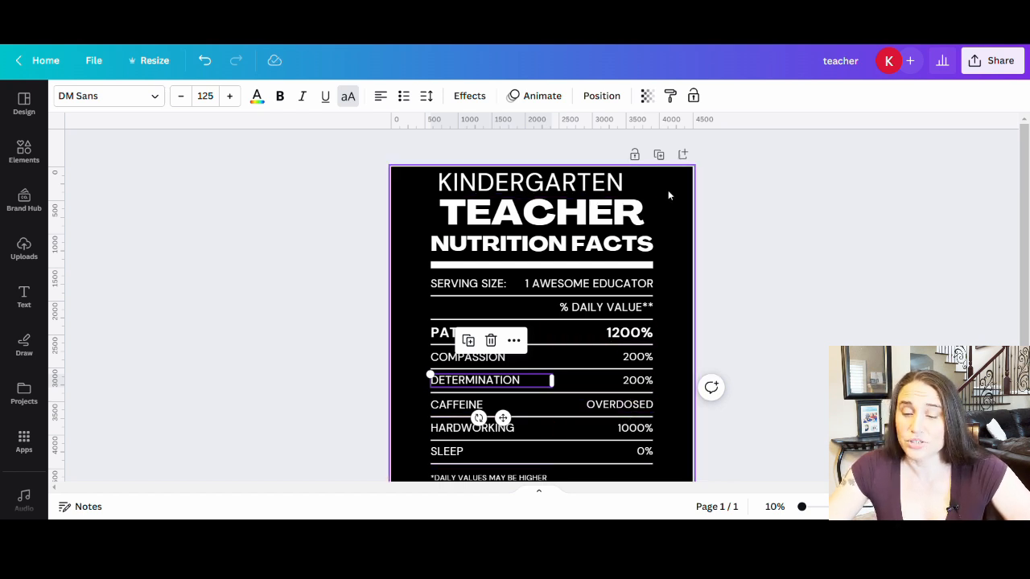
pyautogui.click(637, 358)
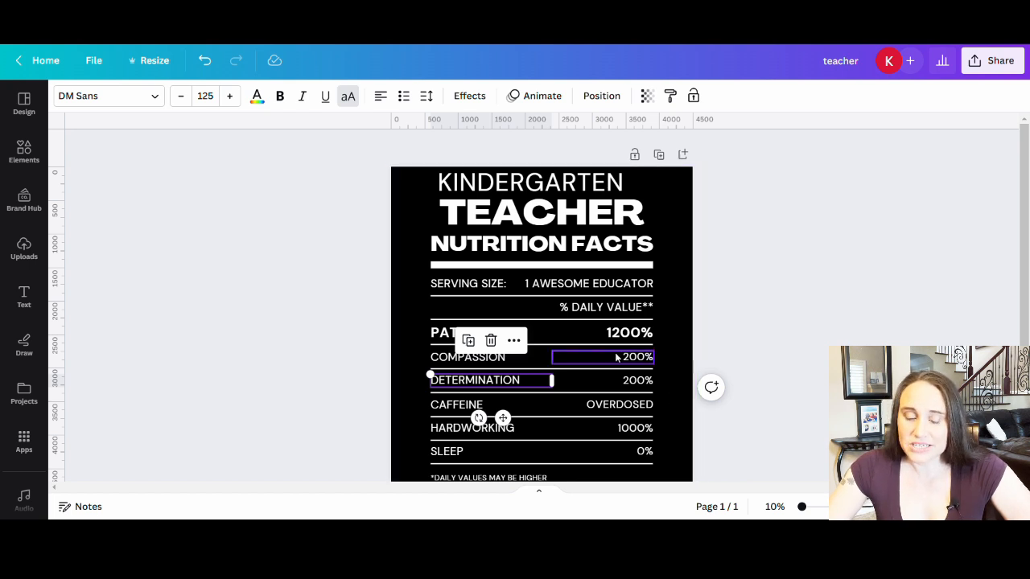
pyautogui.scroll(-3)
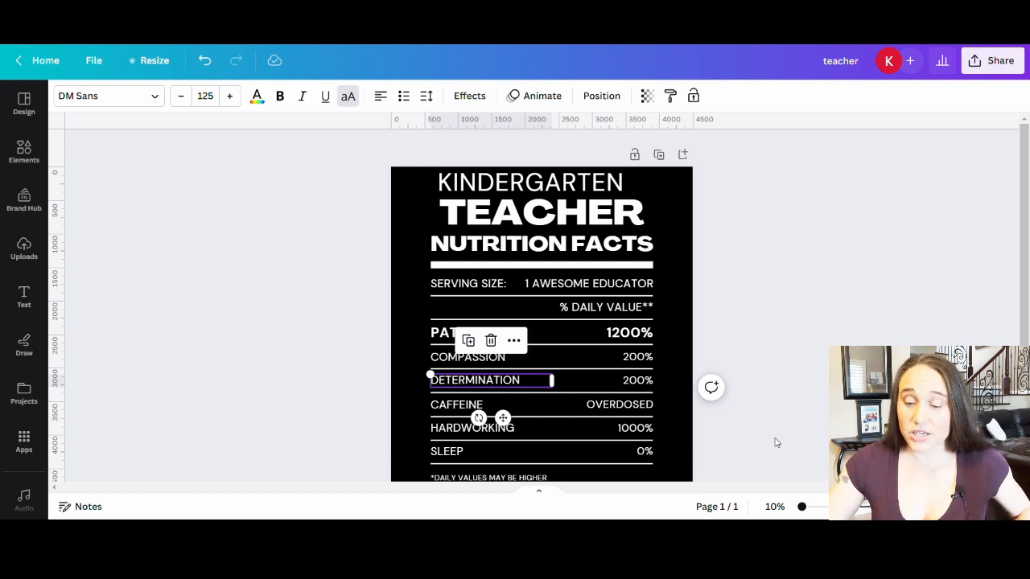
pyautogui.moveTo(705, 296)
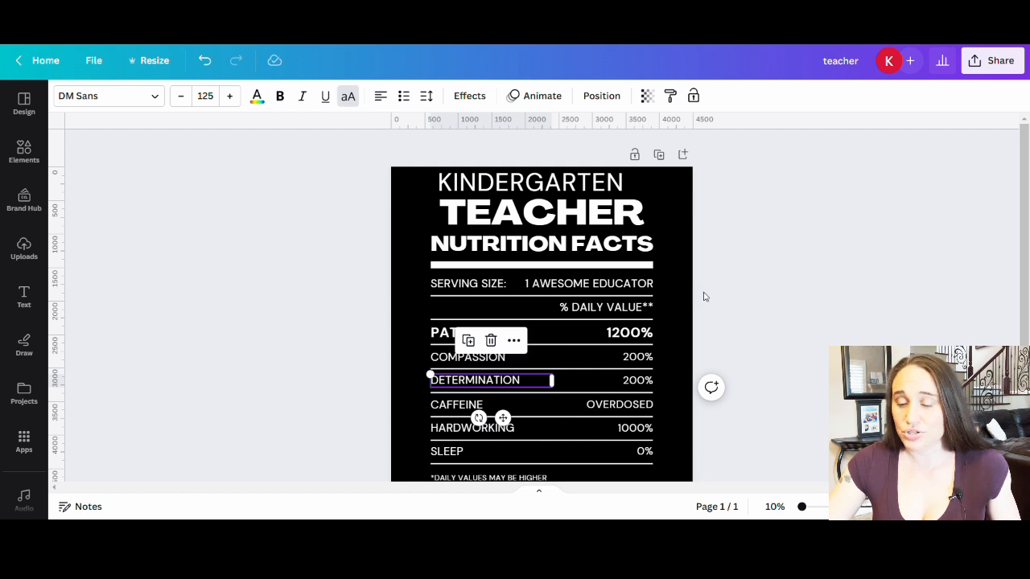
pyautogui.scroll(-3)
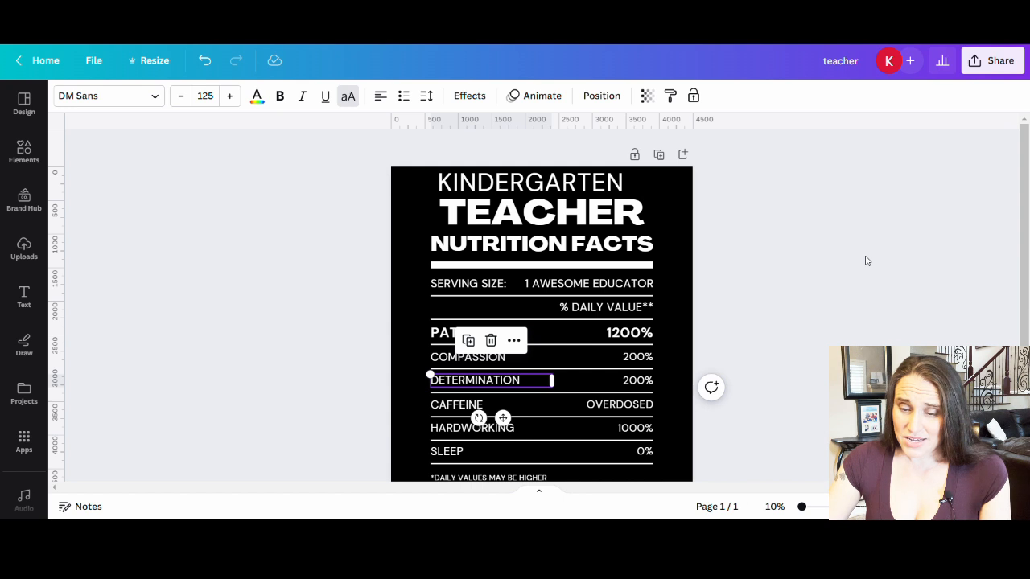
pyautogui.click(541, 212)
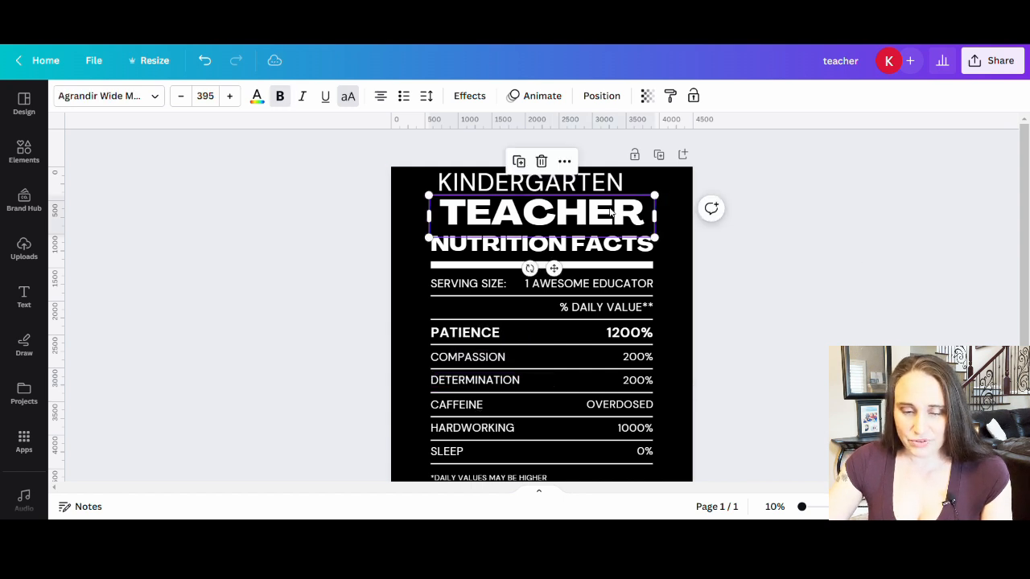
# Step: Search the fonts for 'wide' and apply Tamrin to the TEACHER / NUTRITION FACTS title
pyautogui.click(105, 96)
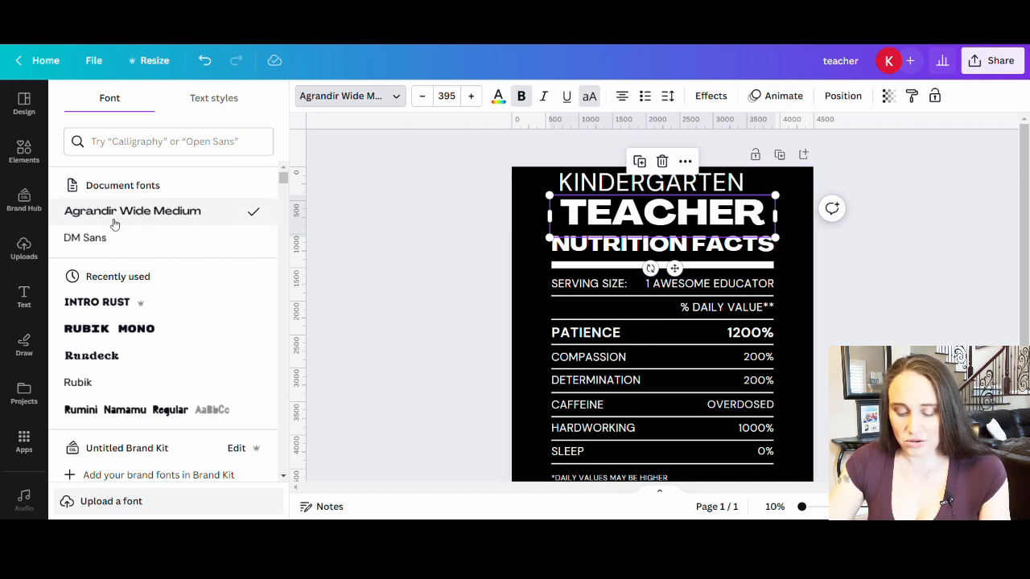
pyautogui.write('w')
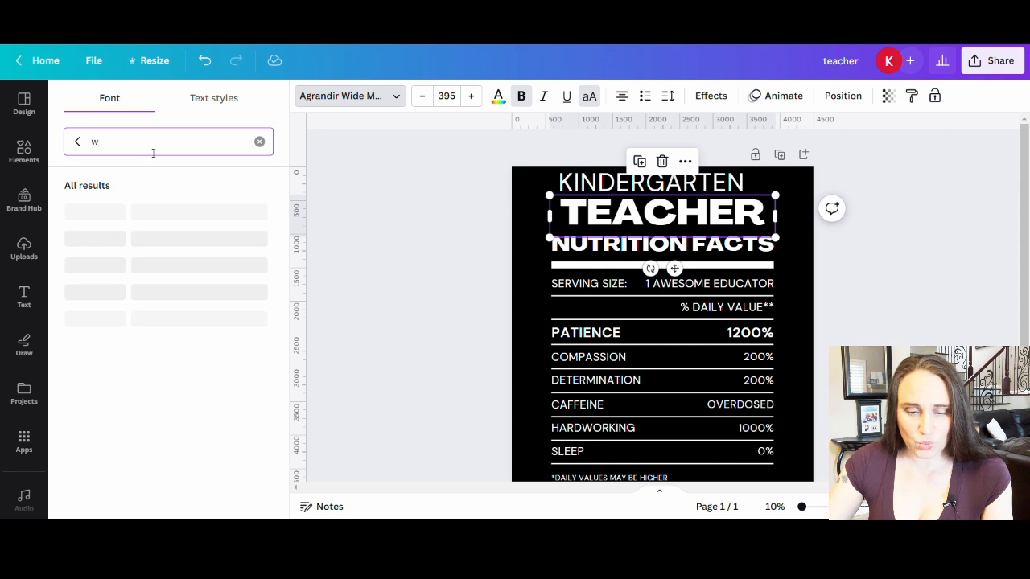
pyautogui.write('ide')
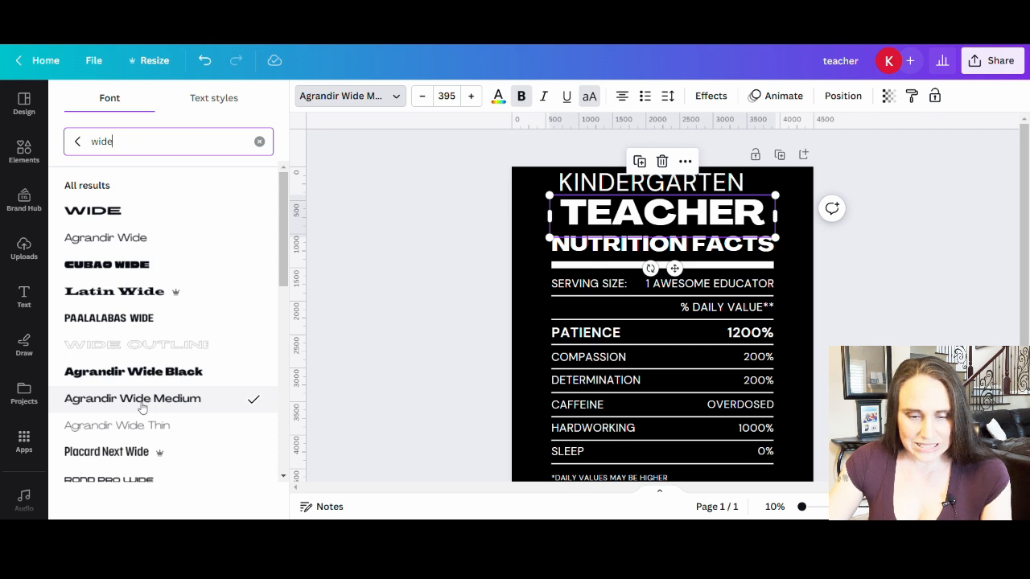
pyautogui.moveTo(96, 400)
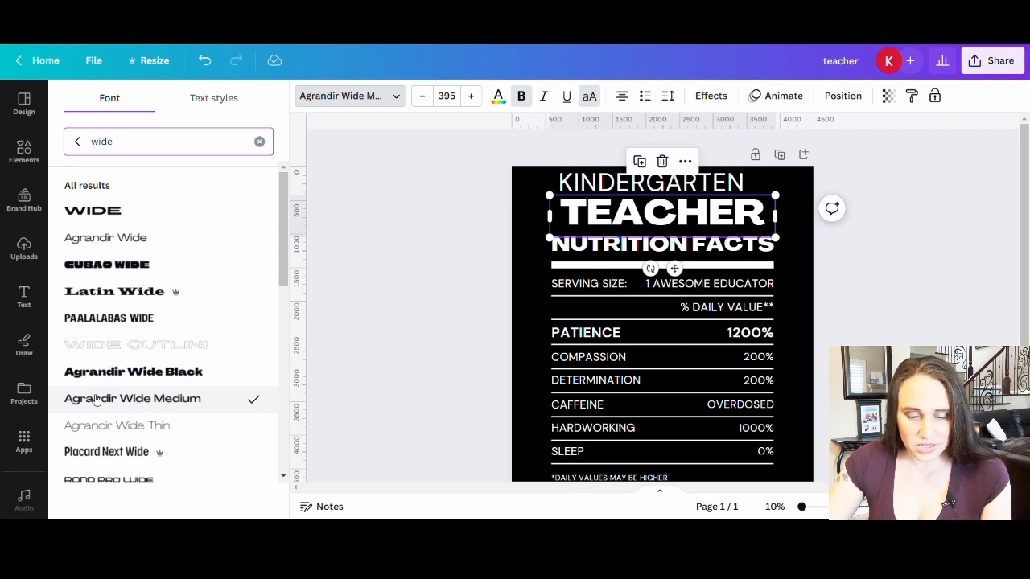
pyautogui.moveTo(93, 211)
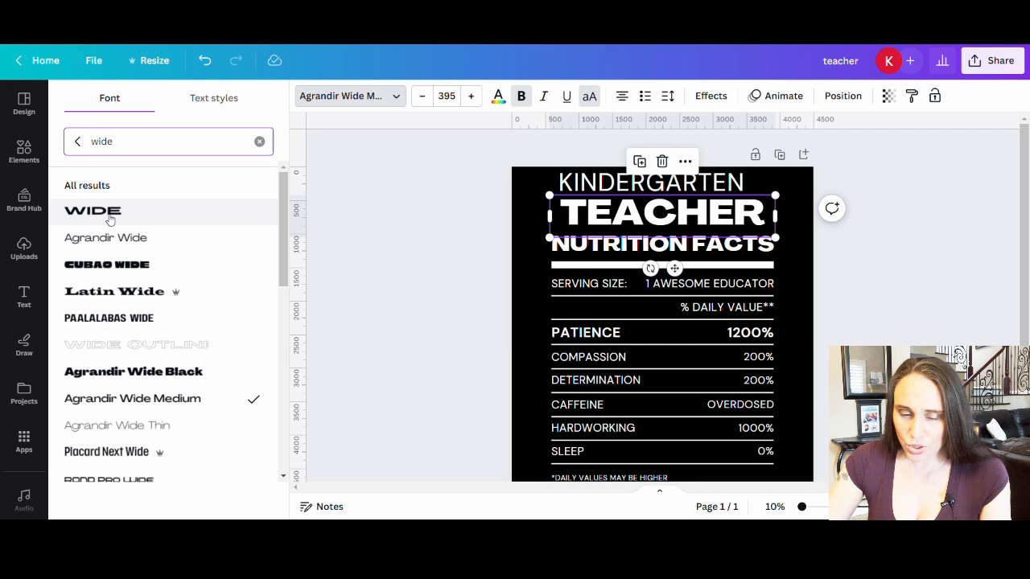
pyautogui.scroll(-3)
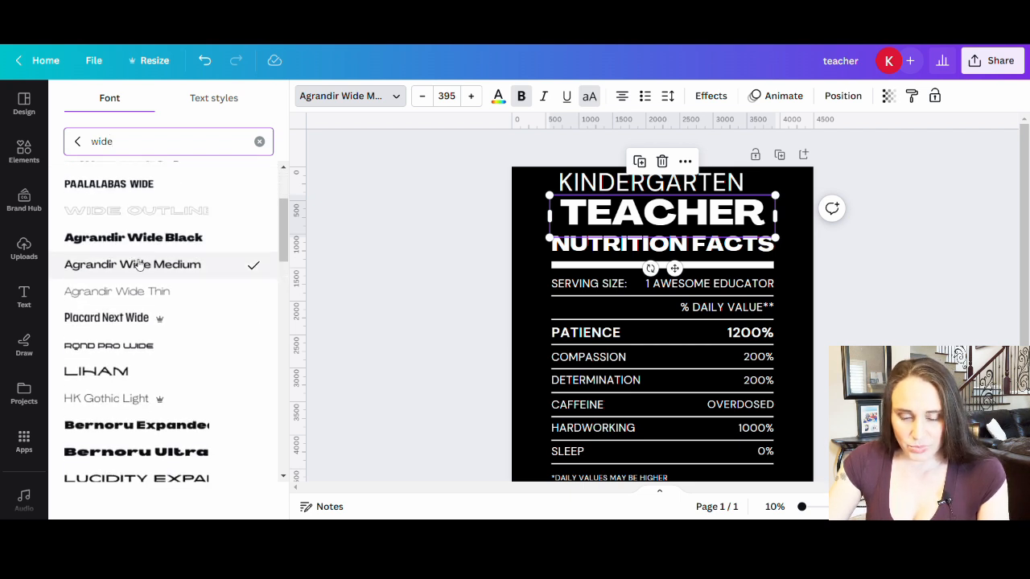
pyautogui.scroll(-3)
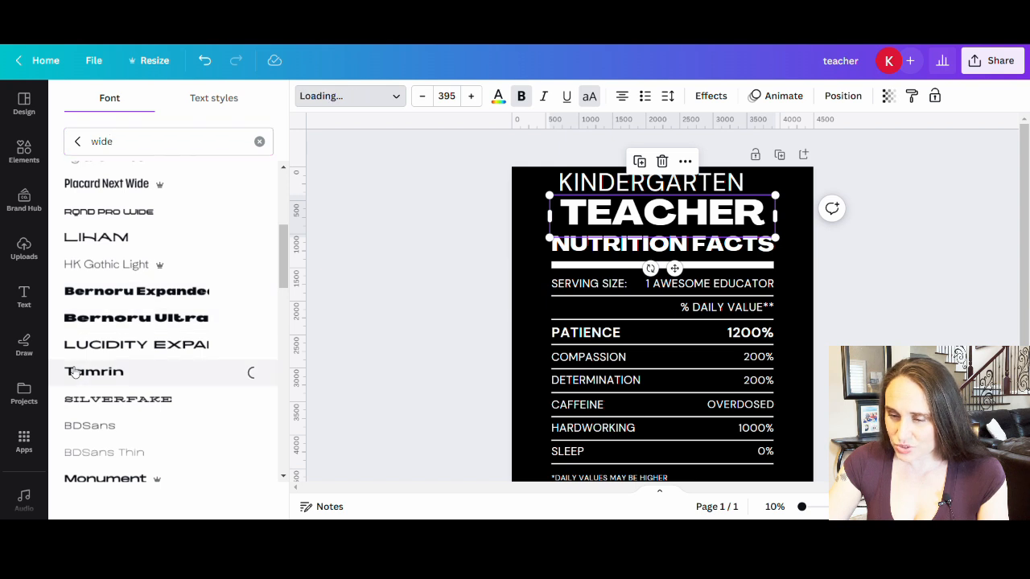
pyautogui.click(93, 370)
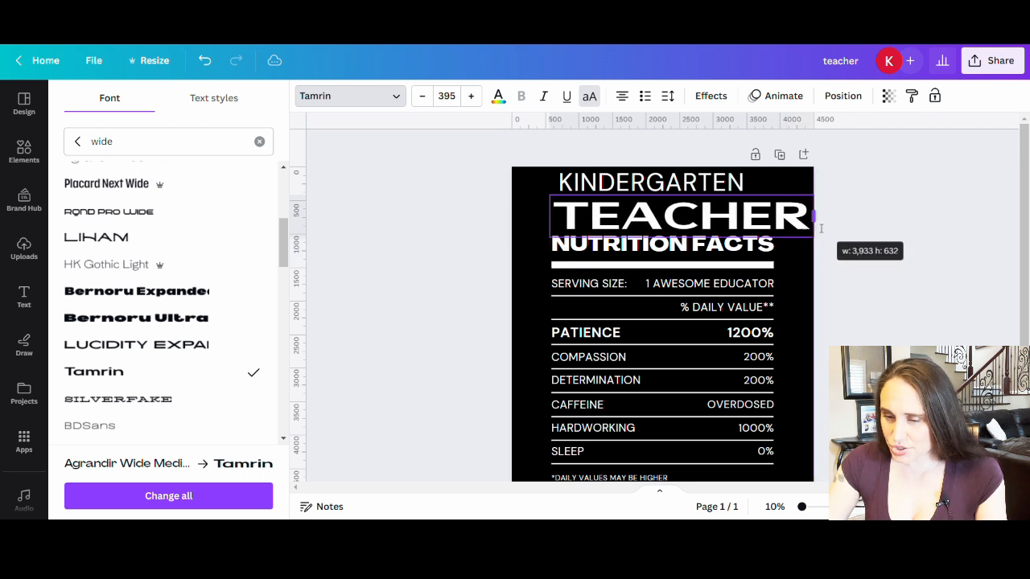
# Step: Shrink the Tamrin title to fit the label width under KINDERGARTEN
pyautogui.moveTo(817, 219); pyautogui.dragTo(776, 201)
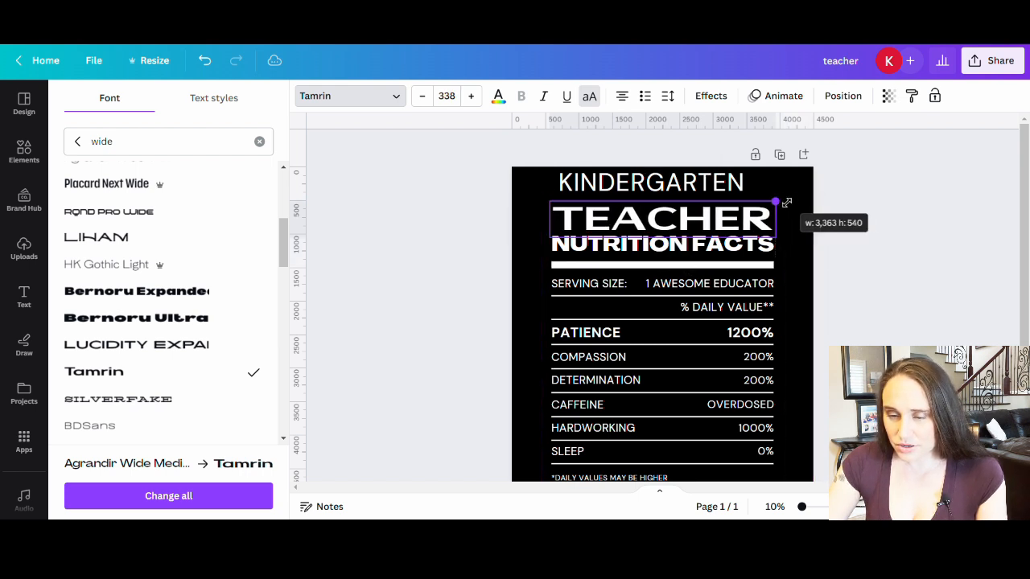
pyautogui.click(776, 333)
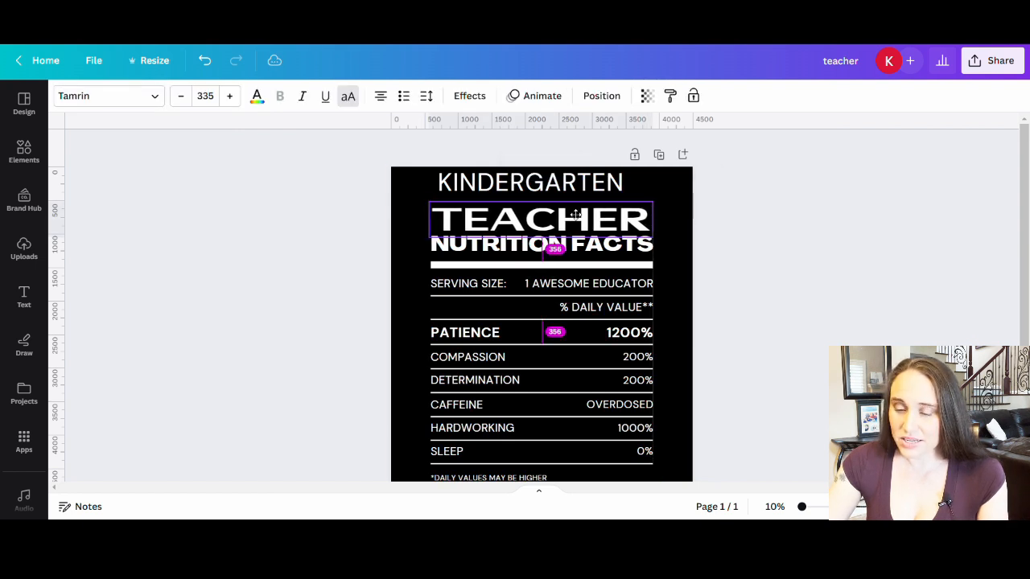
pyautogui.click(530, 182)
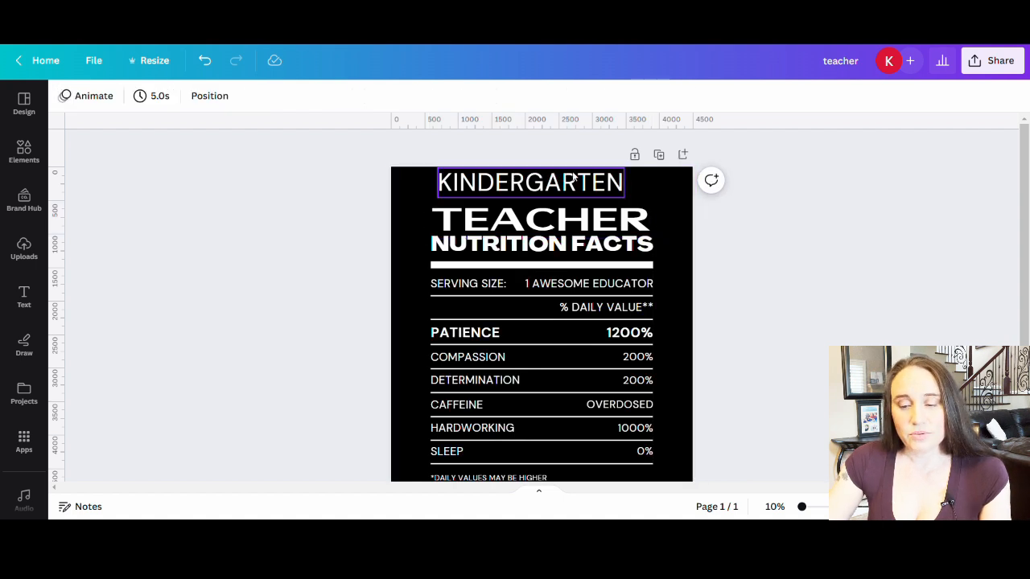
# Step: Set KINDERGARTEN in bold Placard Next Wide and enlarge it to span the label width
pyautogui.click(531, 182)
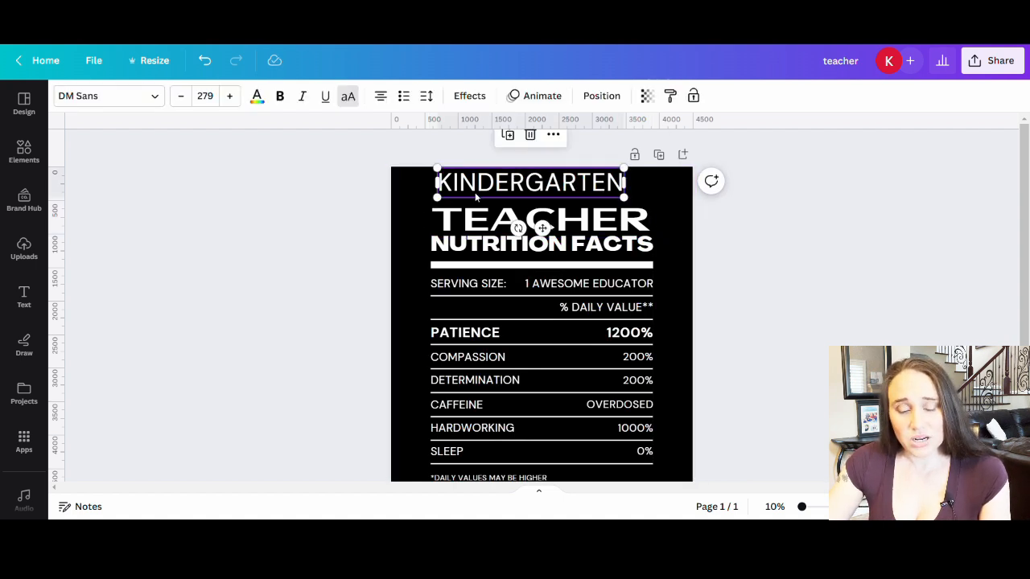
pyautogui.click(104, 97)
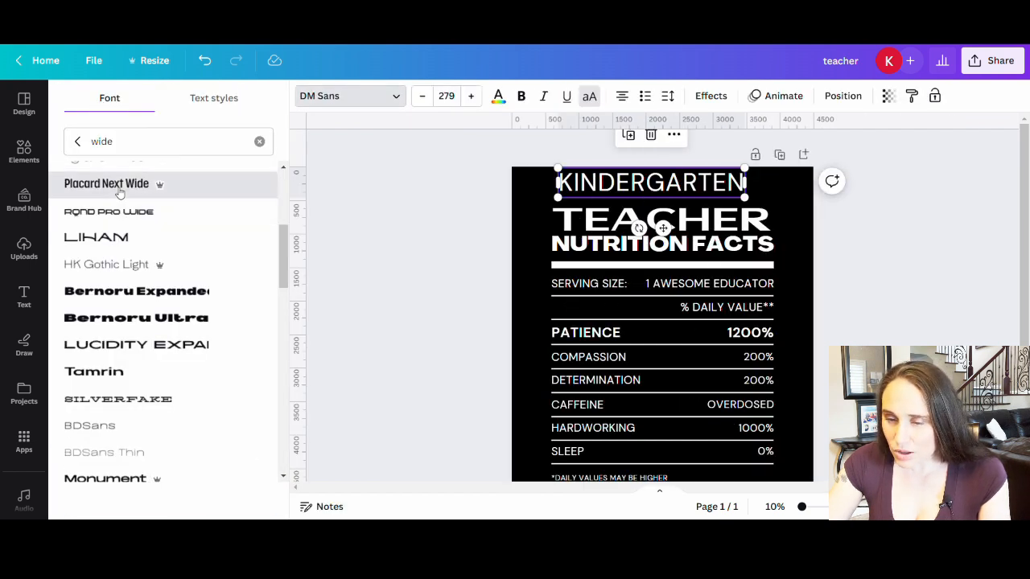
pyautogui.click(106, 183)
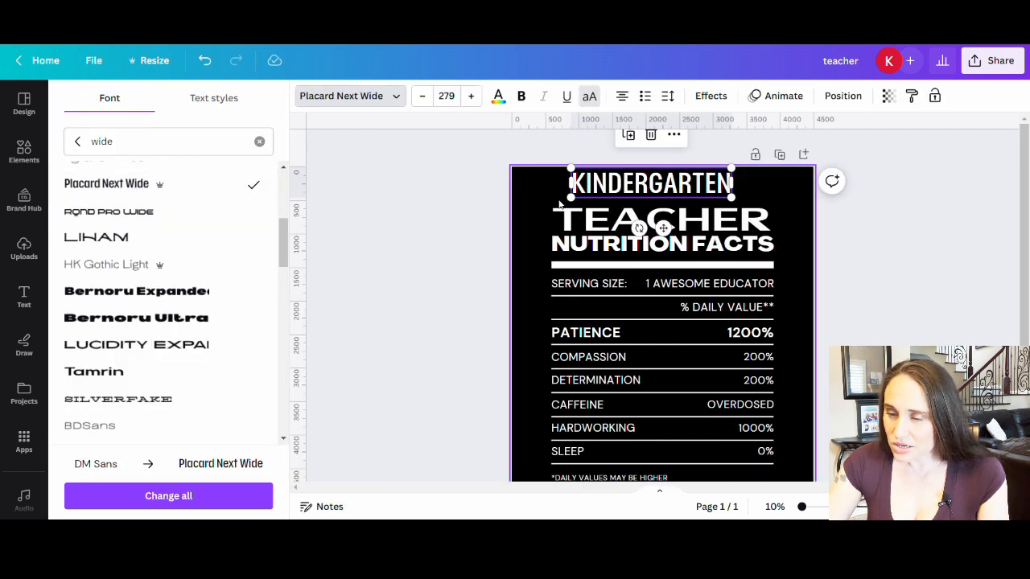
pyautogui.click(470, 96)
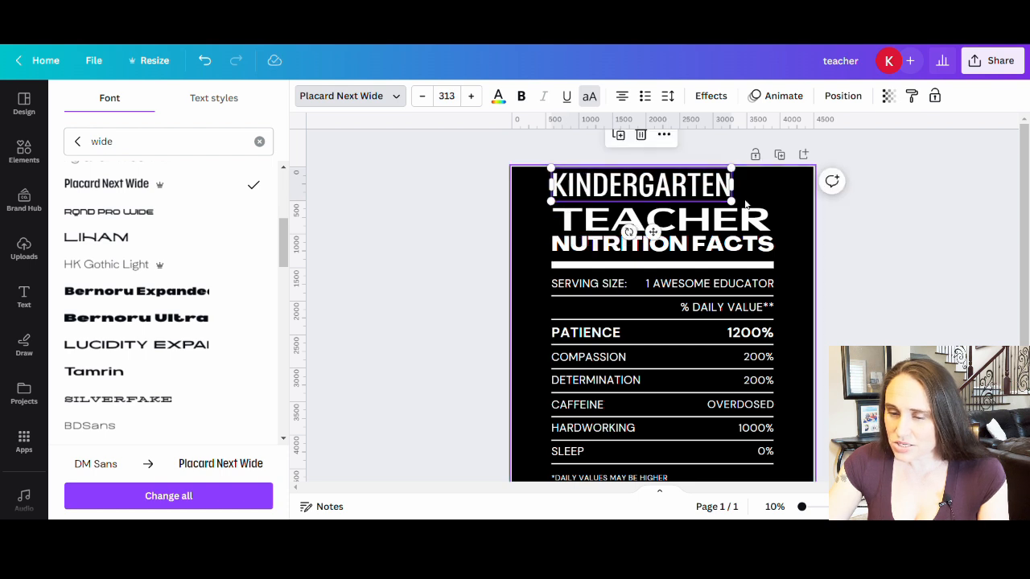
pyautogui.moveTo(730, 207); pyautogui.dragTo(773, 215)
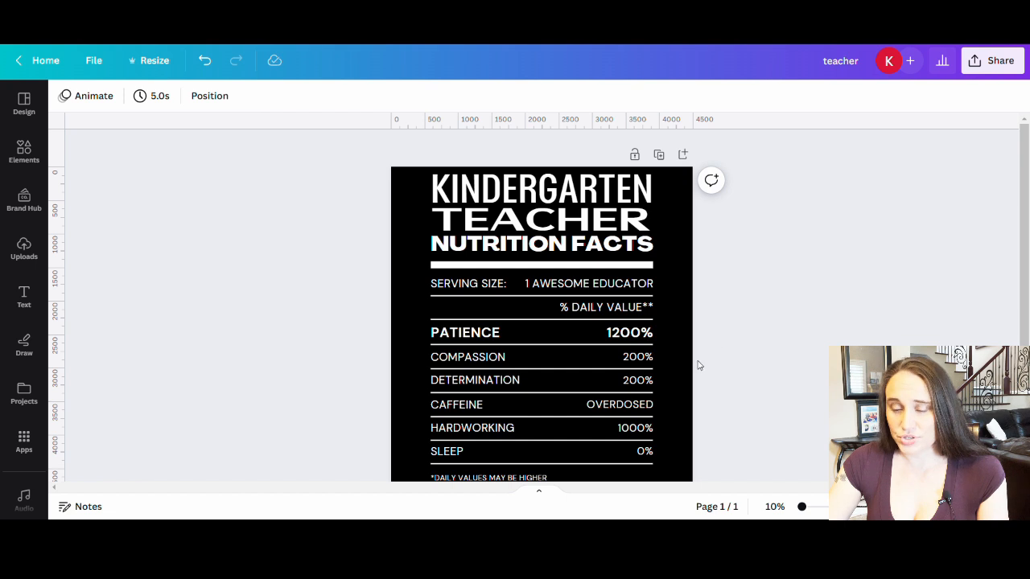
pyautogui.moveTo(824, 380)
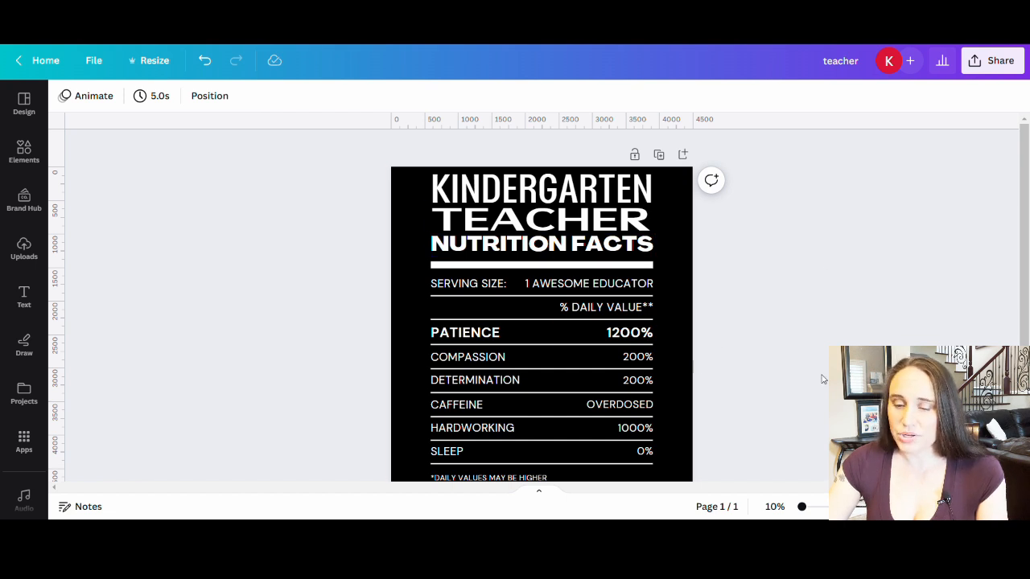
pyautogui.moveTo(720, 199)
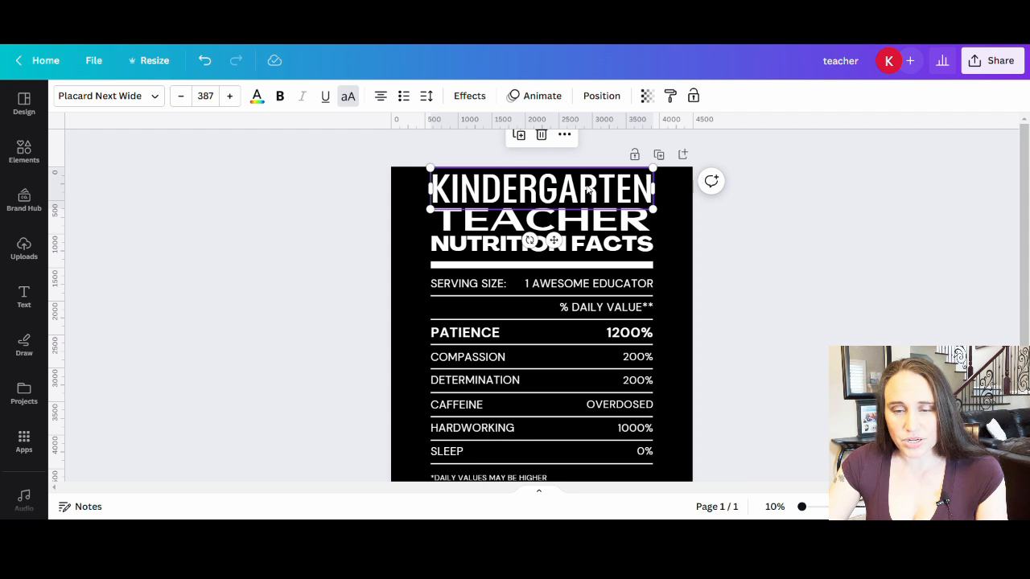
pyautogui.moveTo(279, 96)
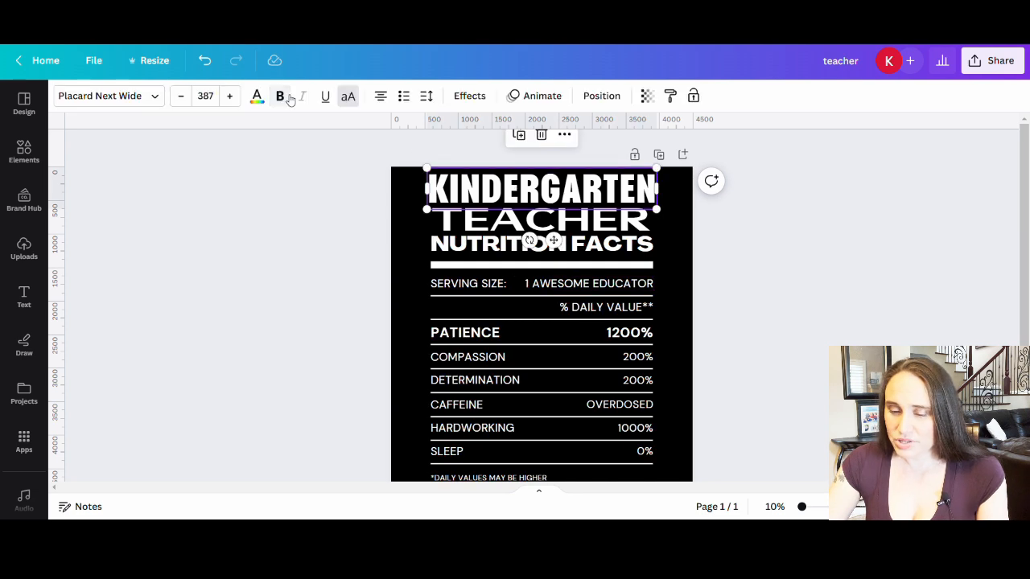
# Step: Bold the COMPASSION and other trait rows and the daily-values footnote
pyautogui.scroll(-3)
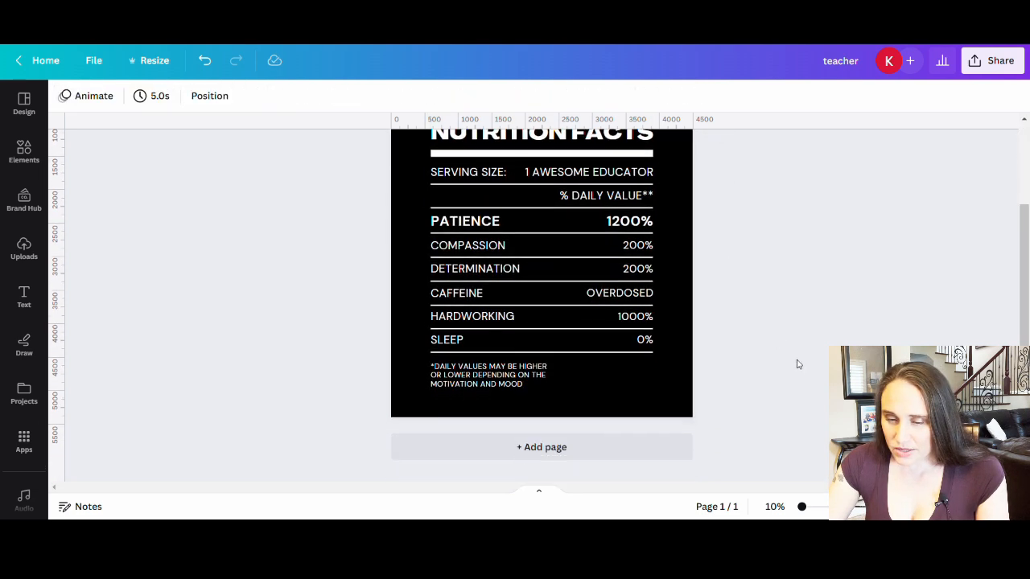
pyautogui.scroll(3)
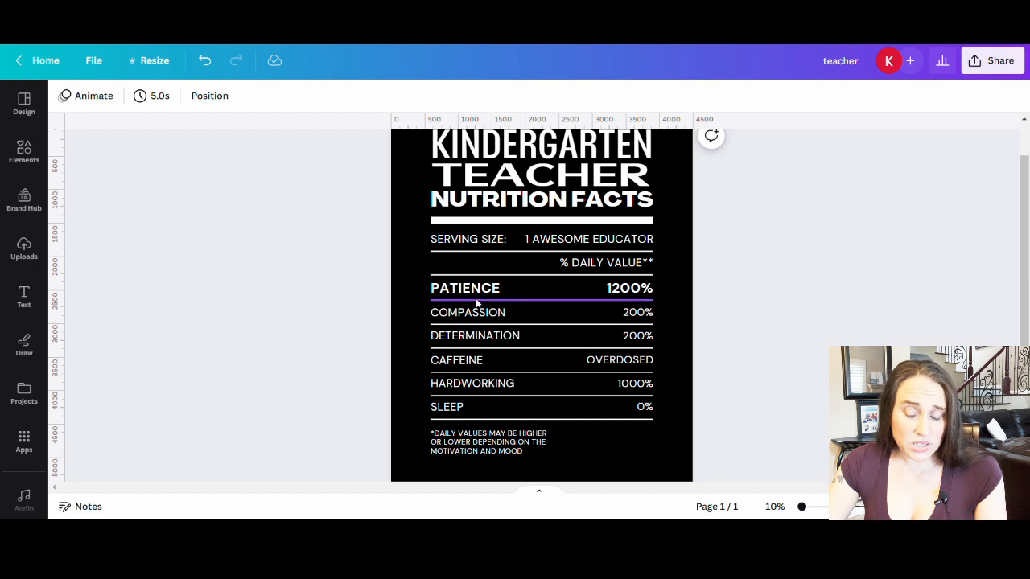
pyautogui.click(467, 312)
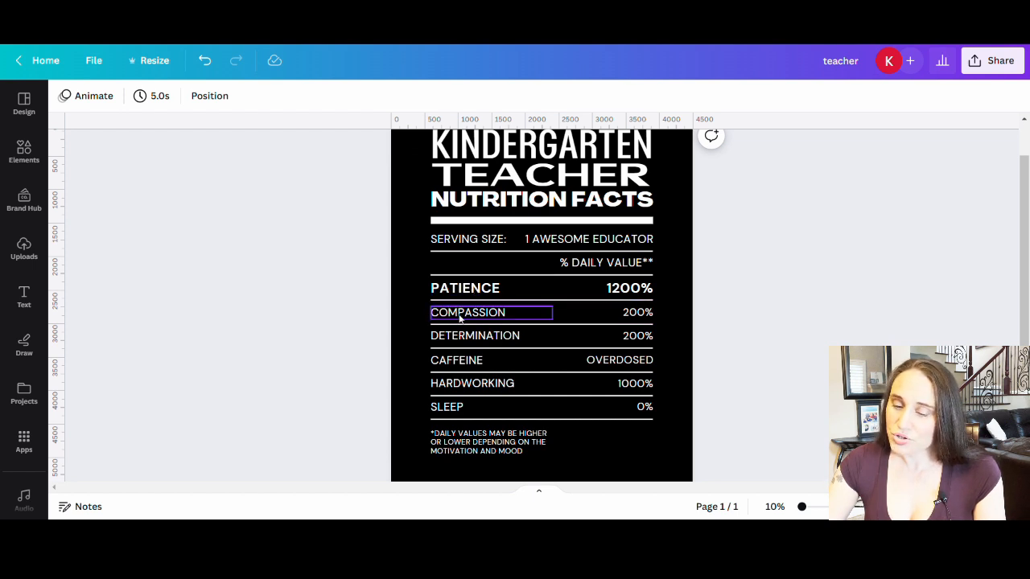
pyautogui.click(473, 383)
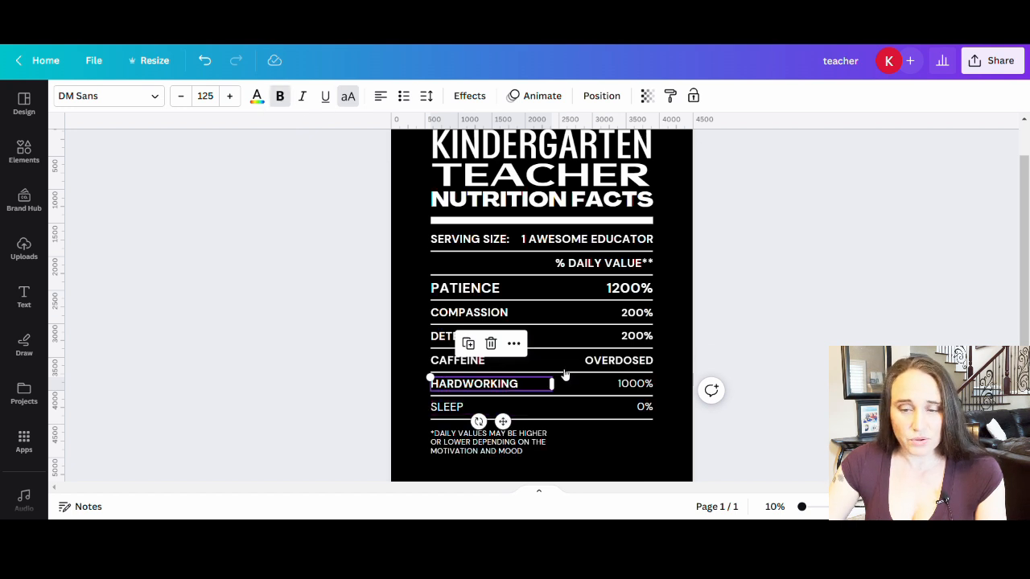
pyautogui.click(180, 96)
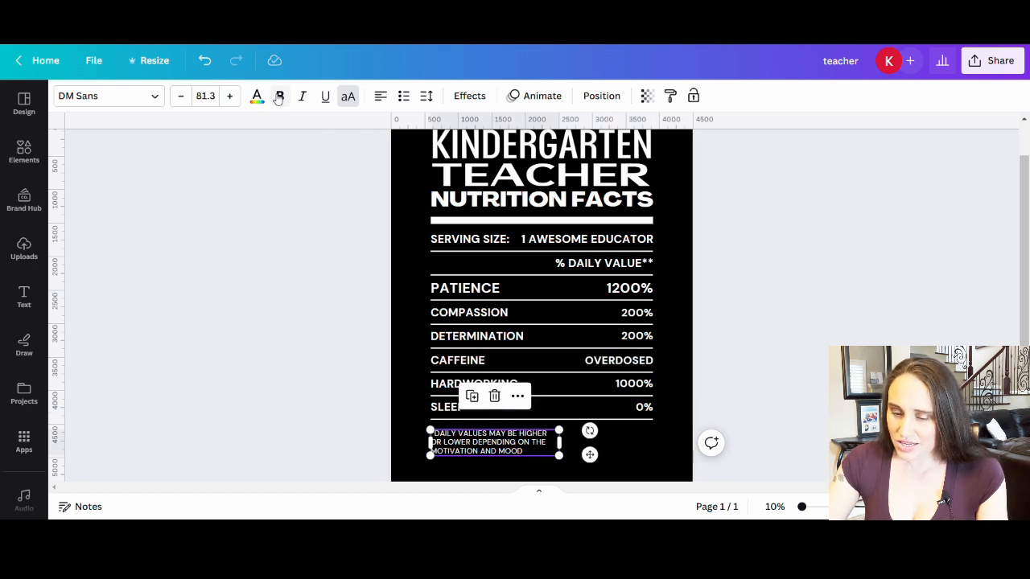
pyautogui.click(788, 336)
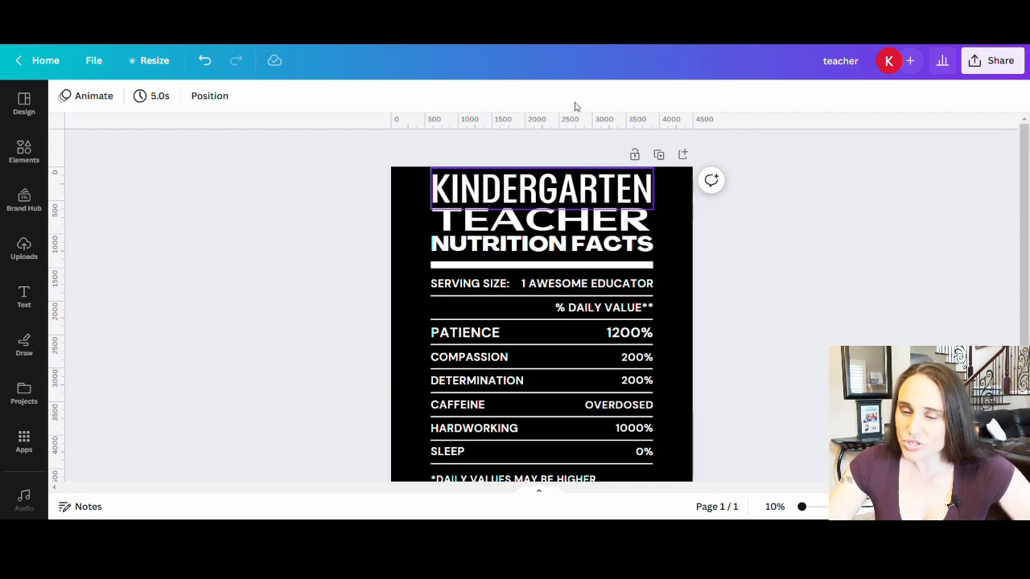
# Step: Select the whole nutrition label as a group and scale it up to fill more of the black page
pyautogui.scroll(-3)
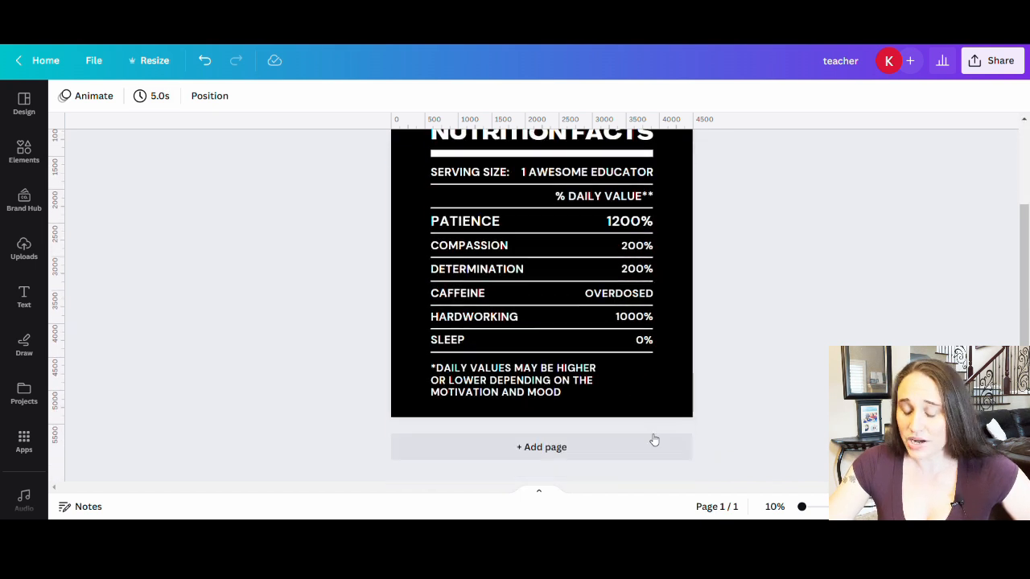
pyautogui.click(540, 281)
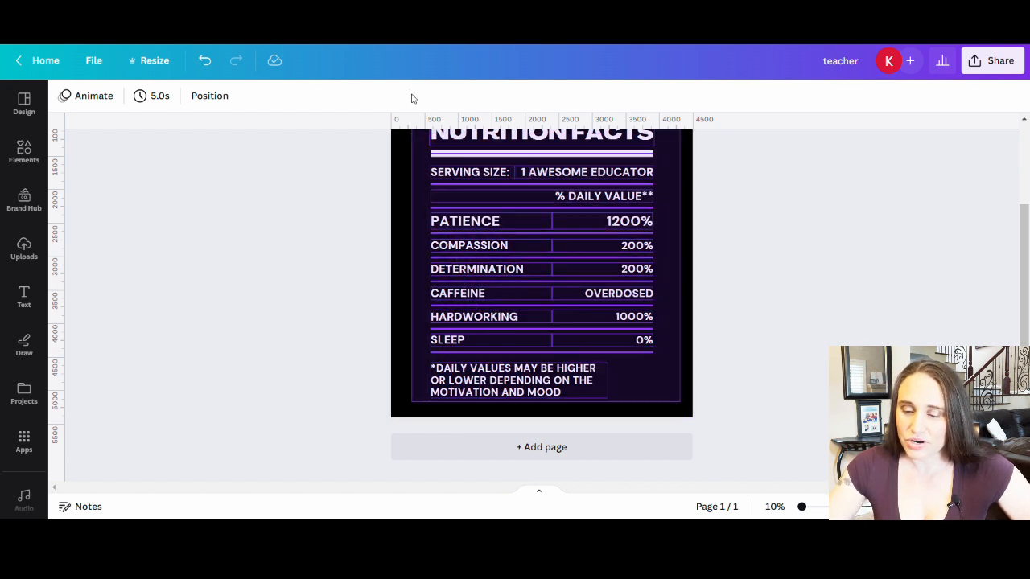
pyautogui.click(541, 273)
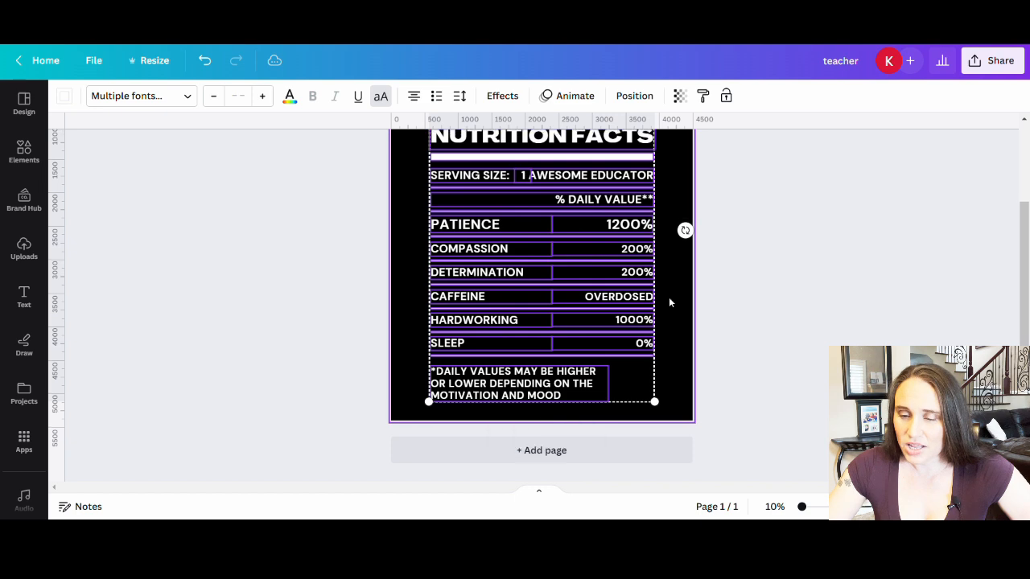
pyautogui.scroll(3)
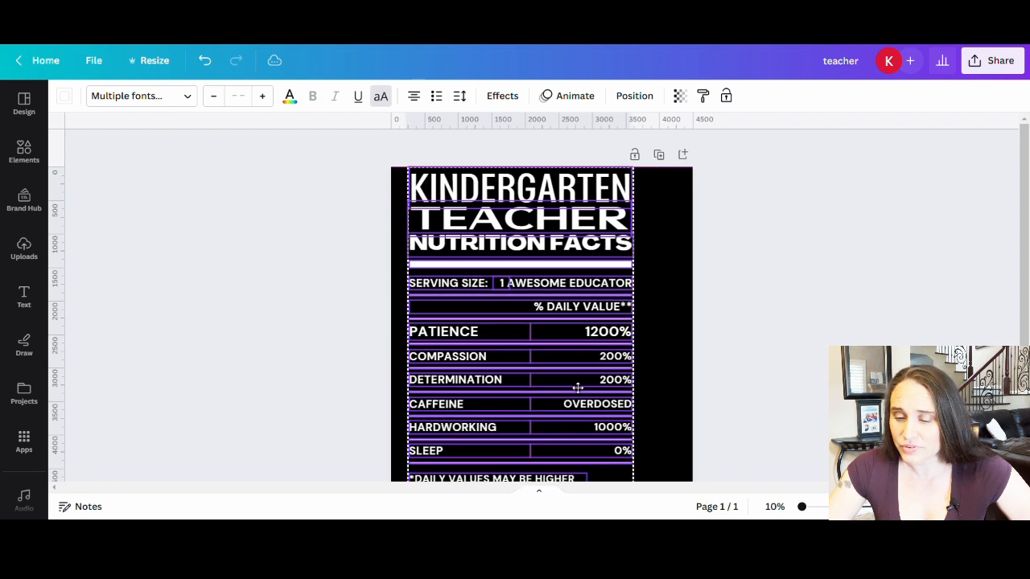
pyautogui.scroll(-3)
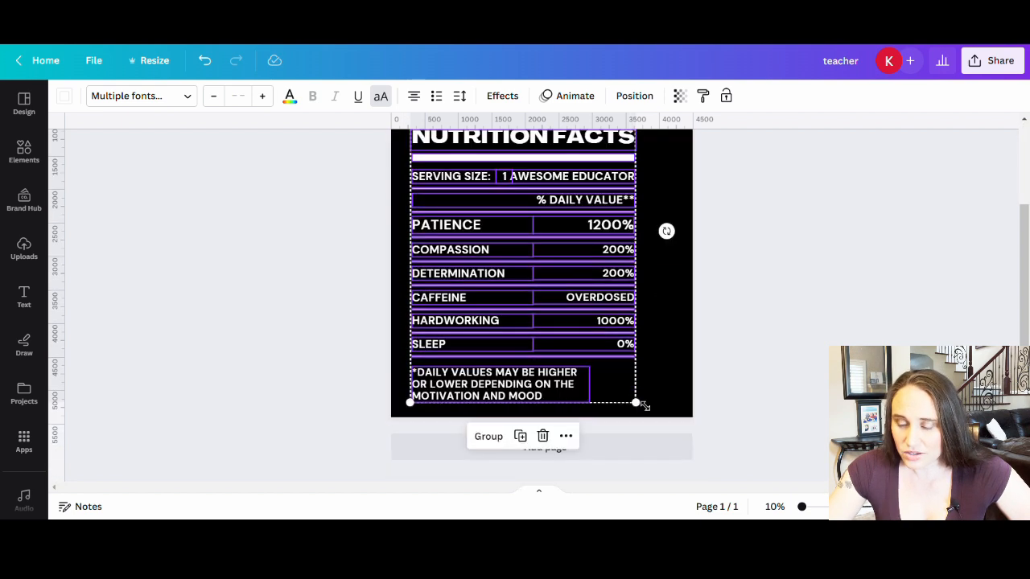
pyautogui.moveTo(635, 402); pyautogui.dragTo(644, 415)
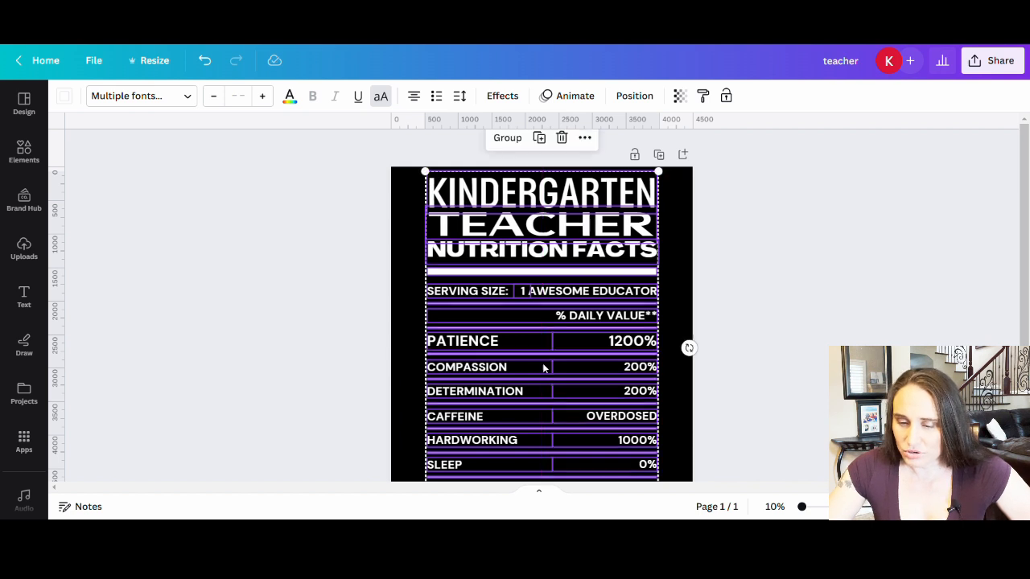
pyautogui.scroll(-3)
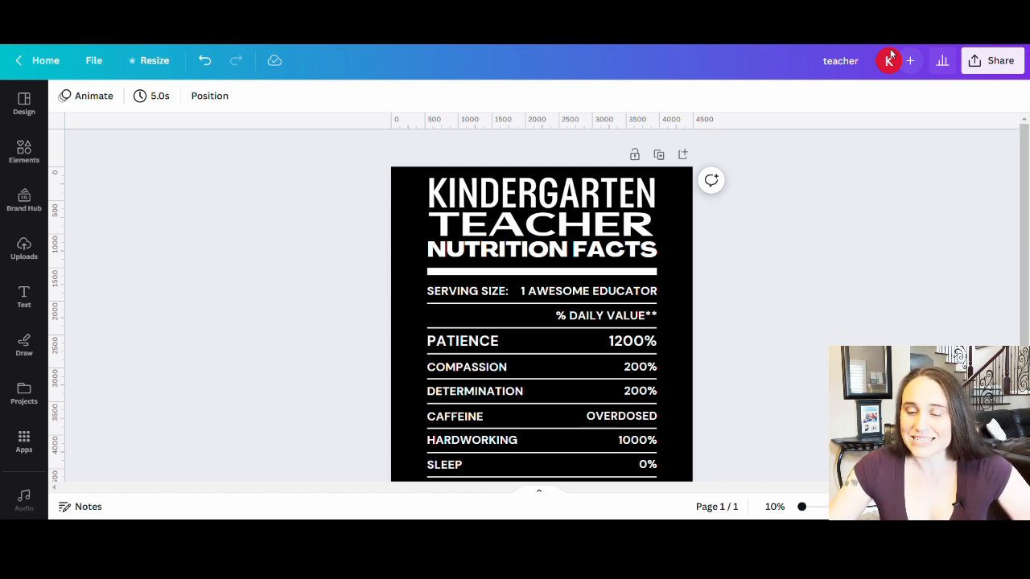
pyautogui.click(540, 193)
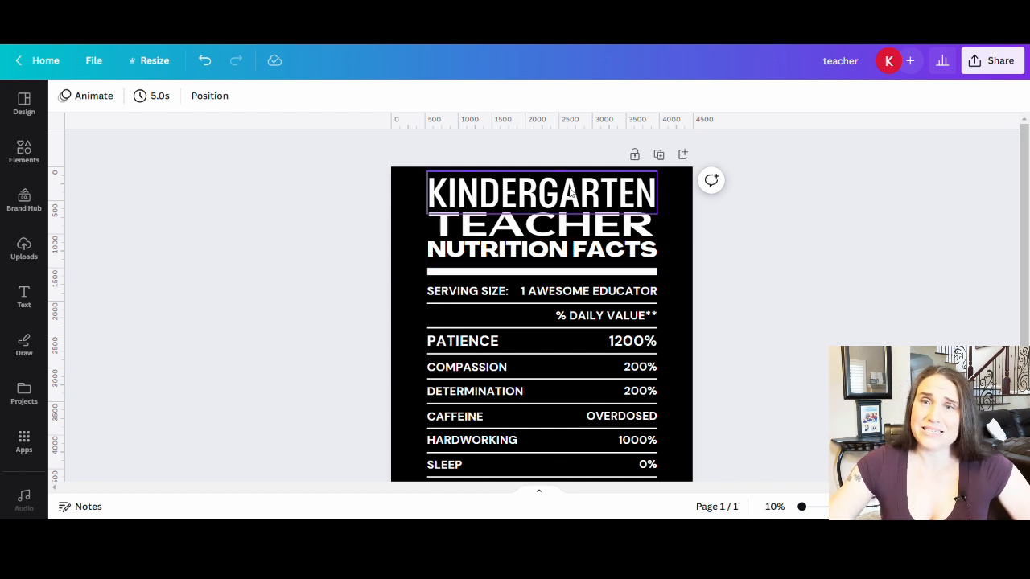
pyautogui.click(390, 277)
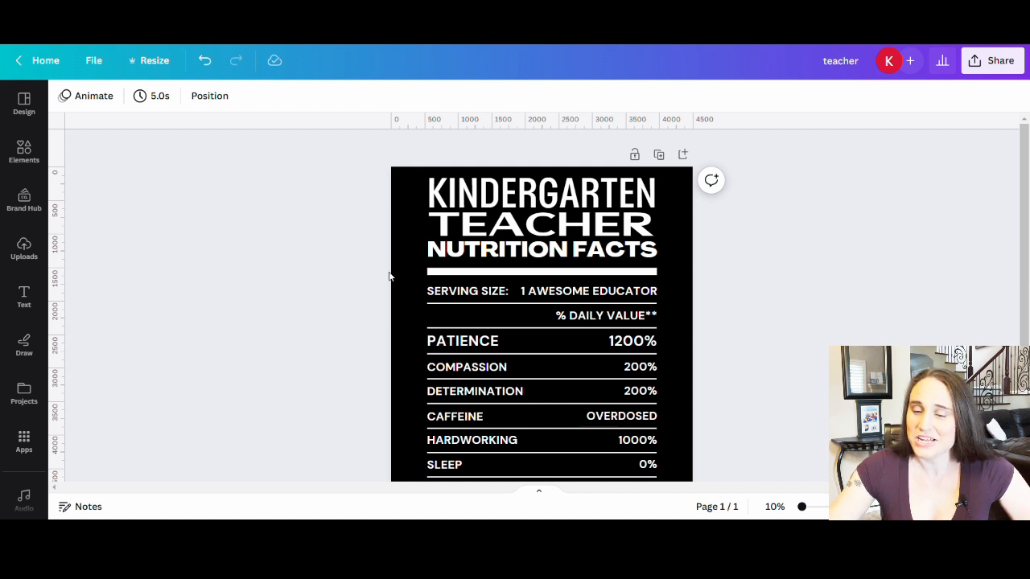
pyautogui.click(541, 193)
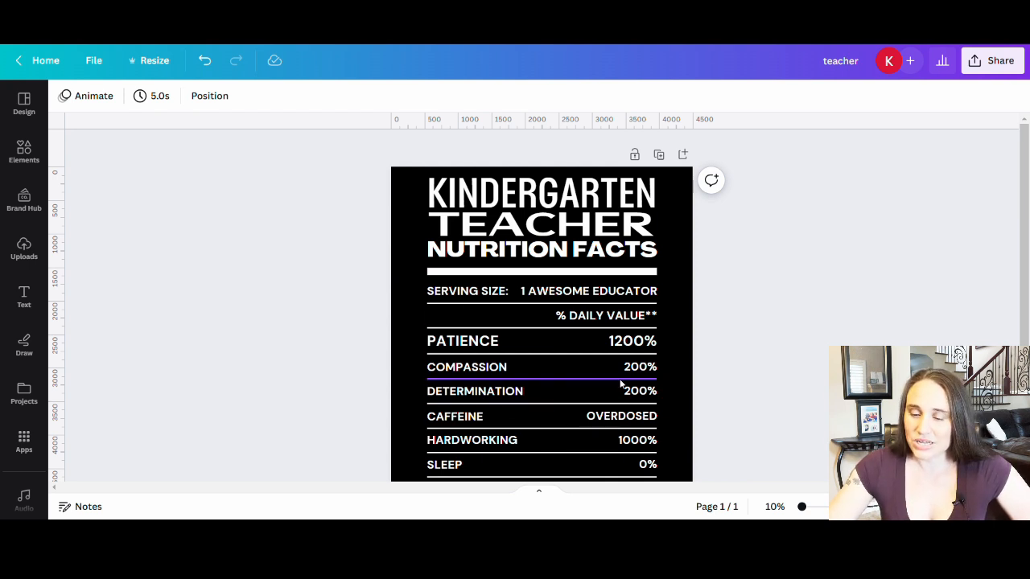
pyautogui.scroll(-3)
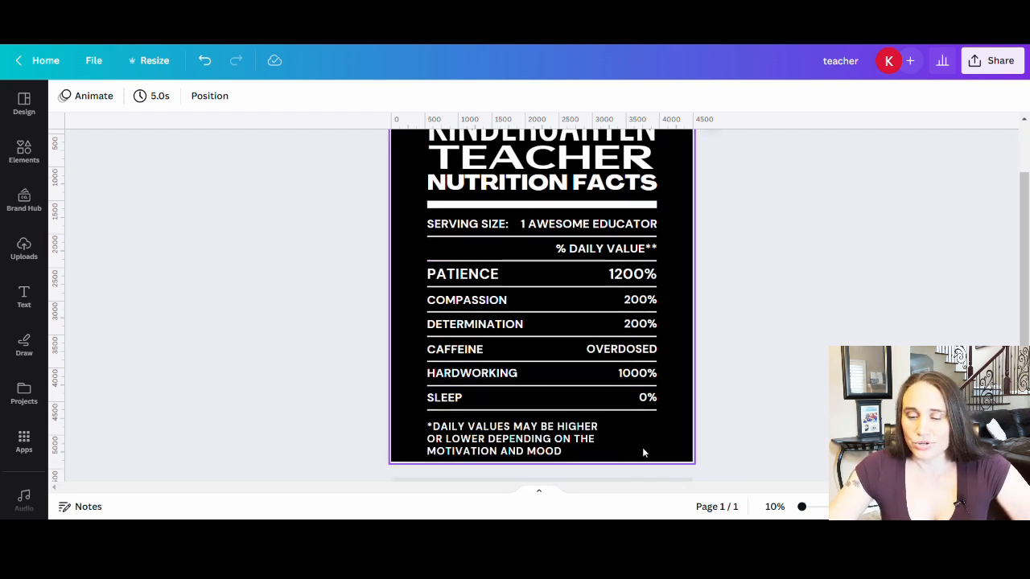
pyautogui.click(512, 437)
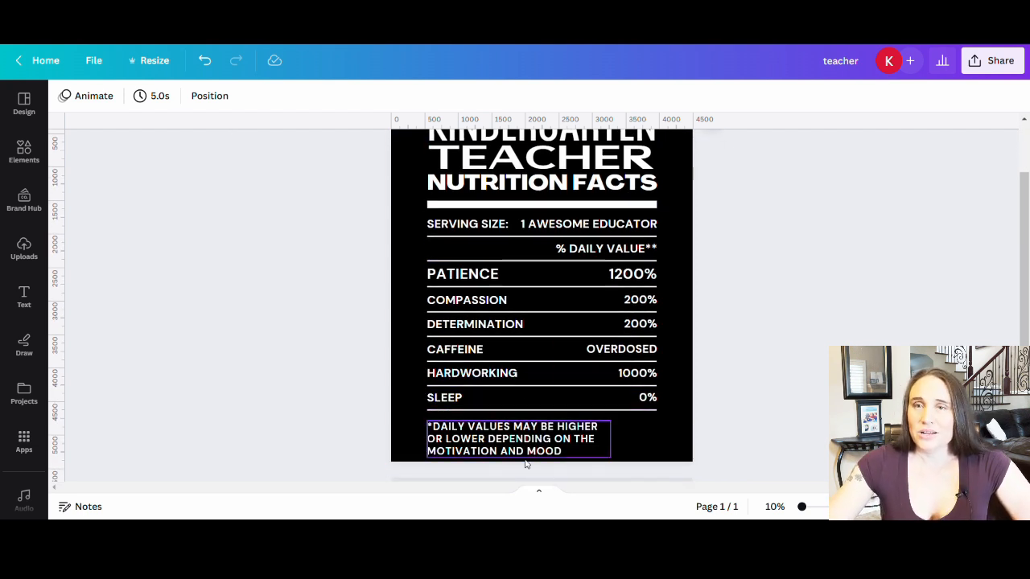
pyautogui.click(466, 223)
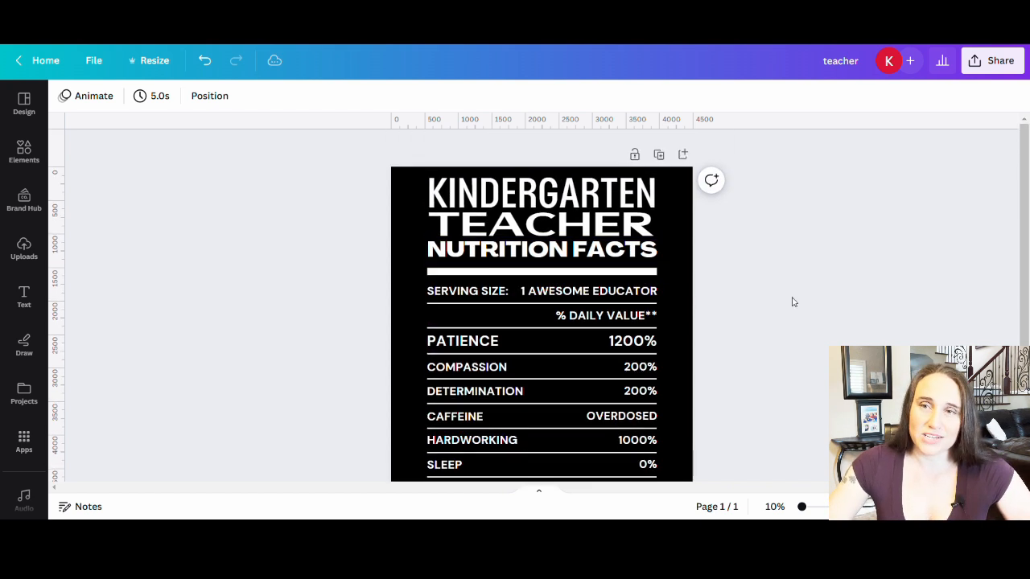
pyautogui.click(540, 193)
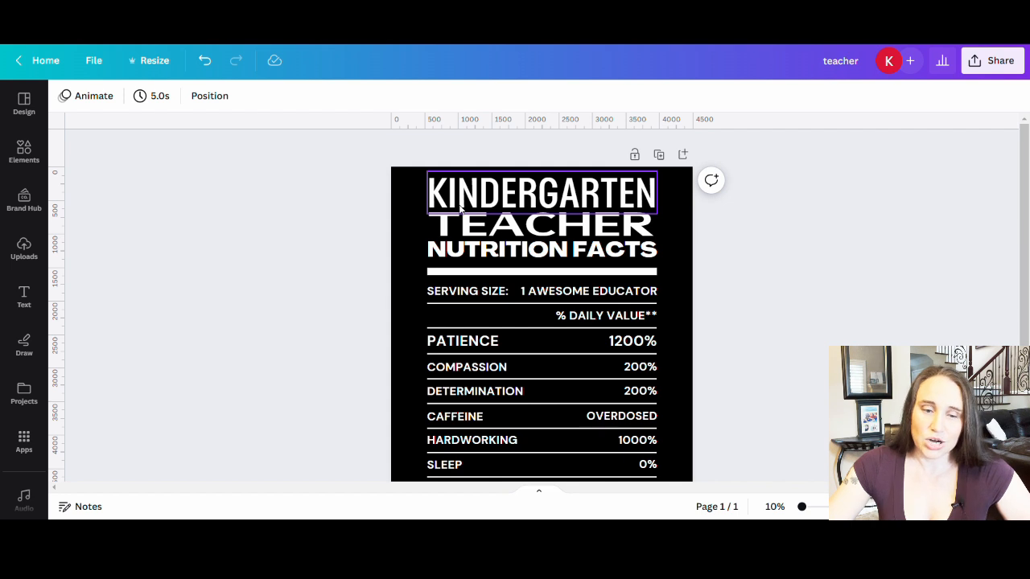
pyautogui.click(588, 289)
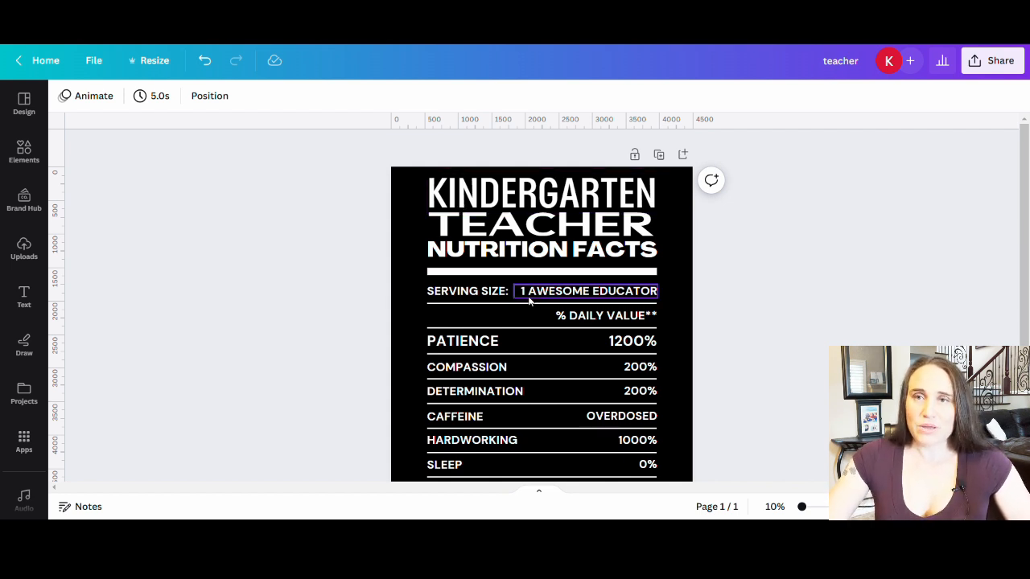
pyautogui.click(682, 326)
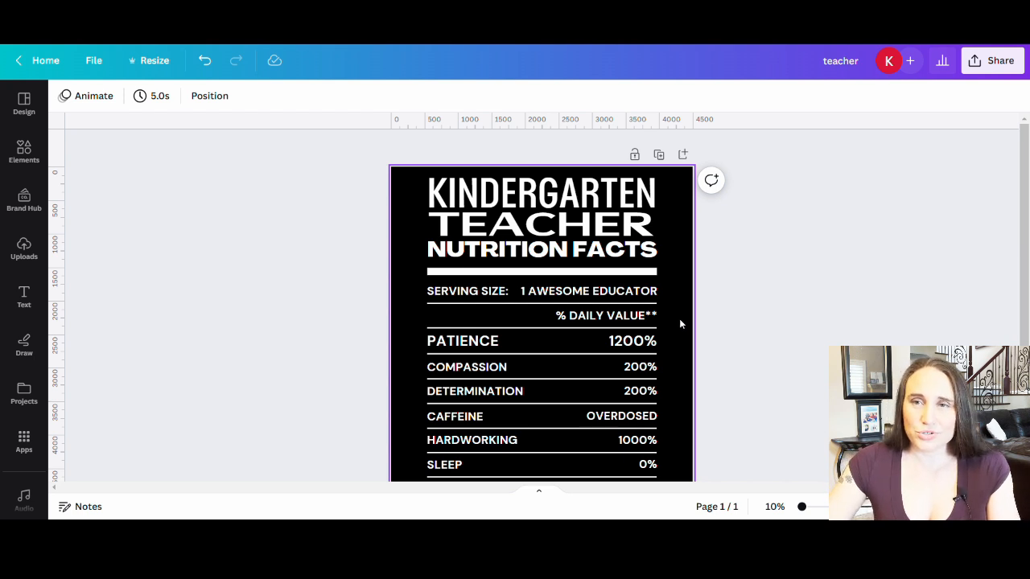
pyautogui.click(777, 314)
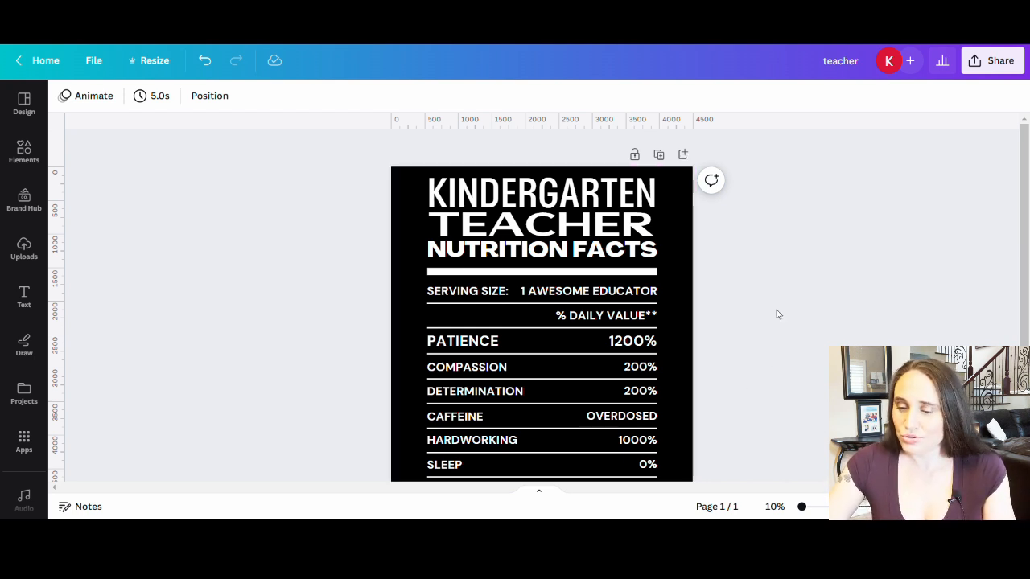
pyautogui.moveTo(880, 317)
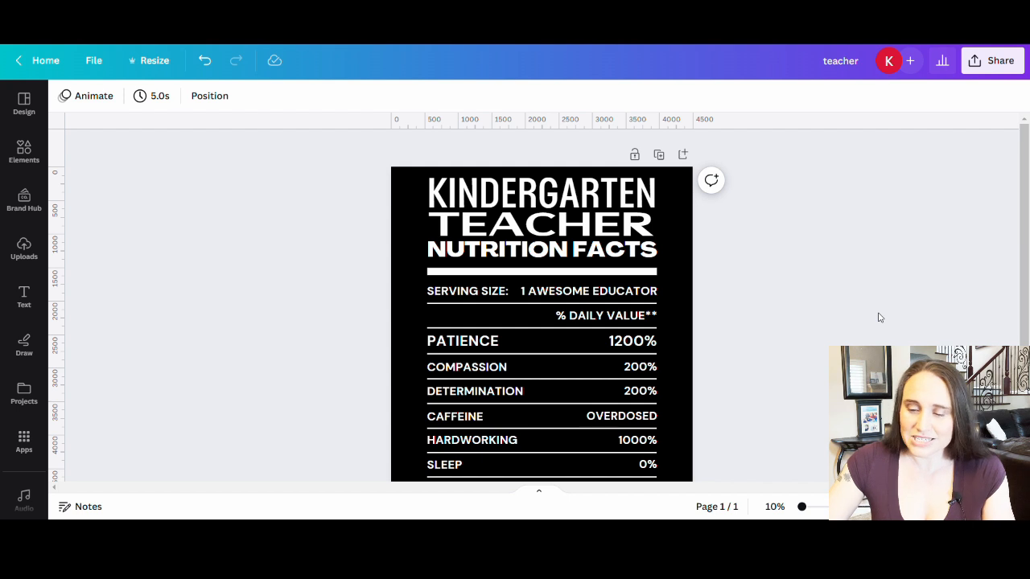